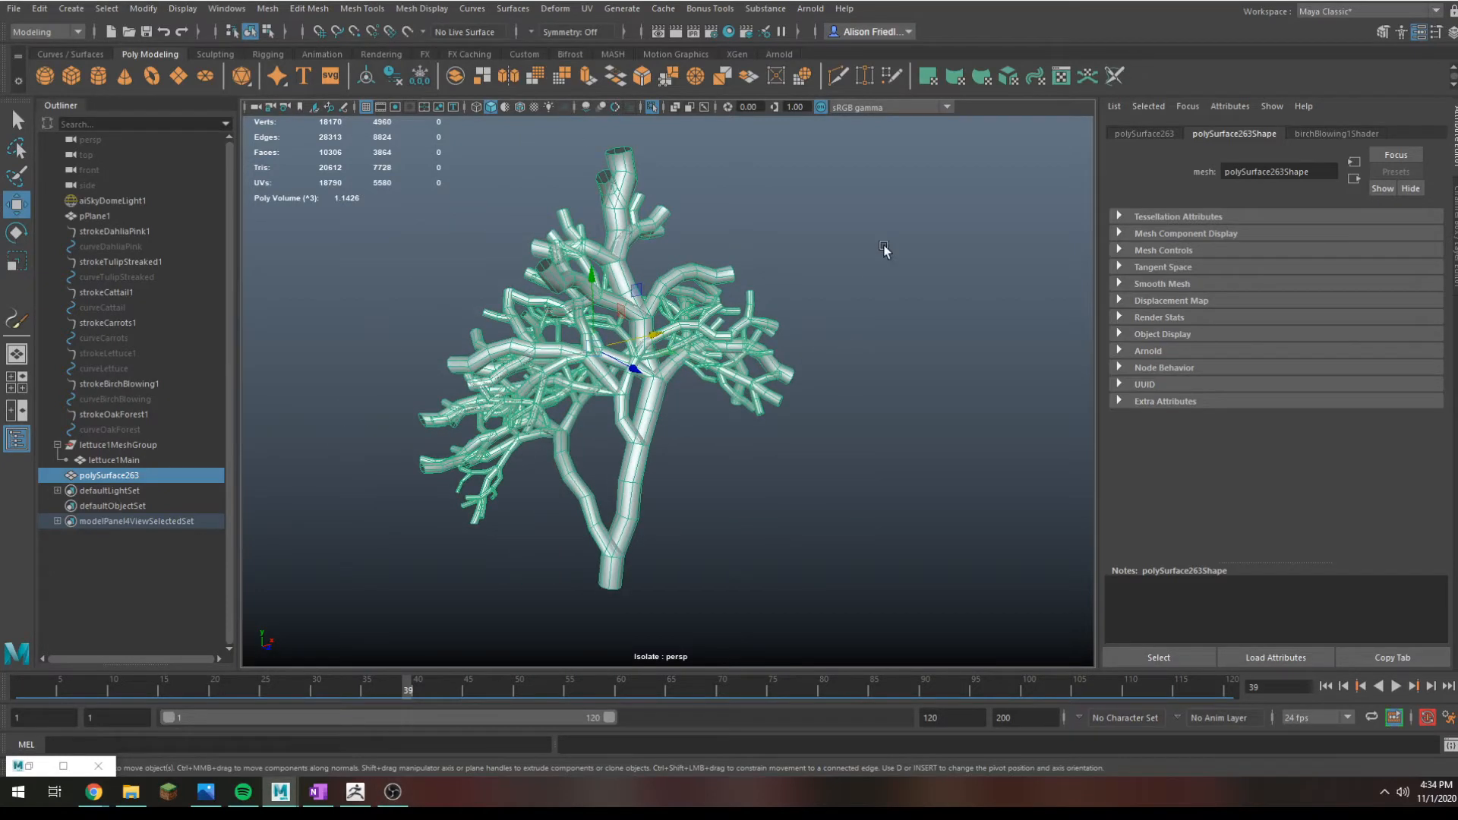
Step: Export the selected tree mesh from Maya as an OBJ into the Desktop folder
click(874, 326)
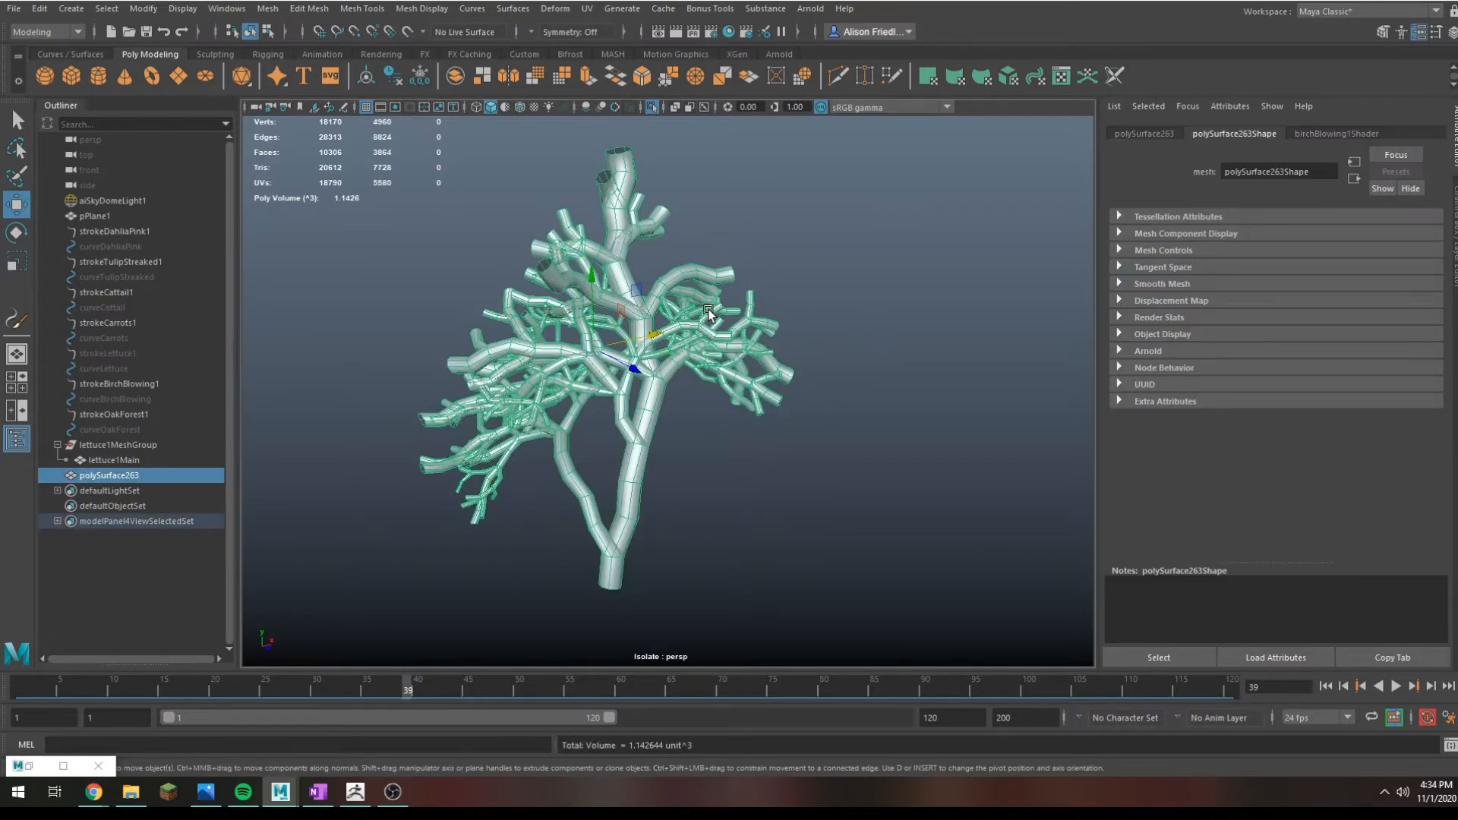
mouse_move(711, 537)
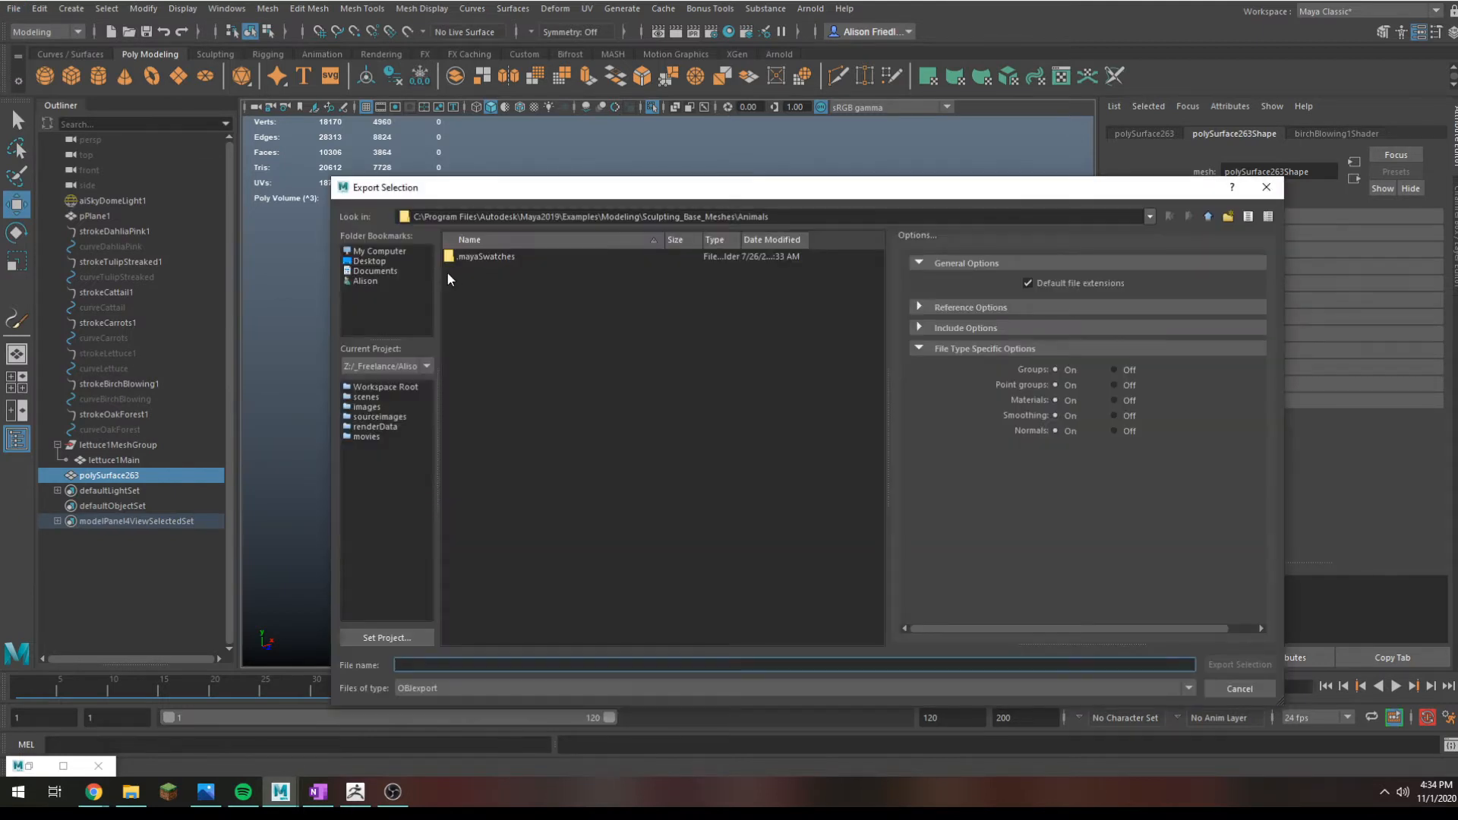
mouse_move(369, 261)
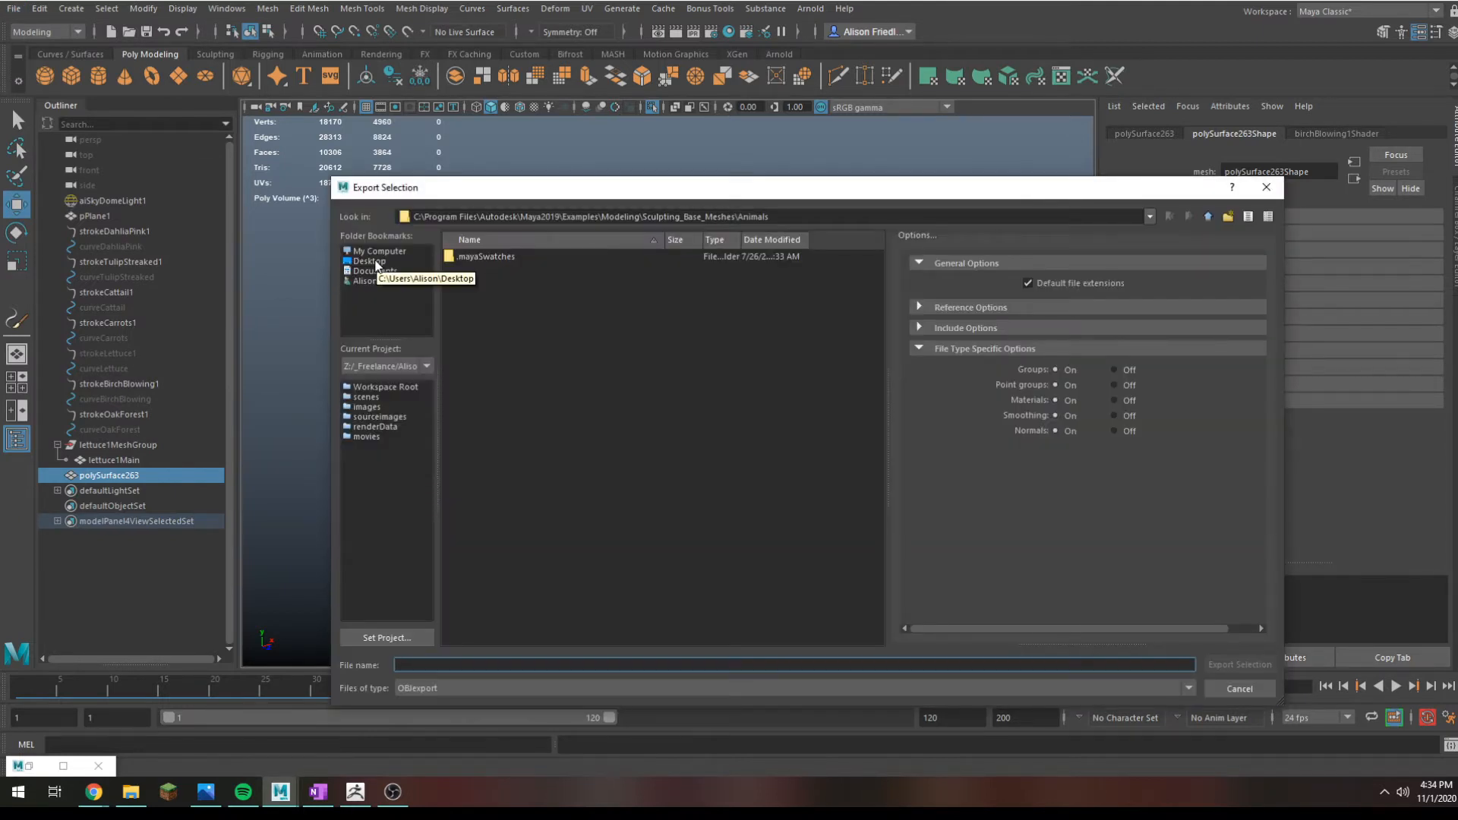
click(378, 251)
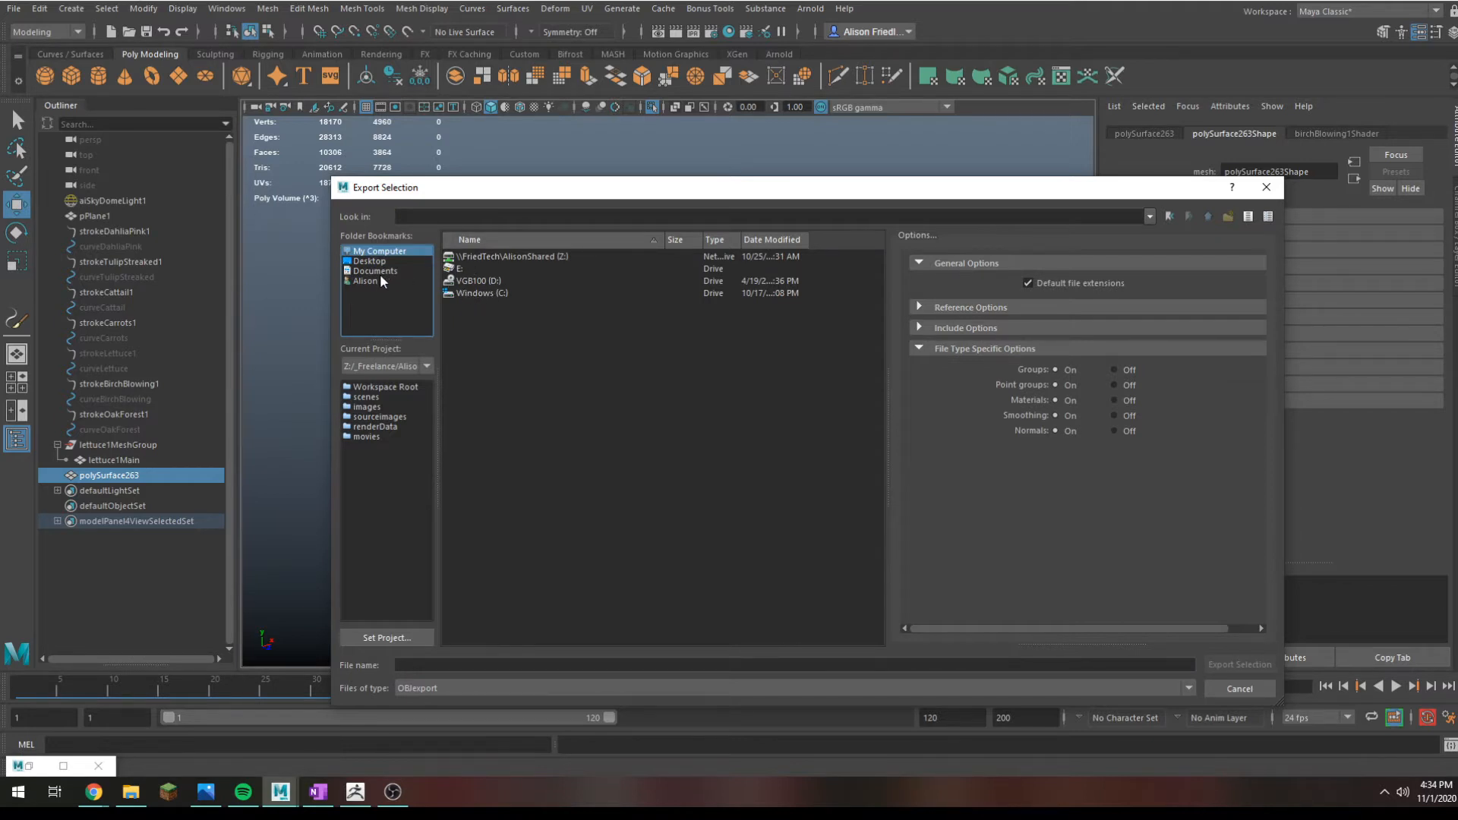
click(365, 281)
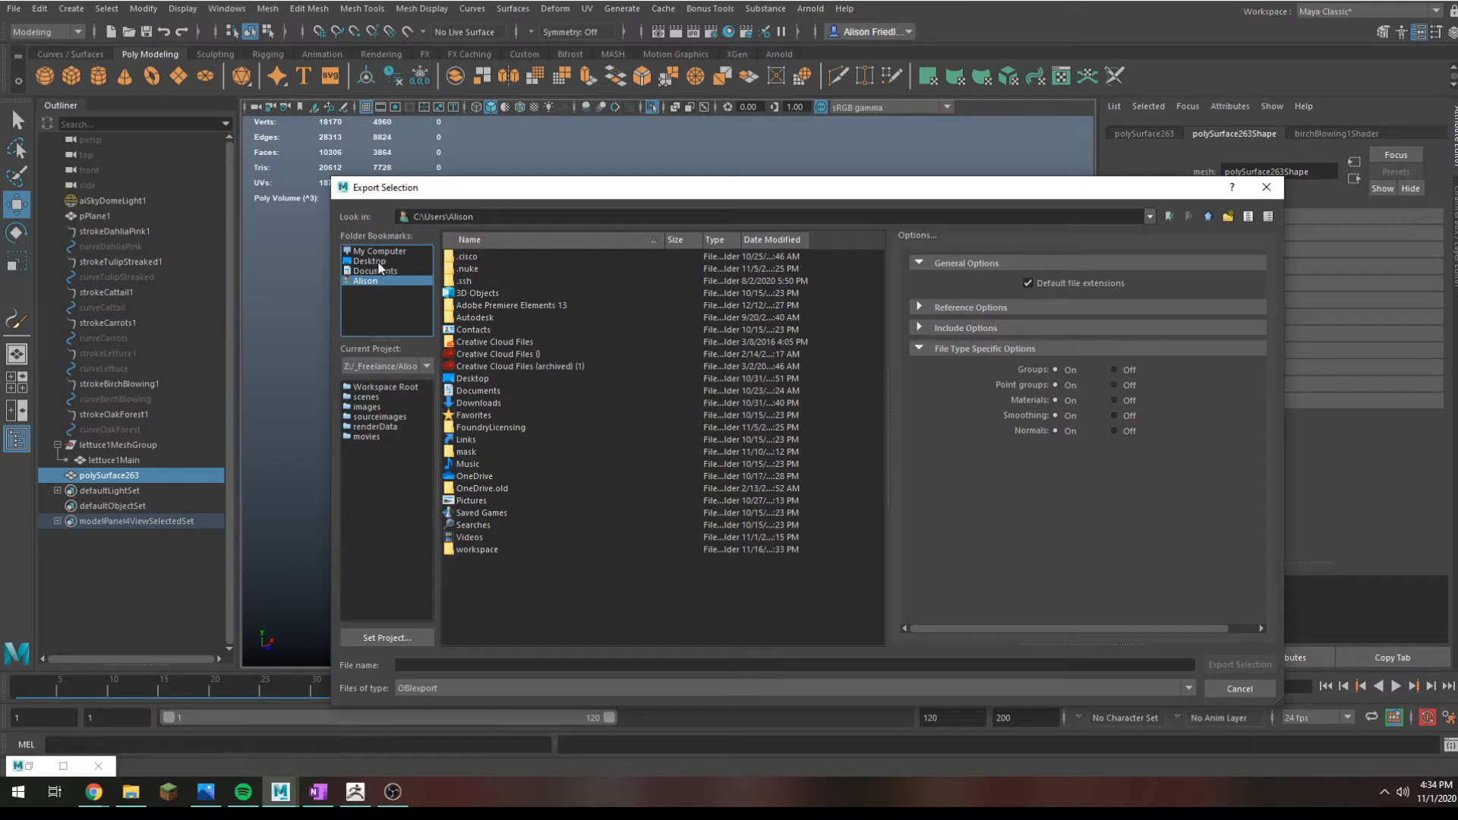
mouse_move(481, 465)
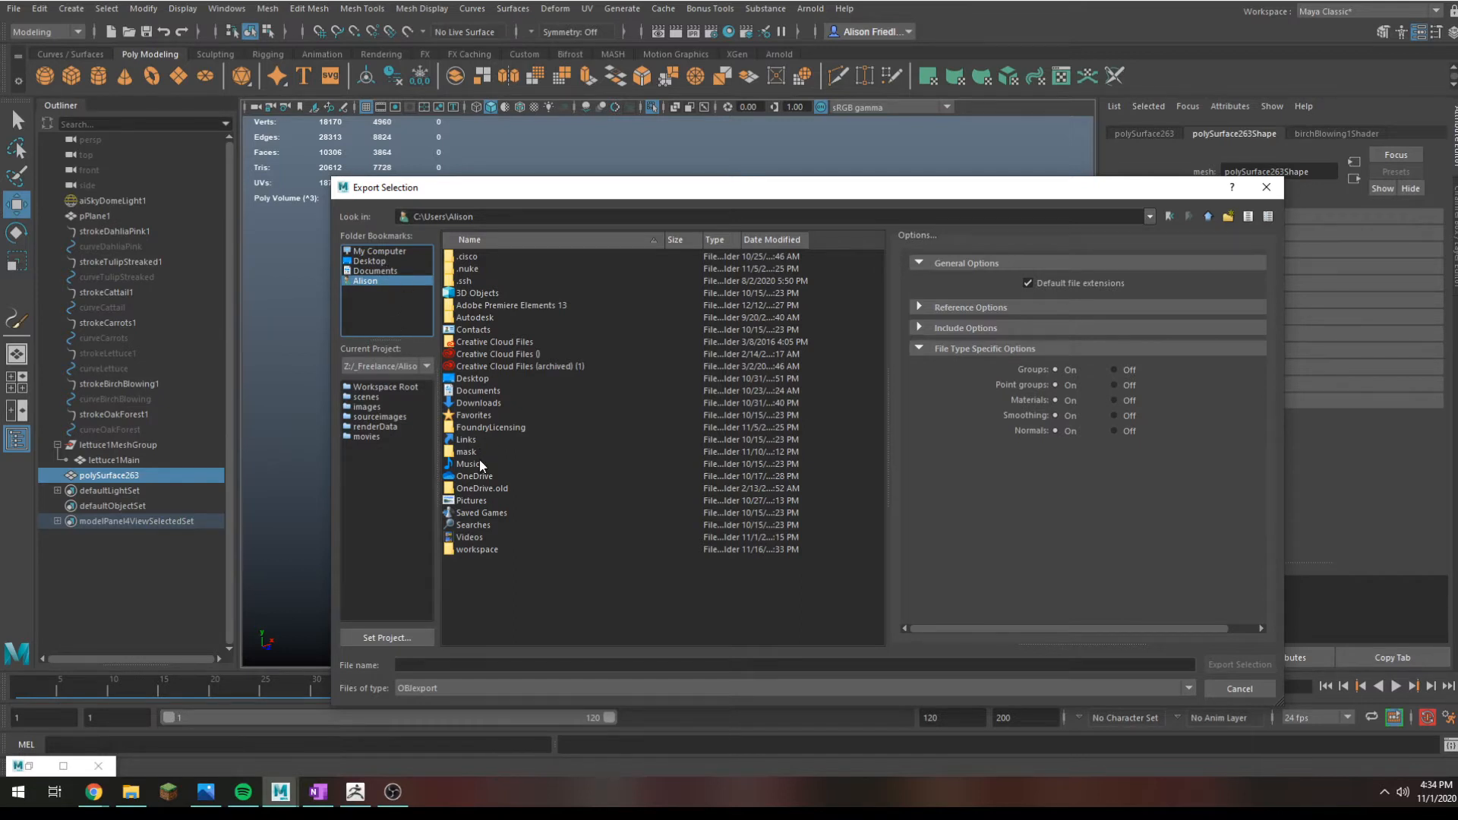
click(369, 260)
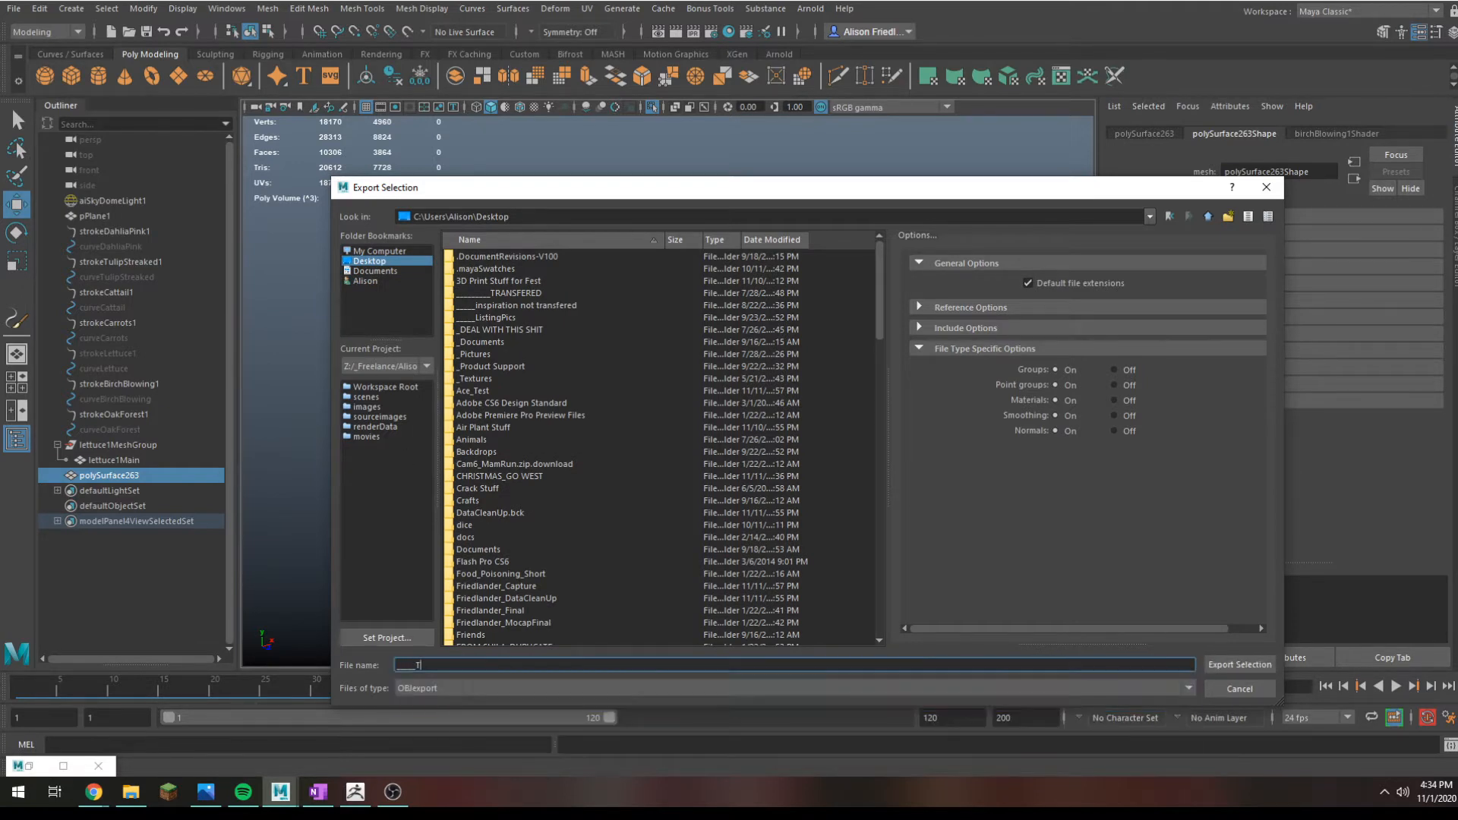
click(1238, 664)
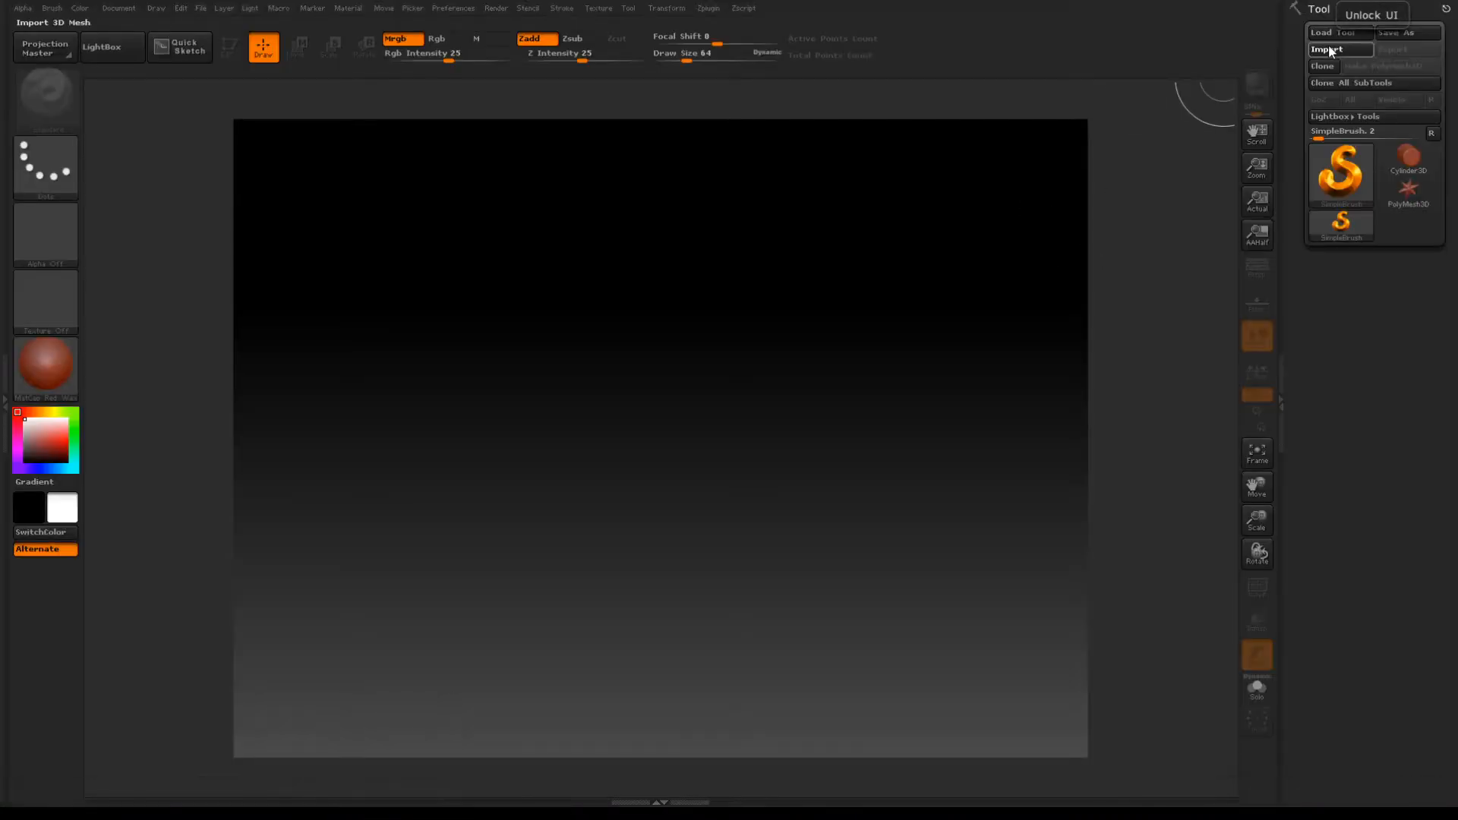
Step: Import the Tree OBJ from the Desktop, found by searching 'tree', as a ZBrush tool
click(1328, 50)
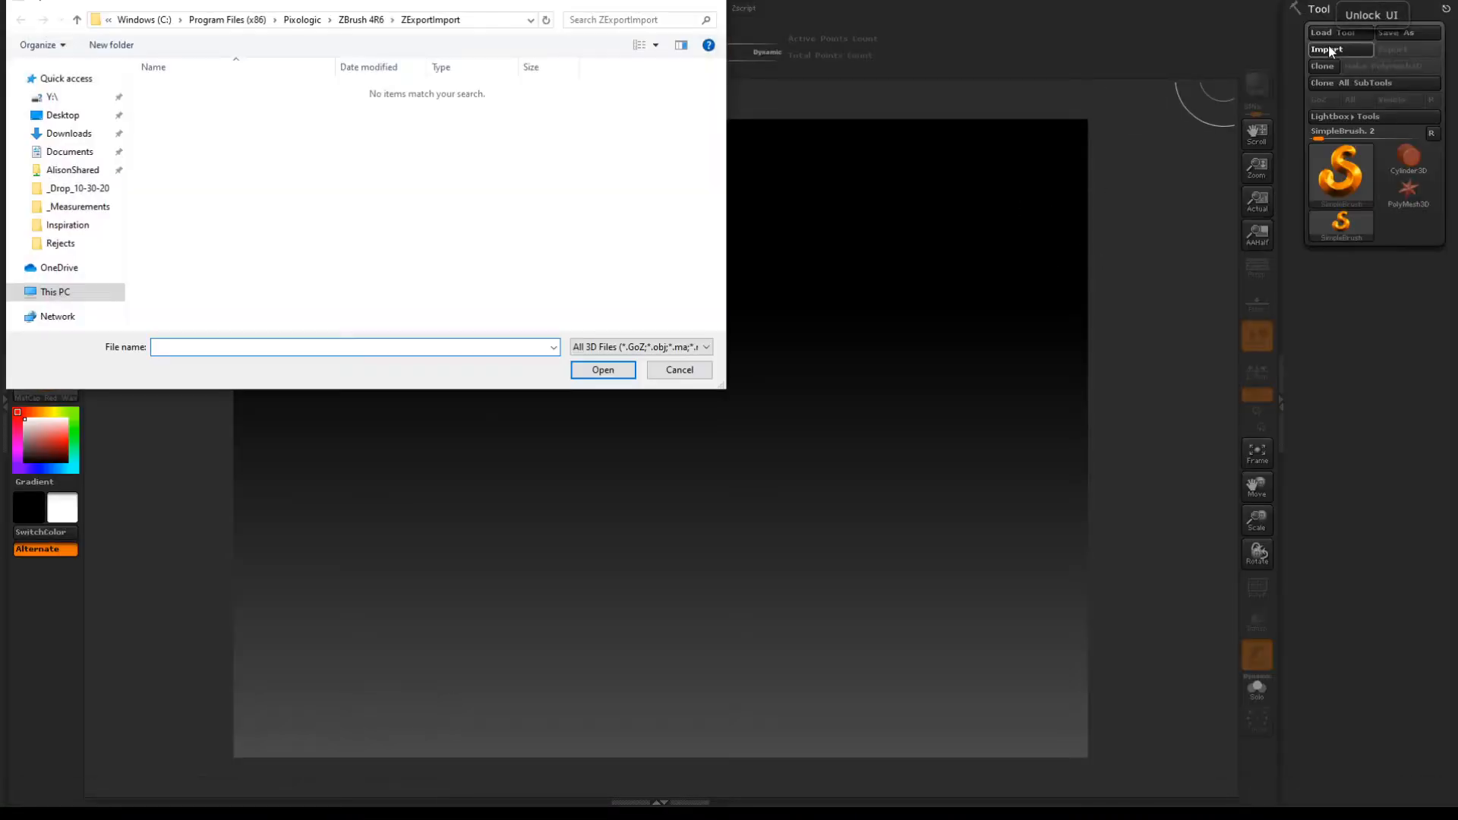
click(55, 291)
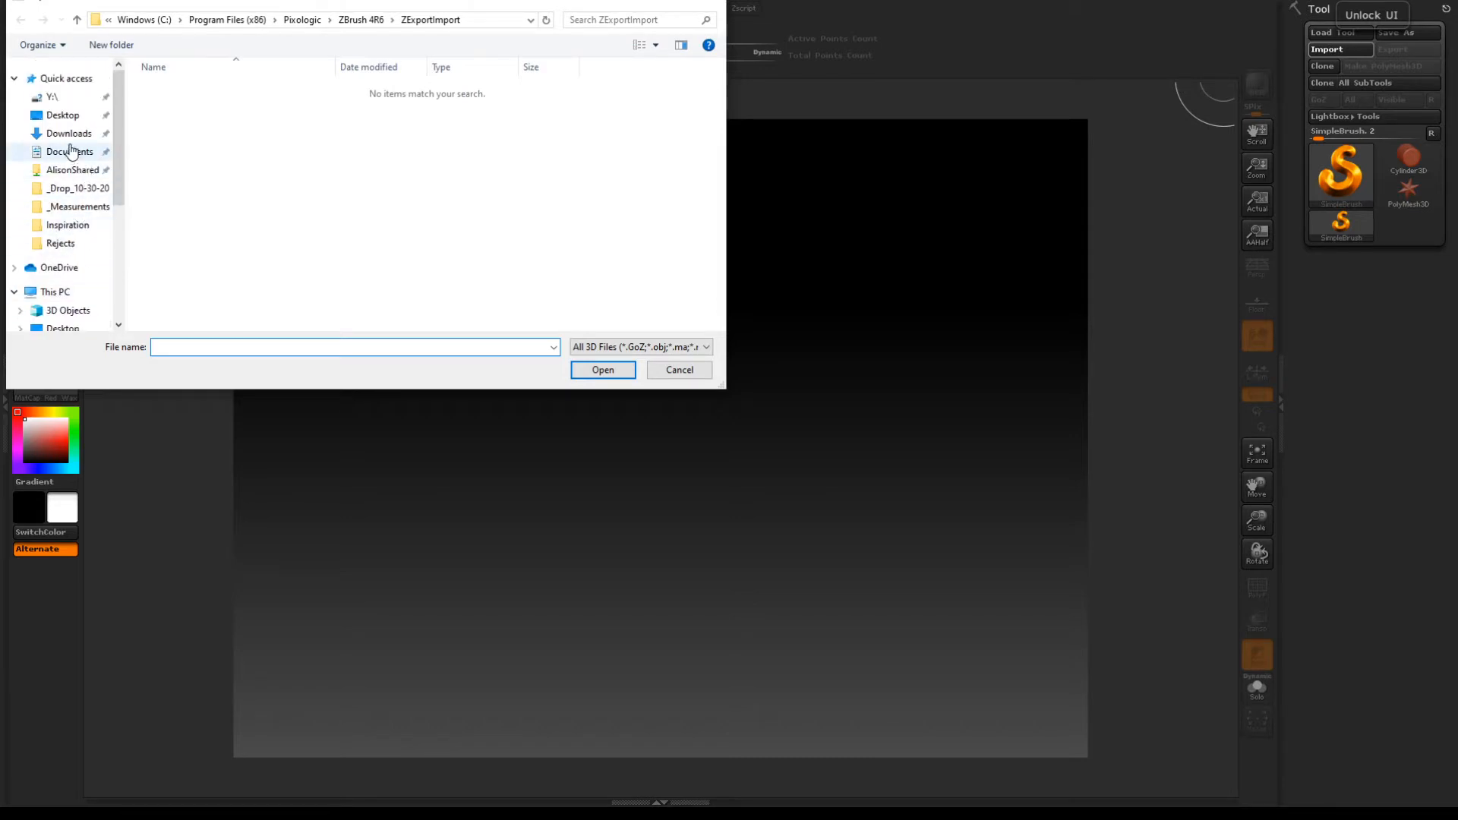
click(63, 115)
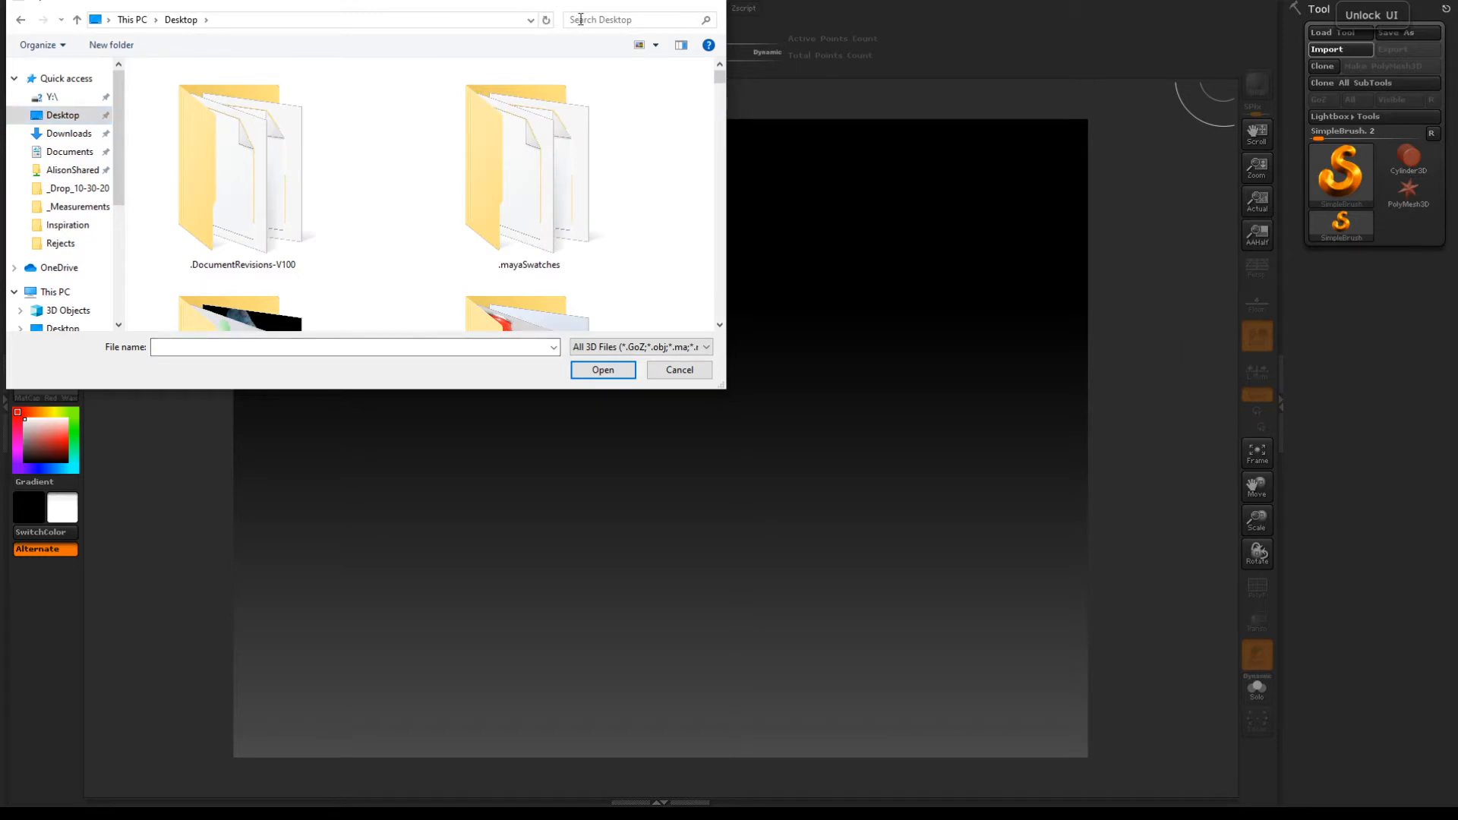
text(tree)
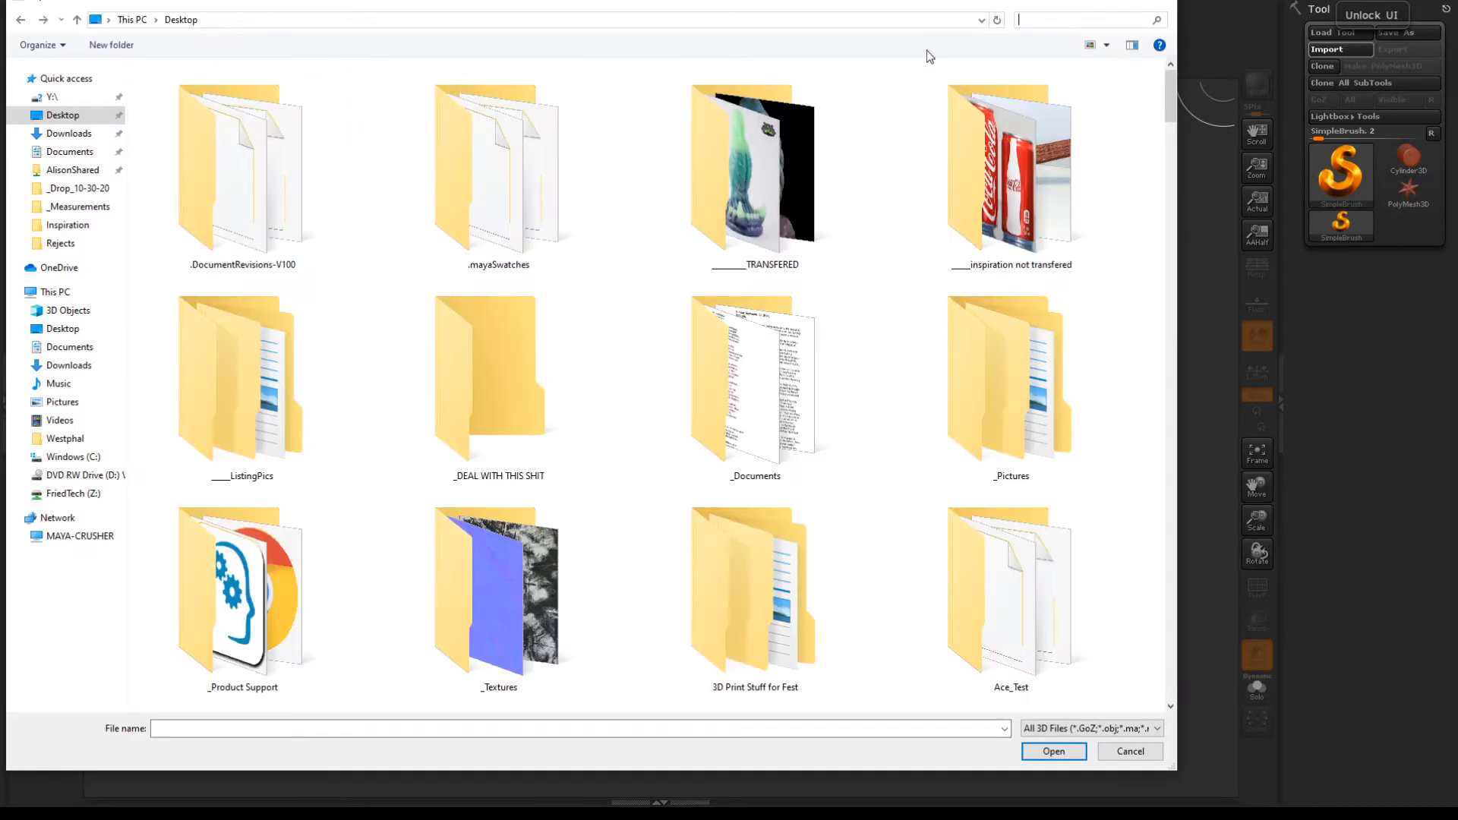
scroll(down, 3)
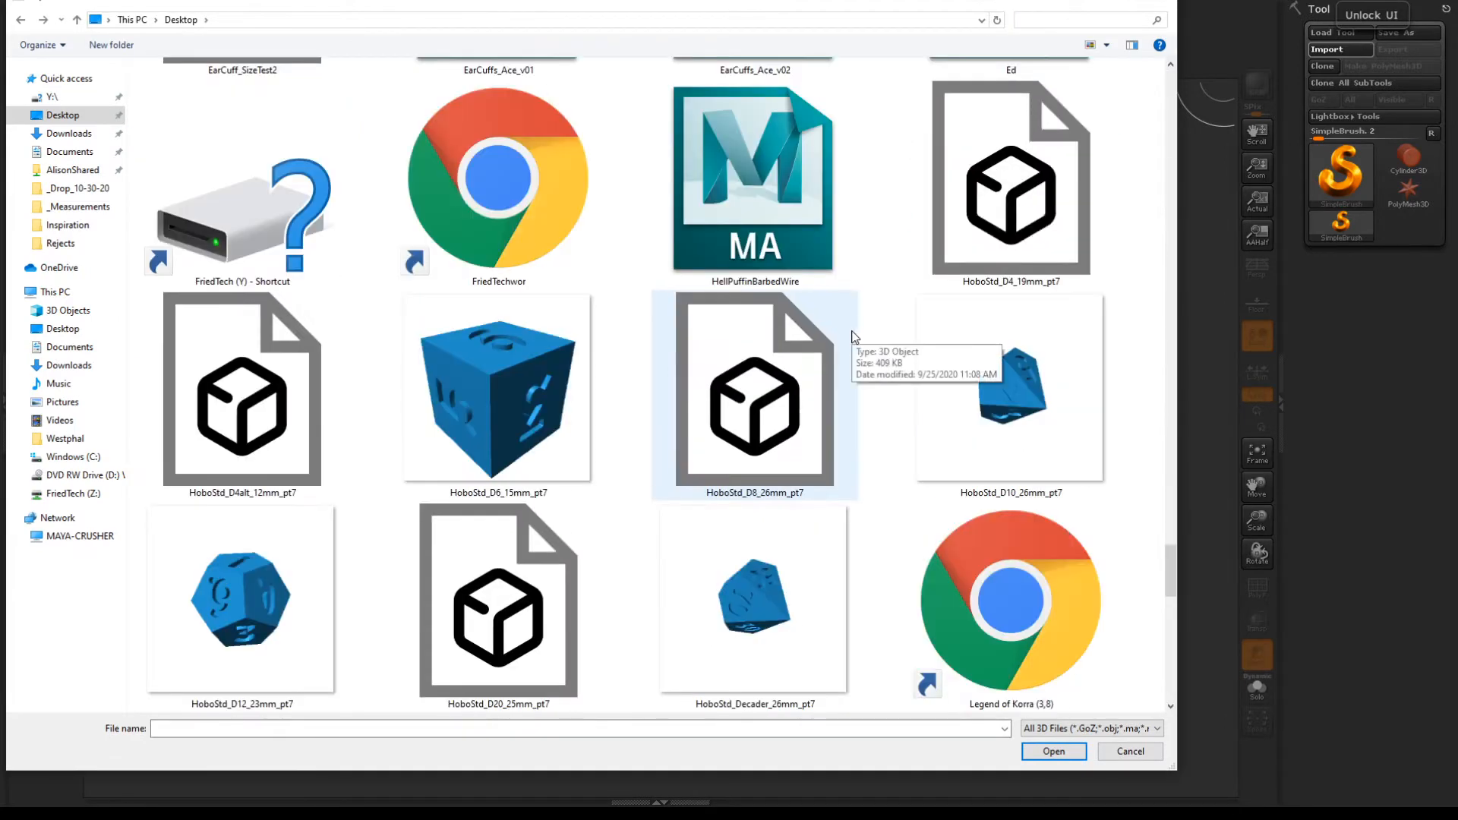
scroll(down, 3)
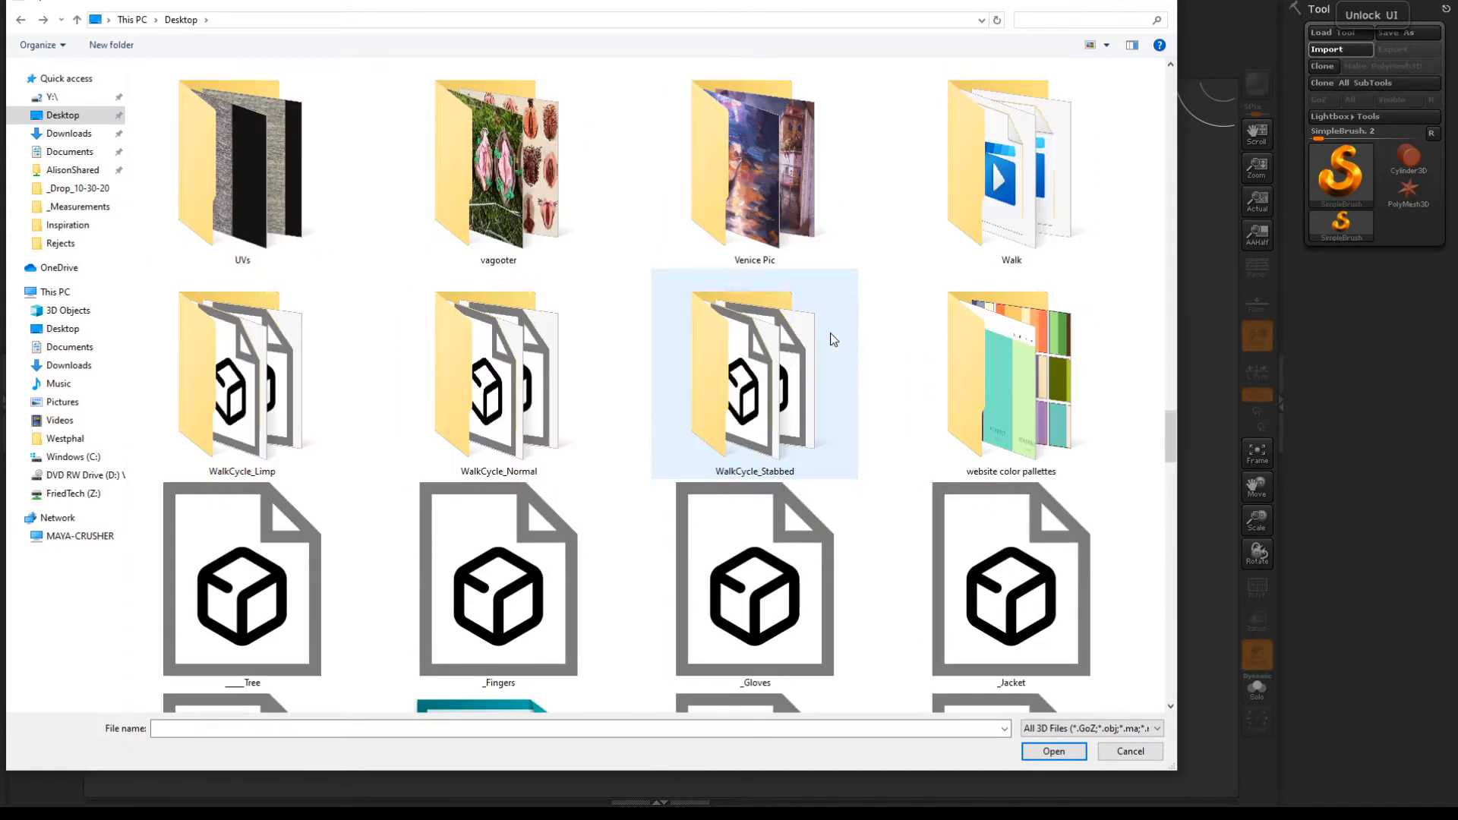
click(1053, 750)
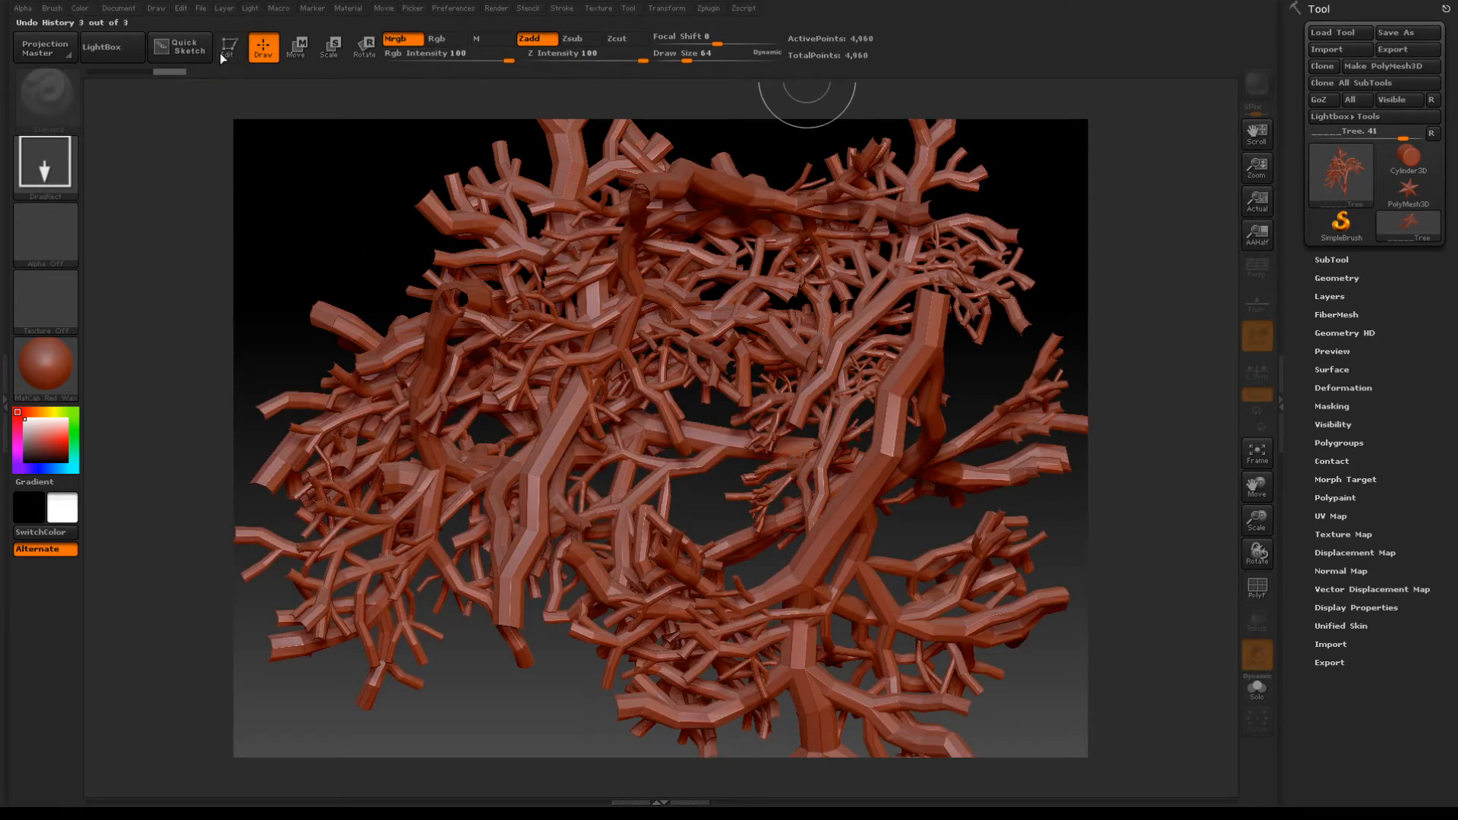
Step: Put the tree in Edit mode, orbit it, and collapse the Geometry subpalette
click(223, 8)
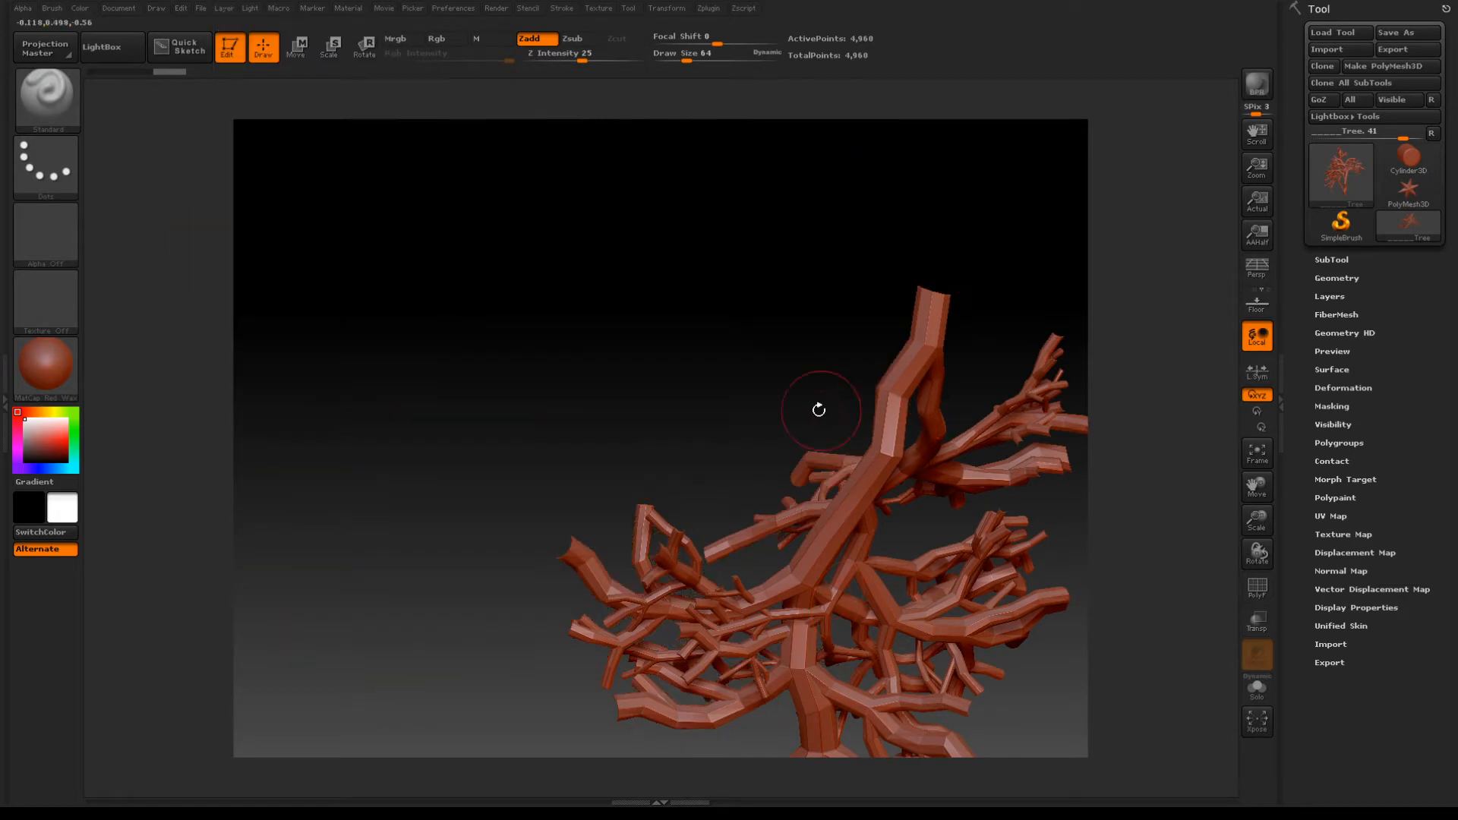
drag(818, 409, 660, 418)
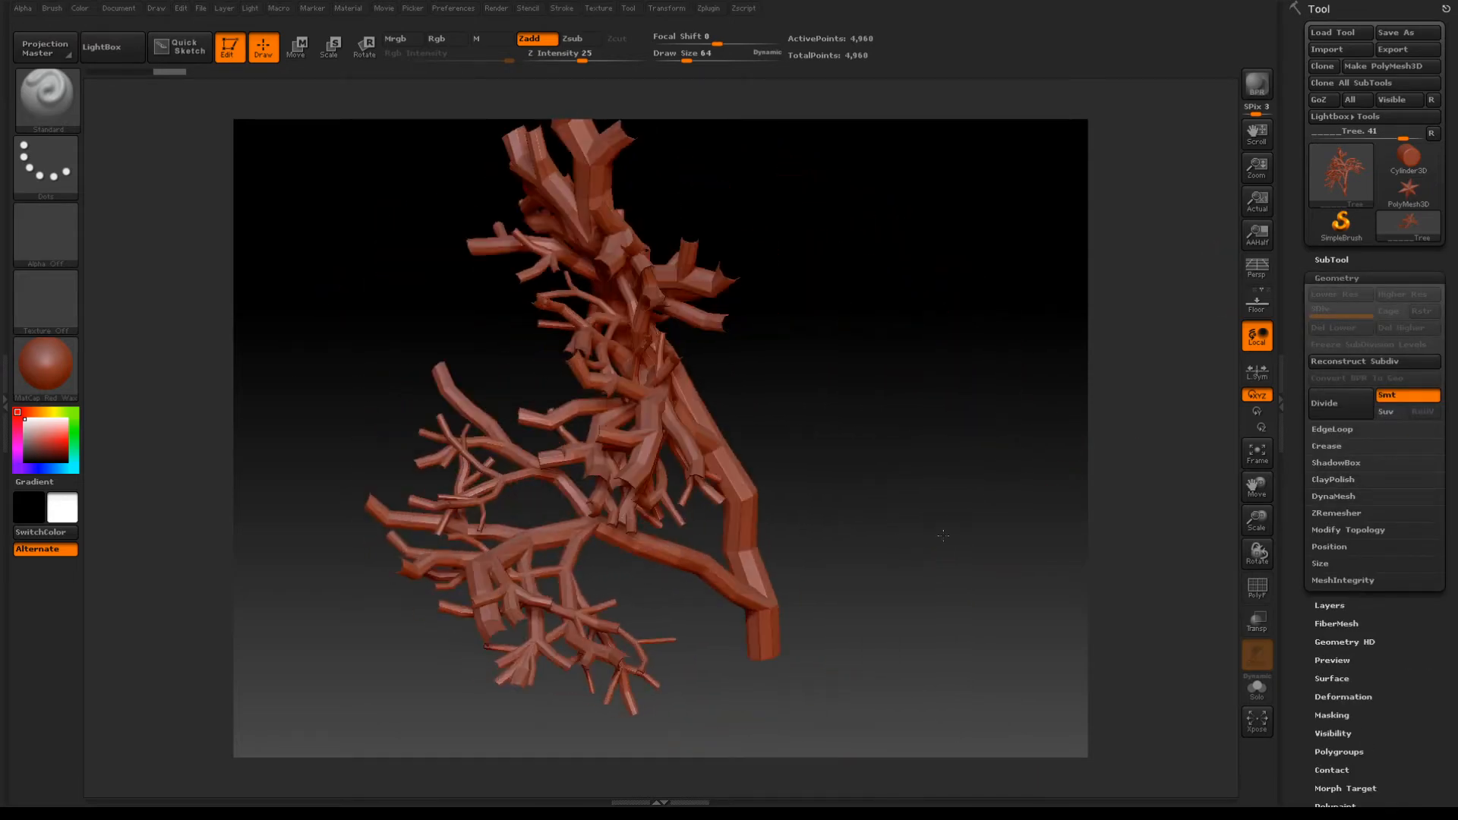
click(1324, 402)
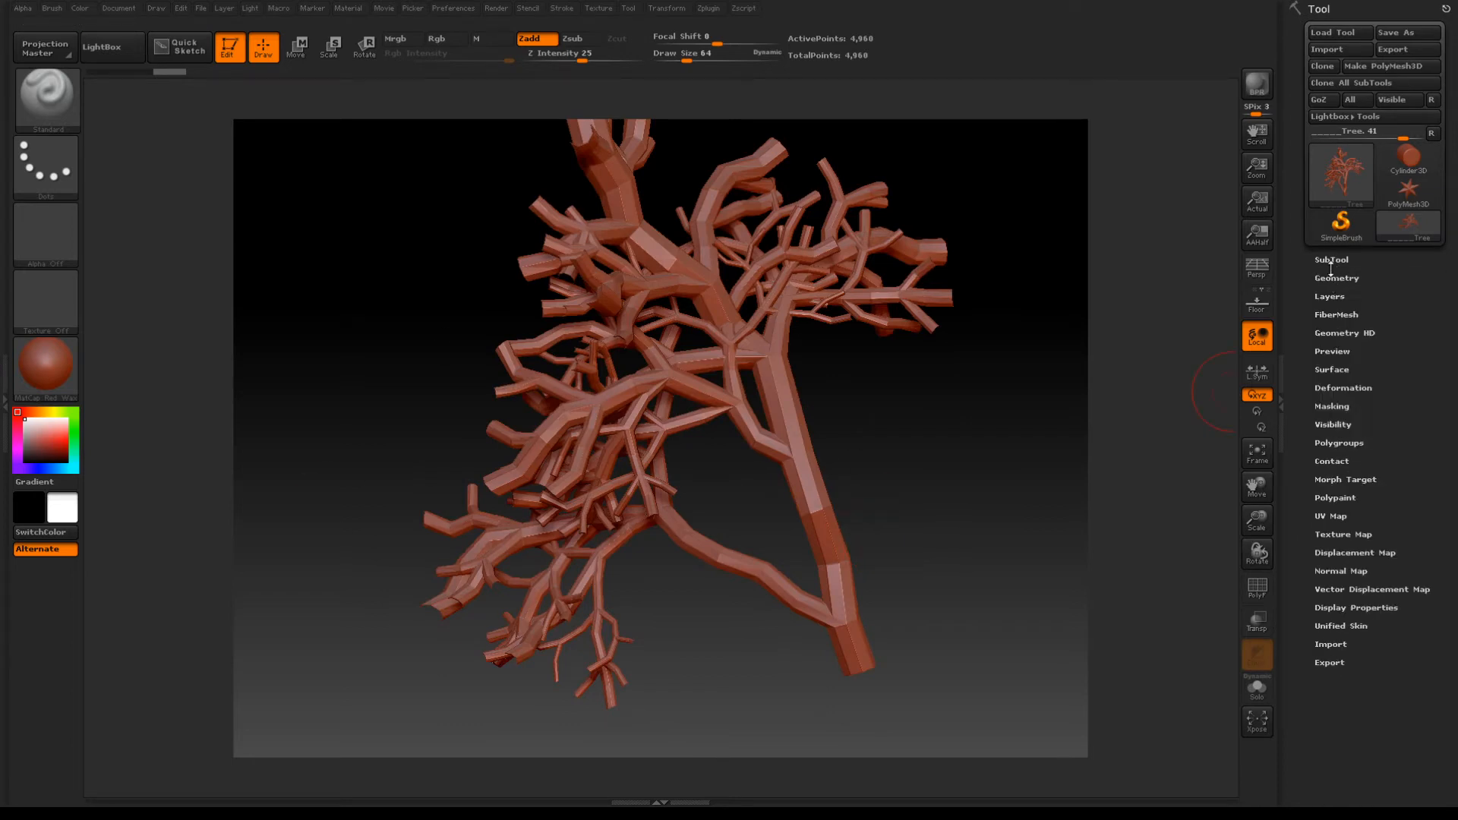
Step: Expand Geometry > DynaMesh and select its Resolution slider, currently 128, for editing
click(1336, 278)
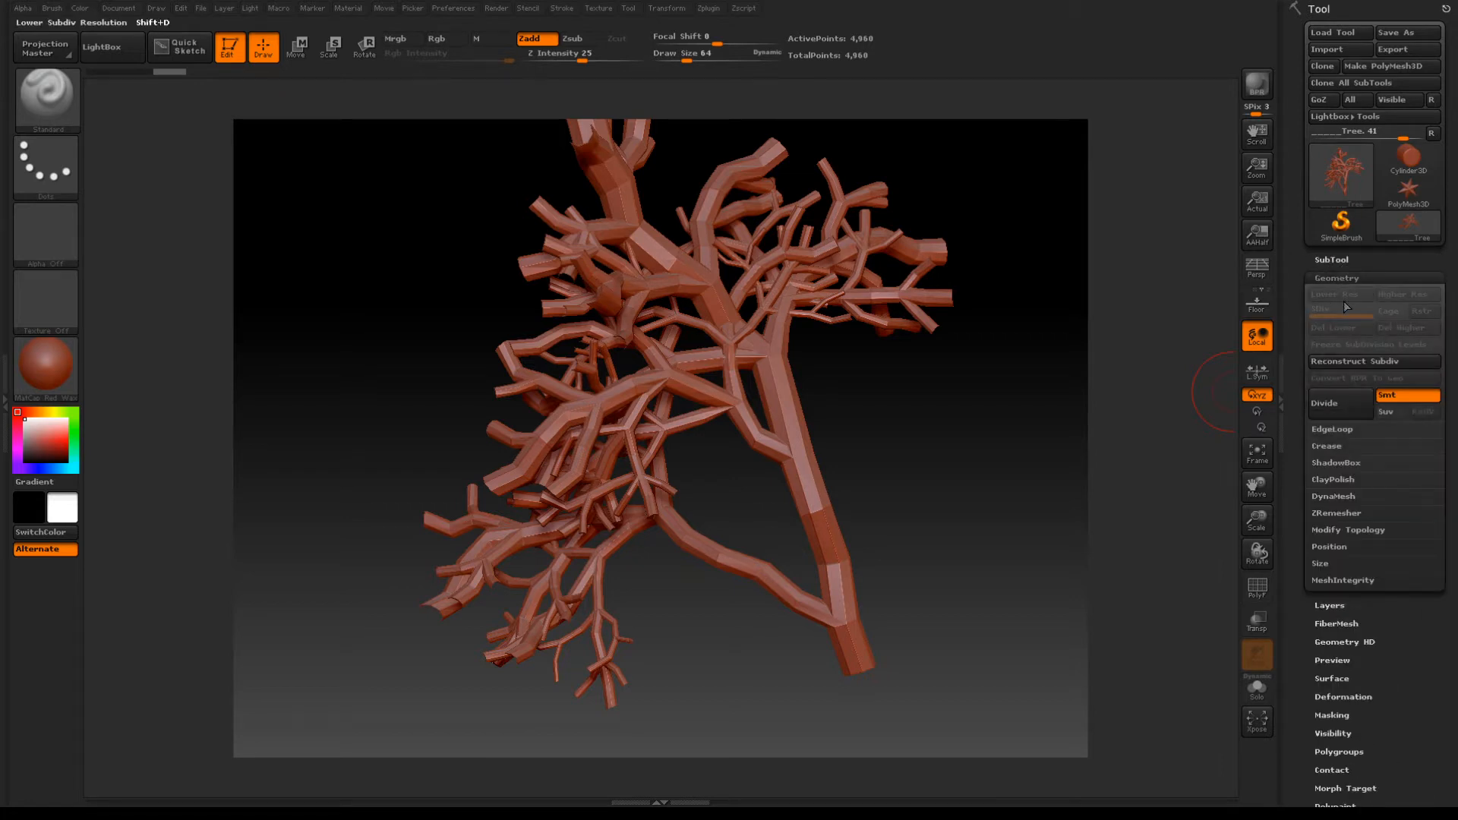
mouse_move(1349, 474)
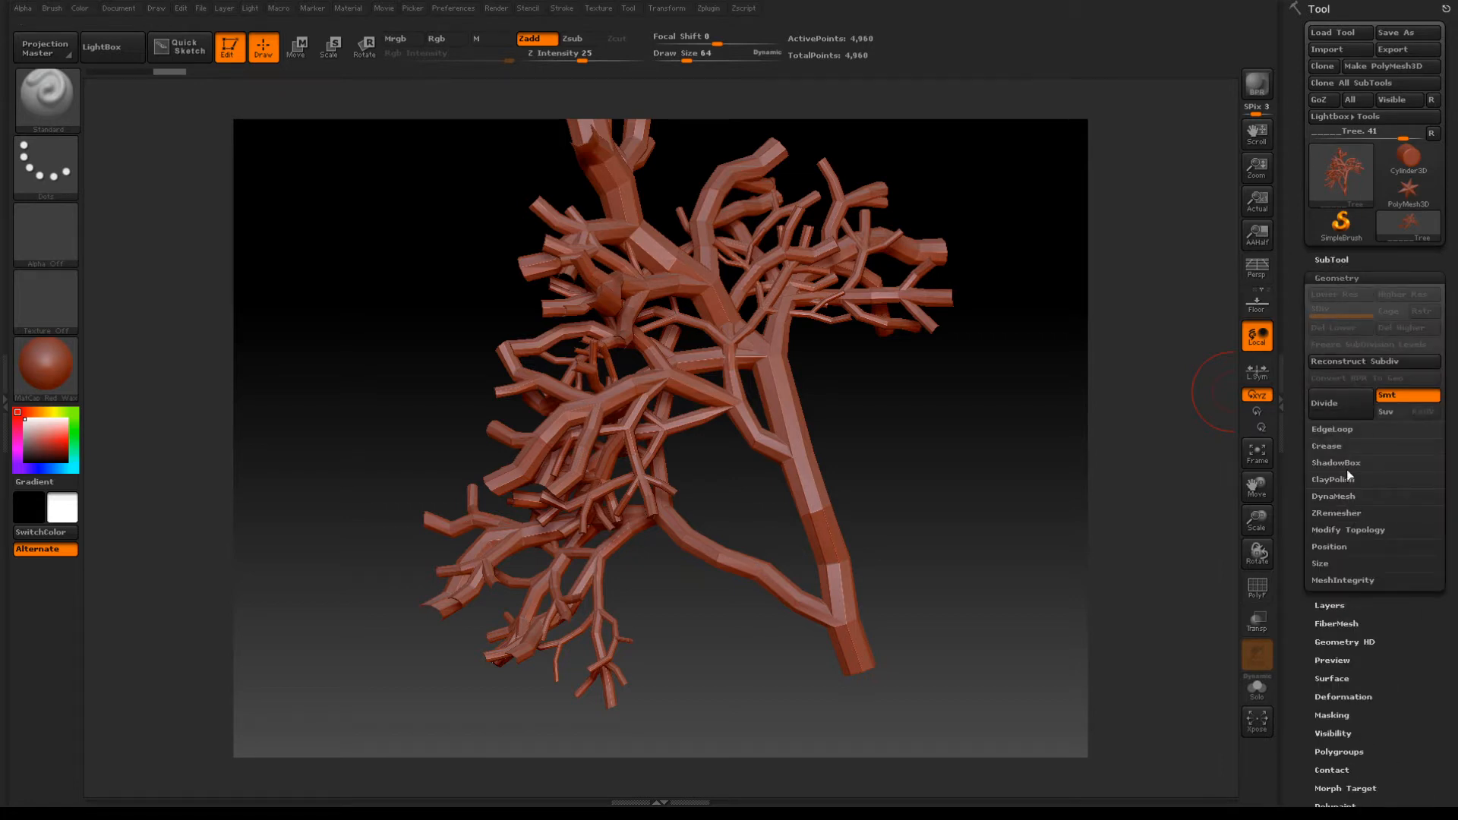
click(1333, 496)
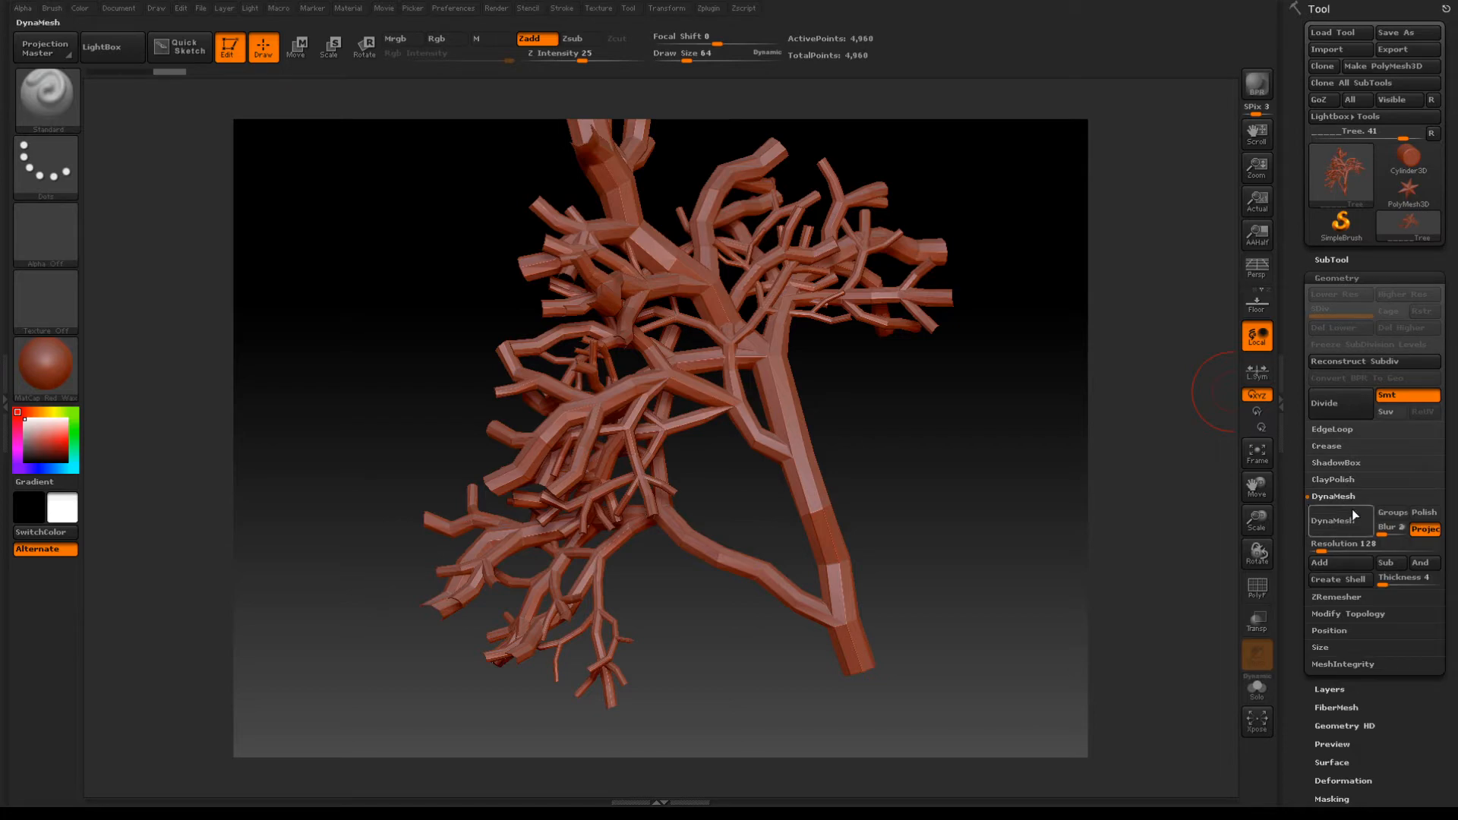
mouse_move(1254, 484)
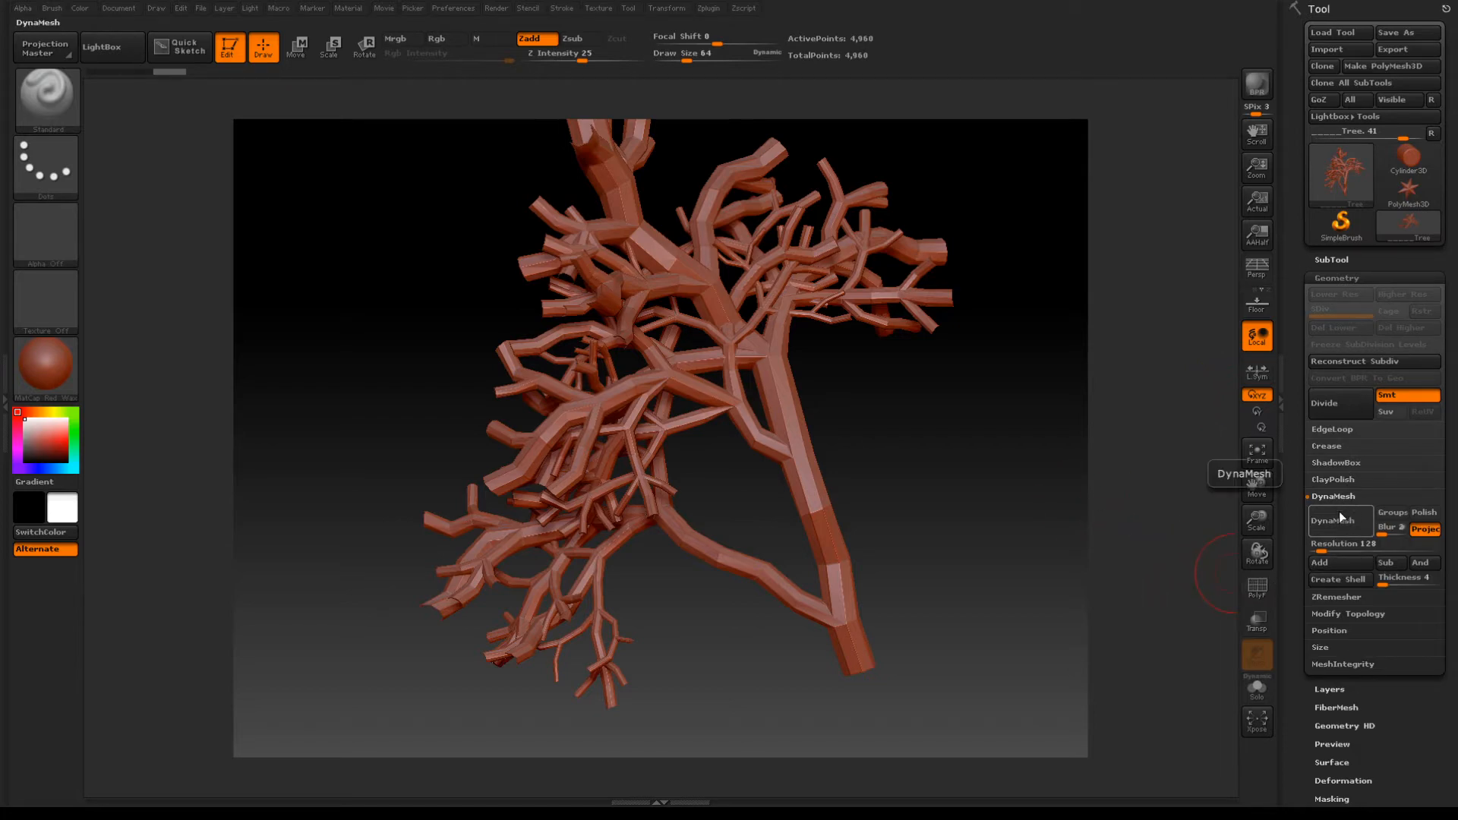
click(1334, 519)
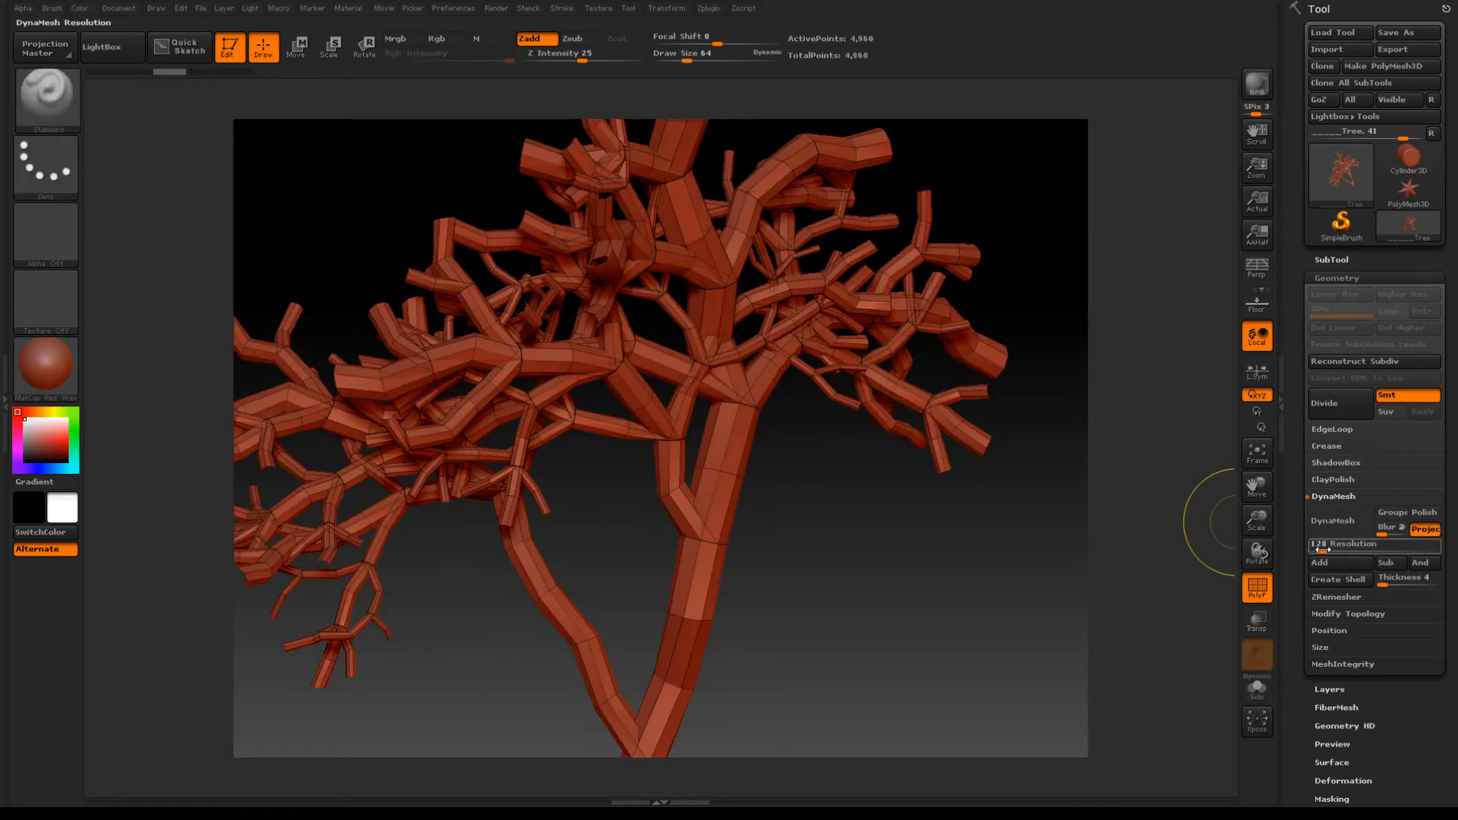
click(1331, 520)
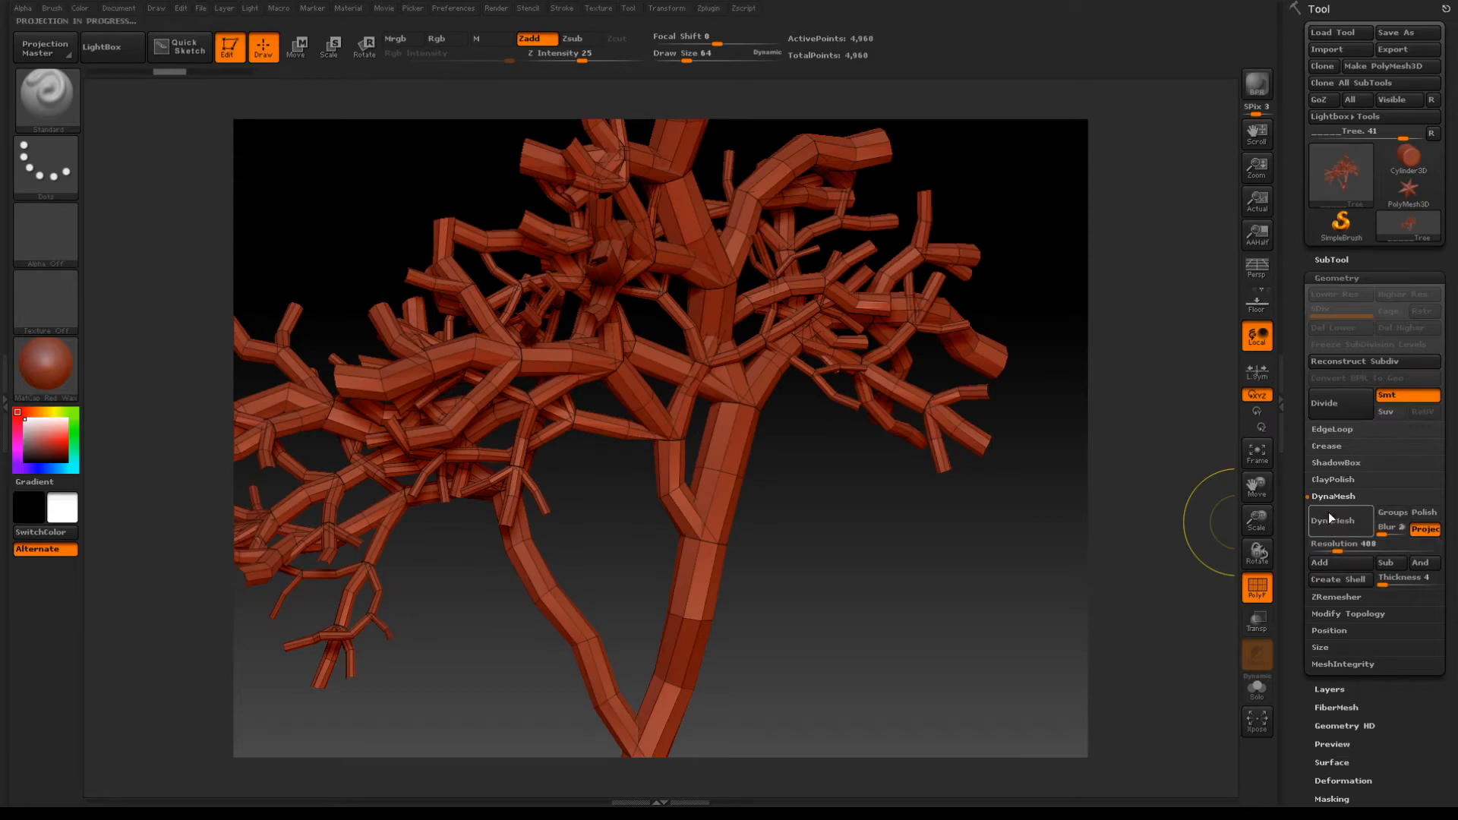
click(1338, 521)
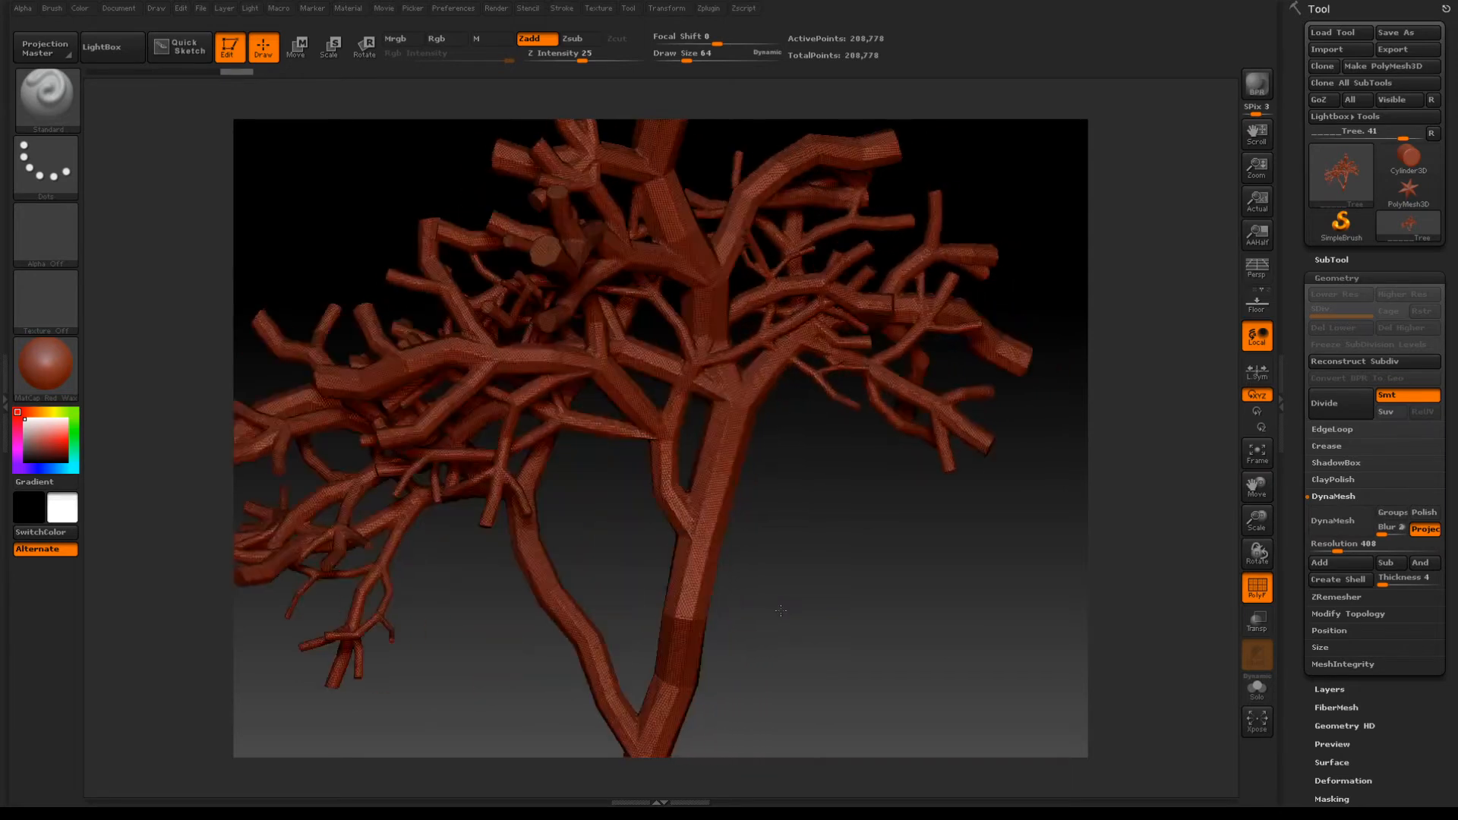
drag(779, 610, 751, 442)
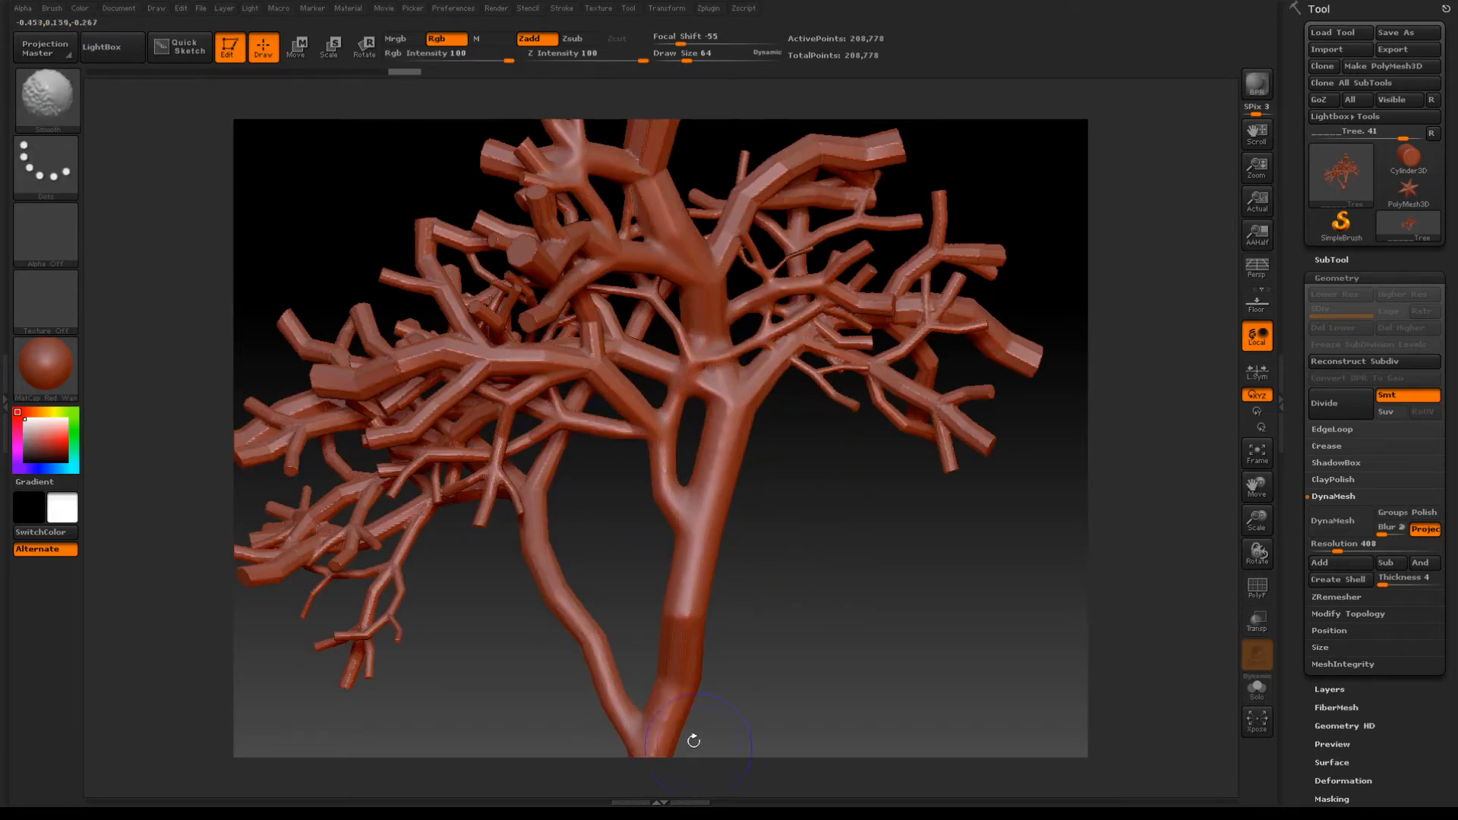
drag(693, 741, 865, 99)
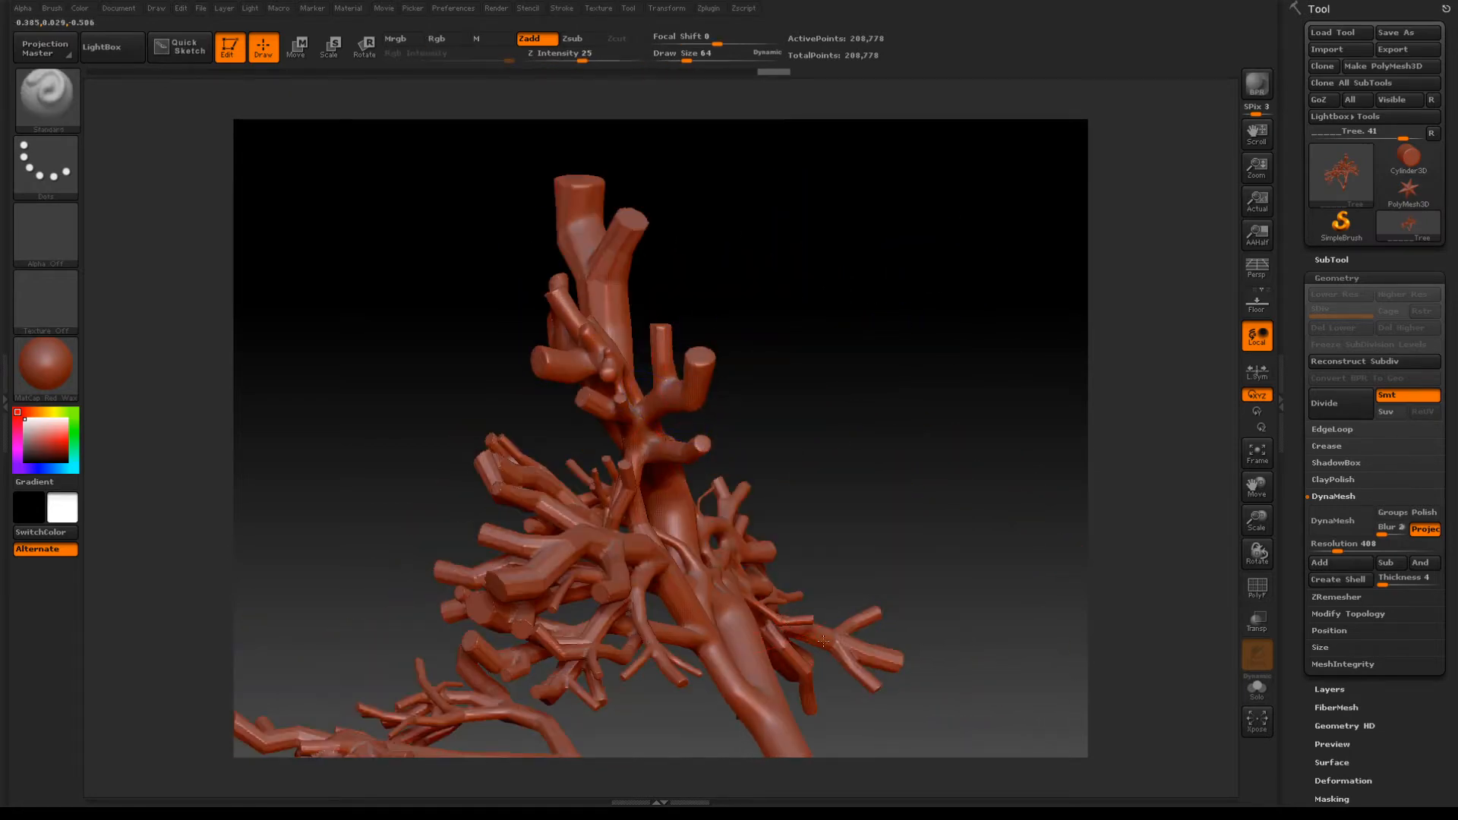
drag(823, 642, 784, 621)
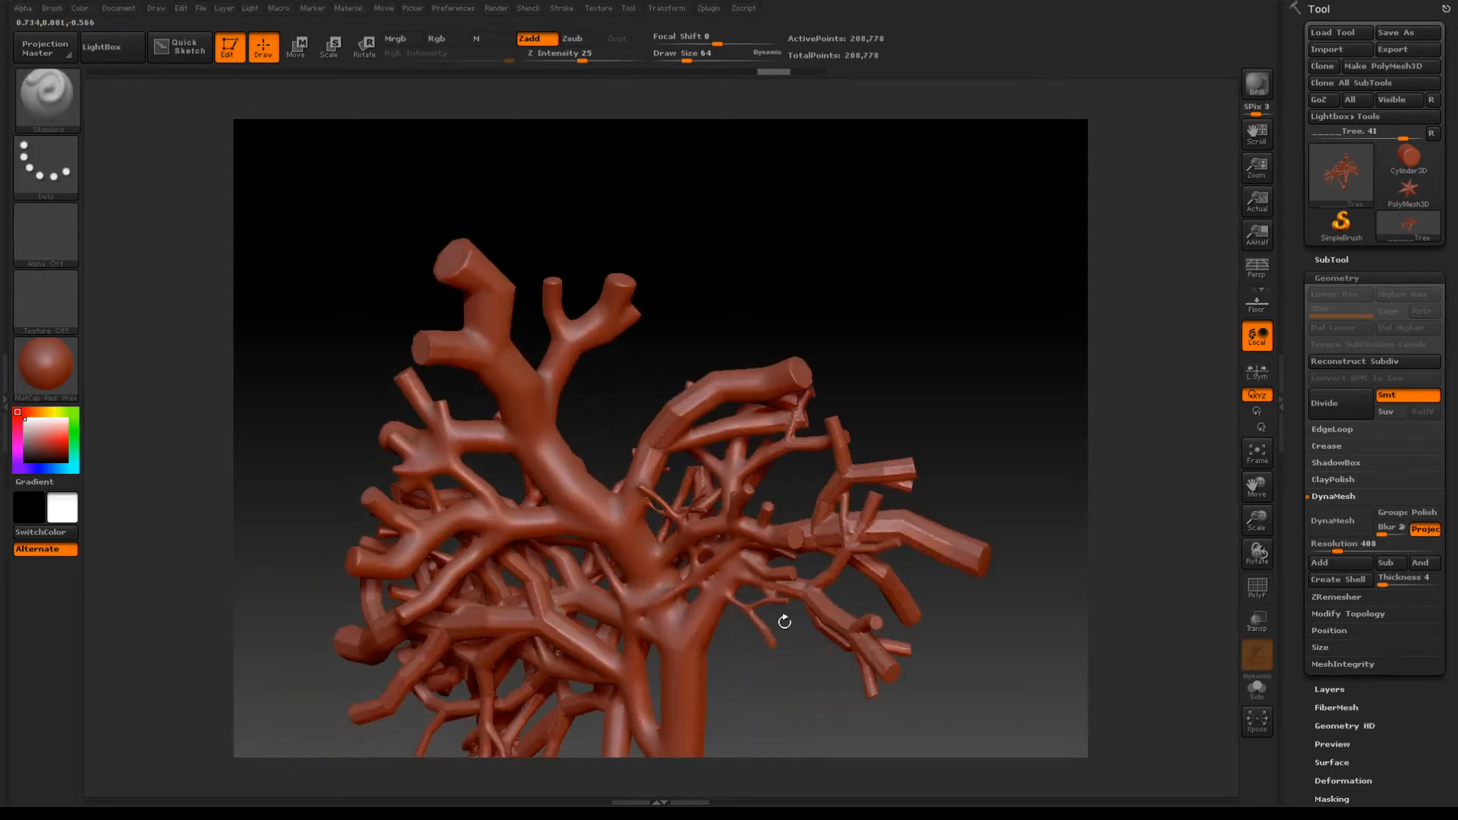
drag(784, 621, 711, 569)
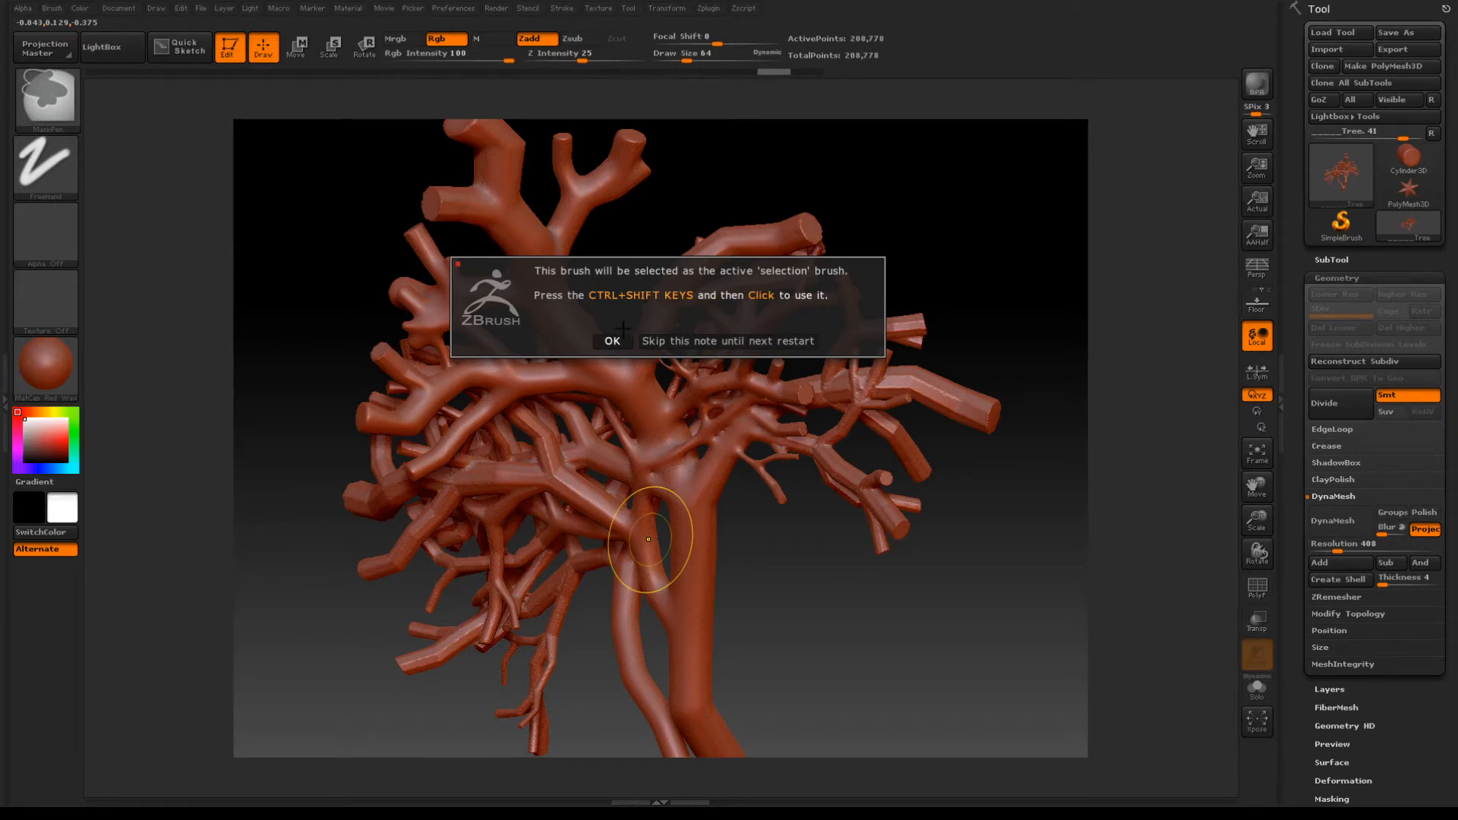
click(612, 340)
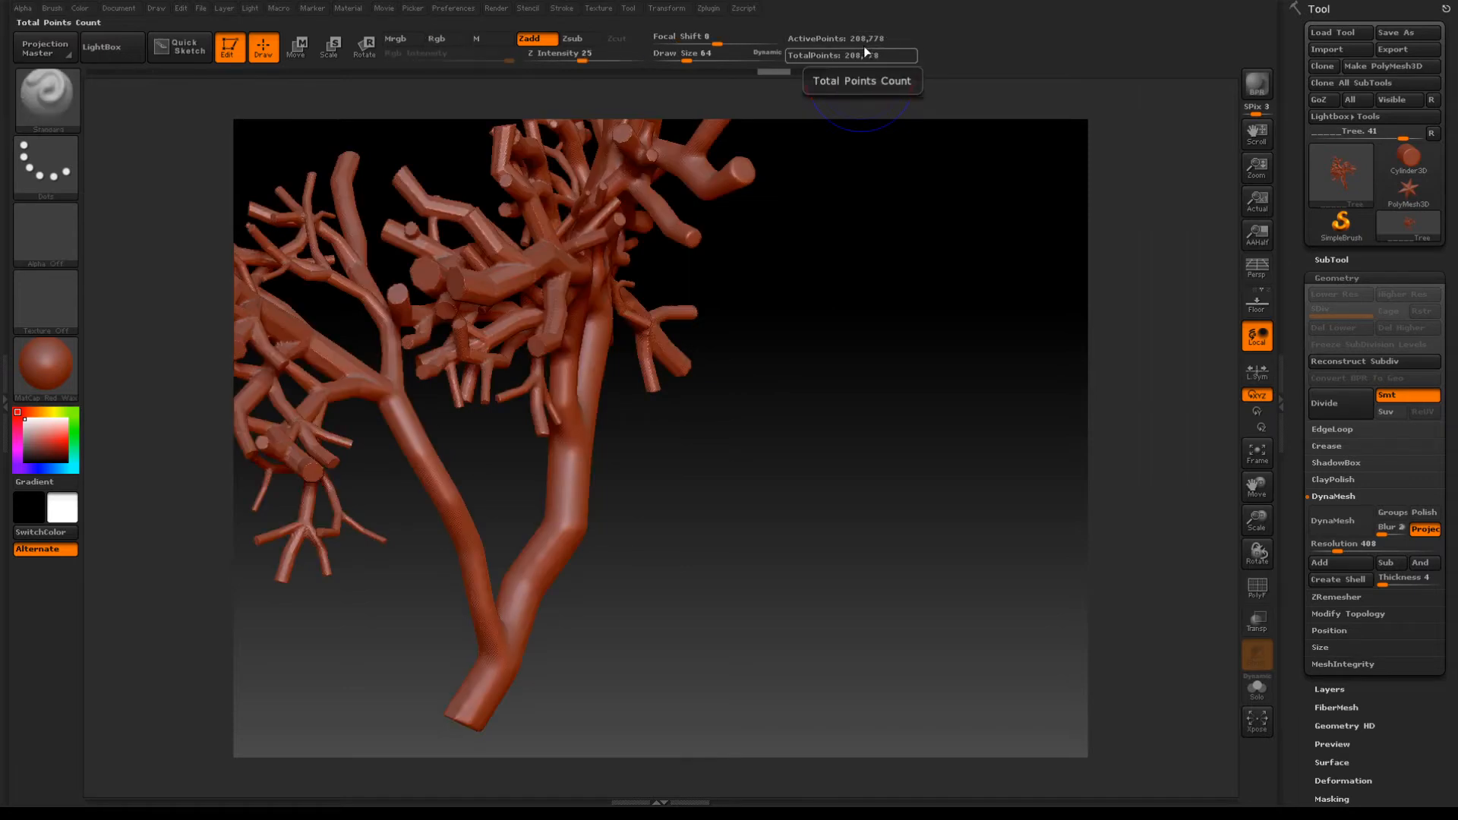
mouse_move(707, 13)
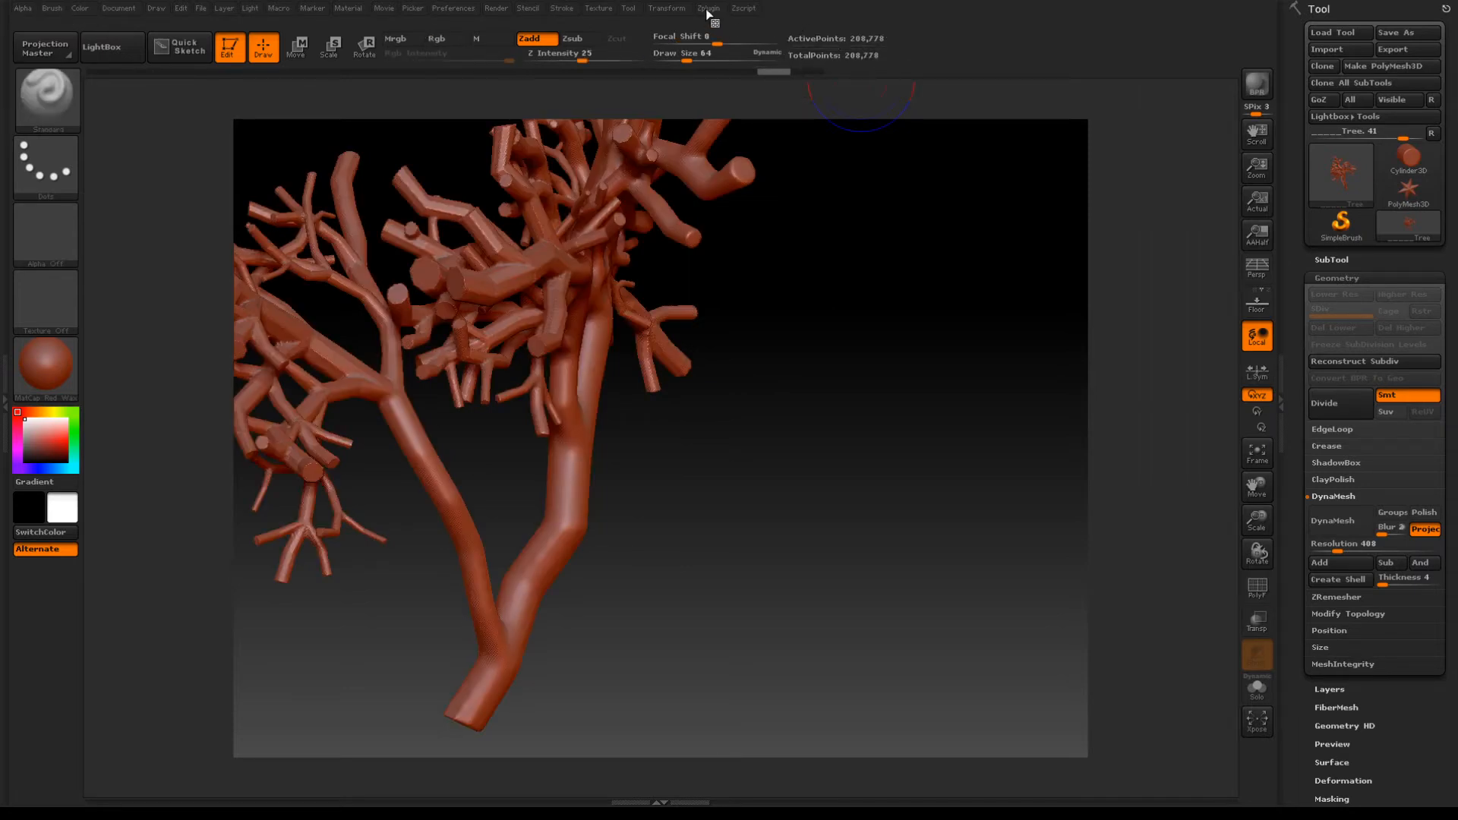
Step: Pre-process the tree mesh in ZPlugin's Decimation Master
click(708, 7)
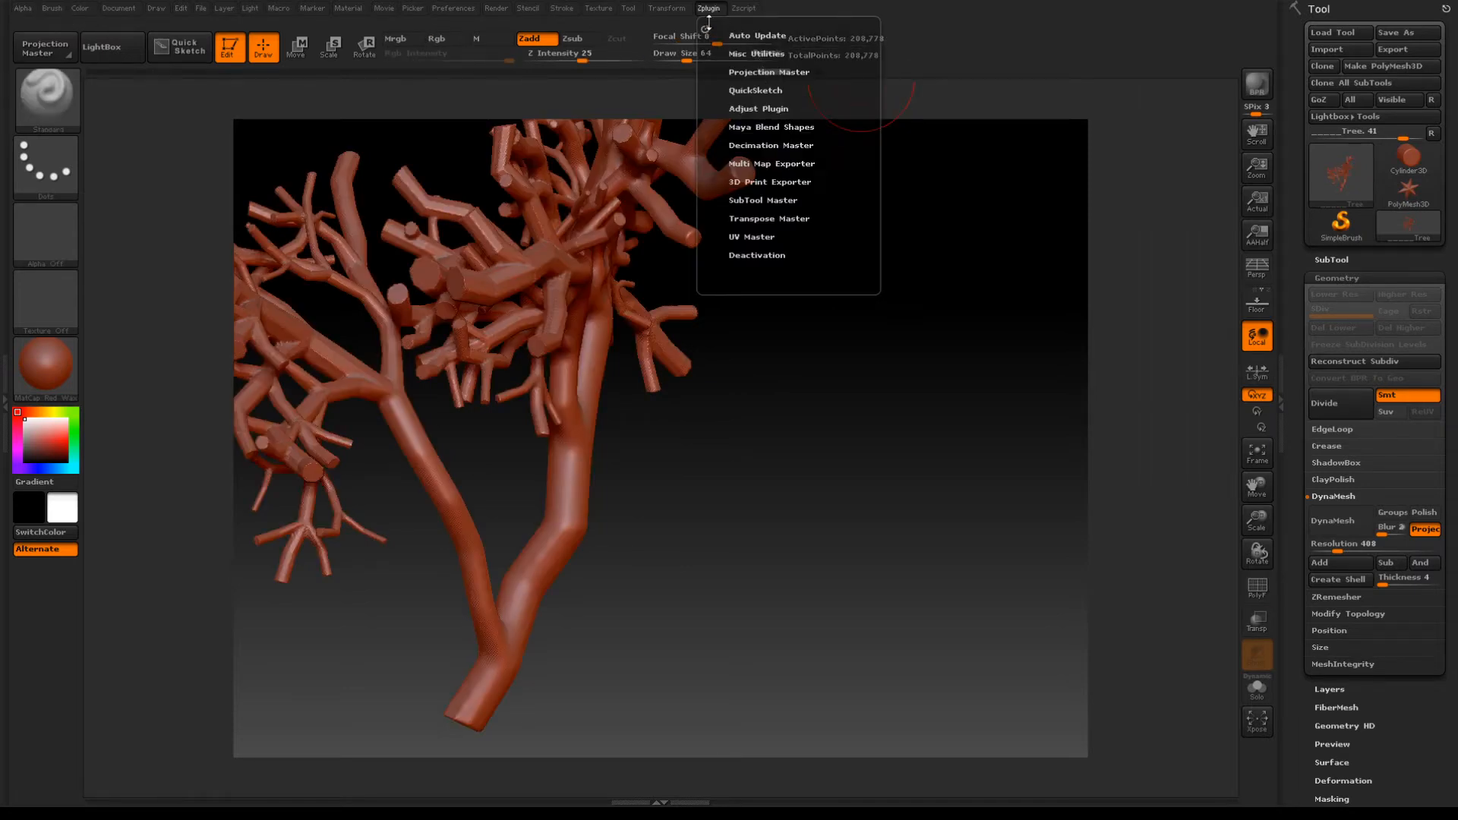
click(770, 146)
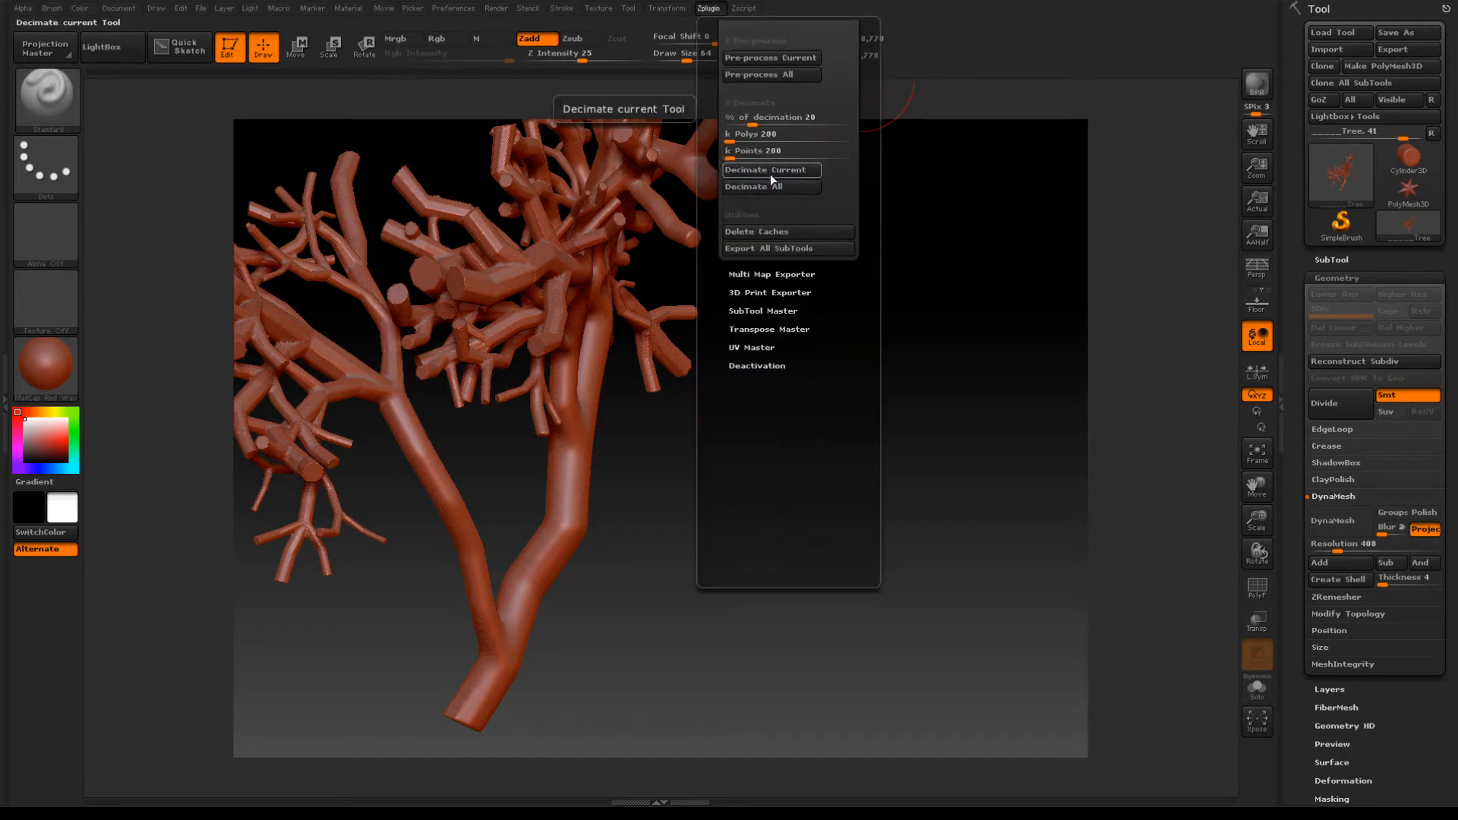
click(770, 170)
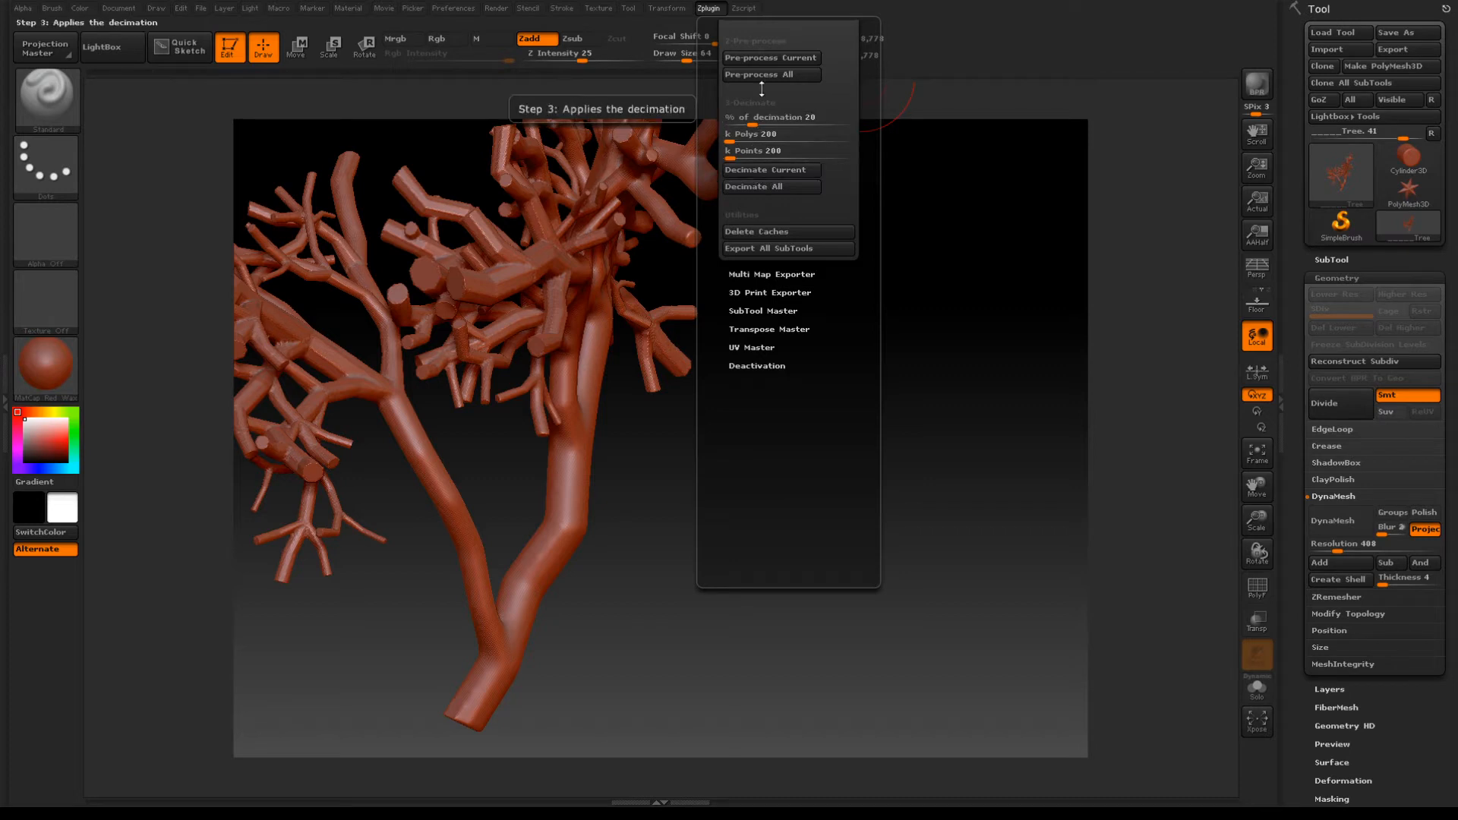
click(766, 170)
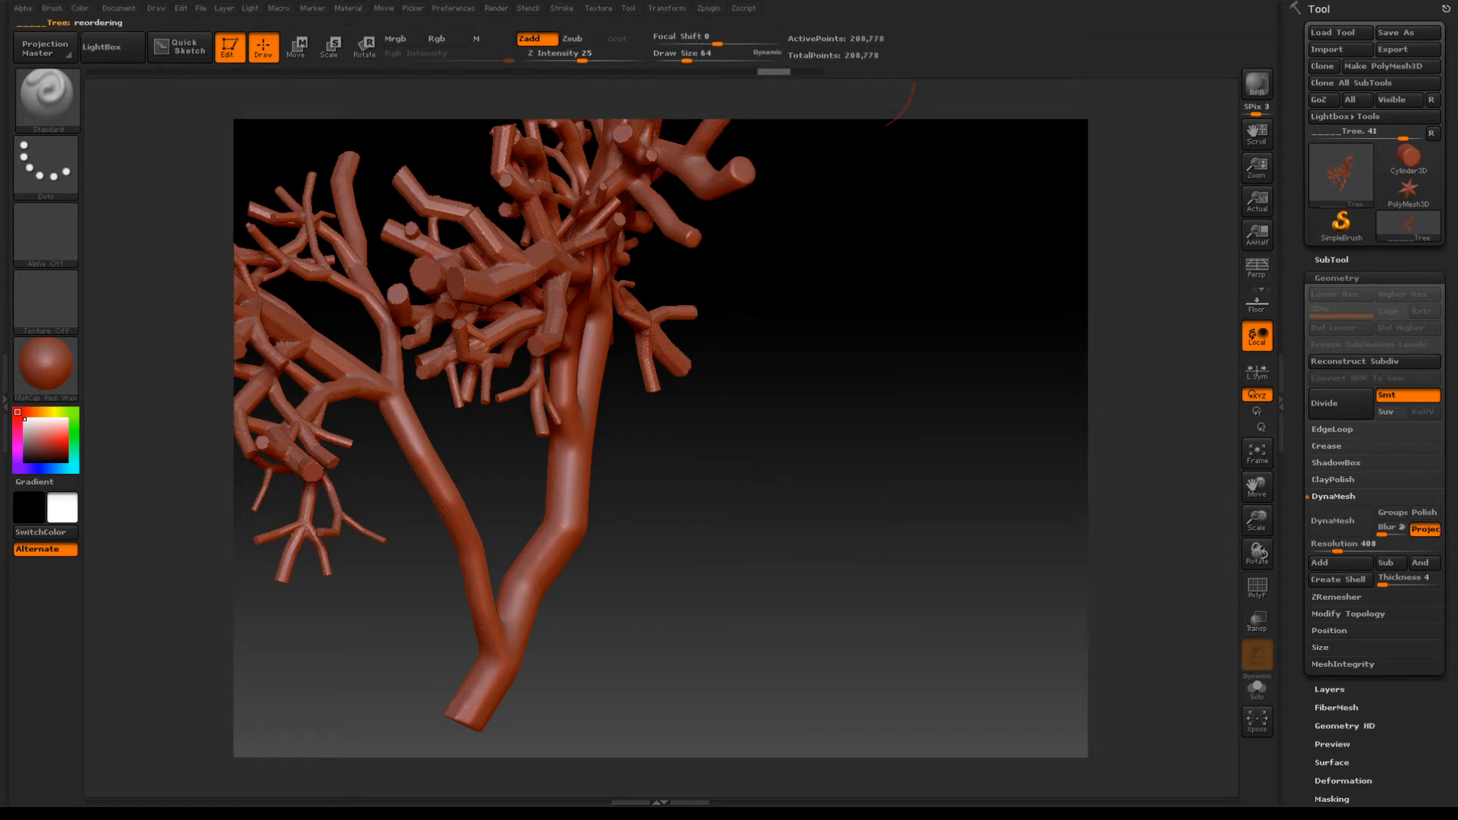
click(708, 7)
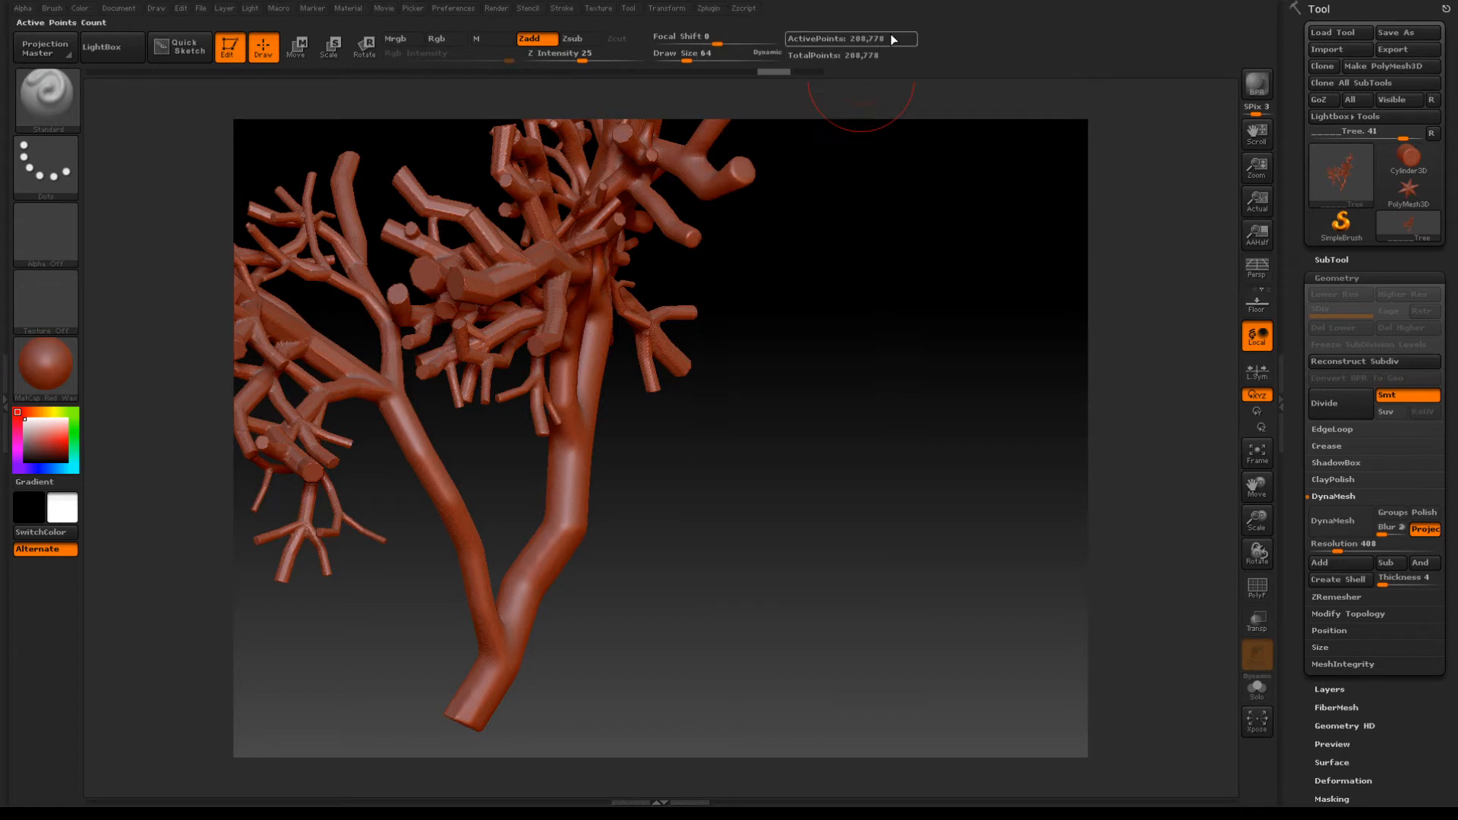
Step: Decimate the tree to 20 percent, then lower the percentage to reach 10,571 points
click(708, 9)
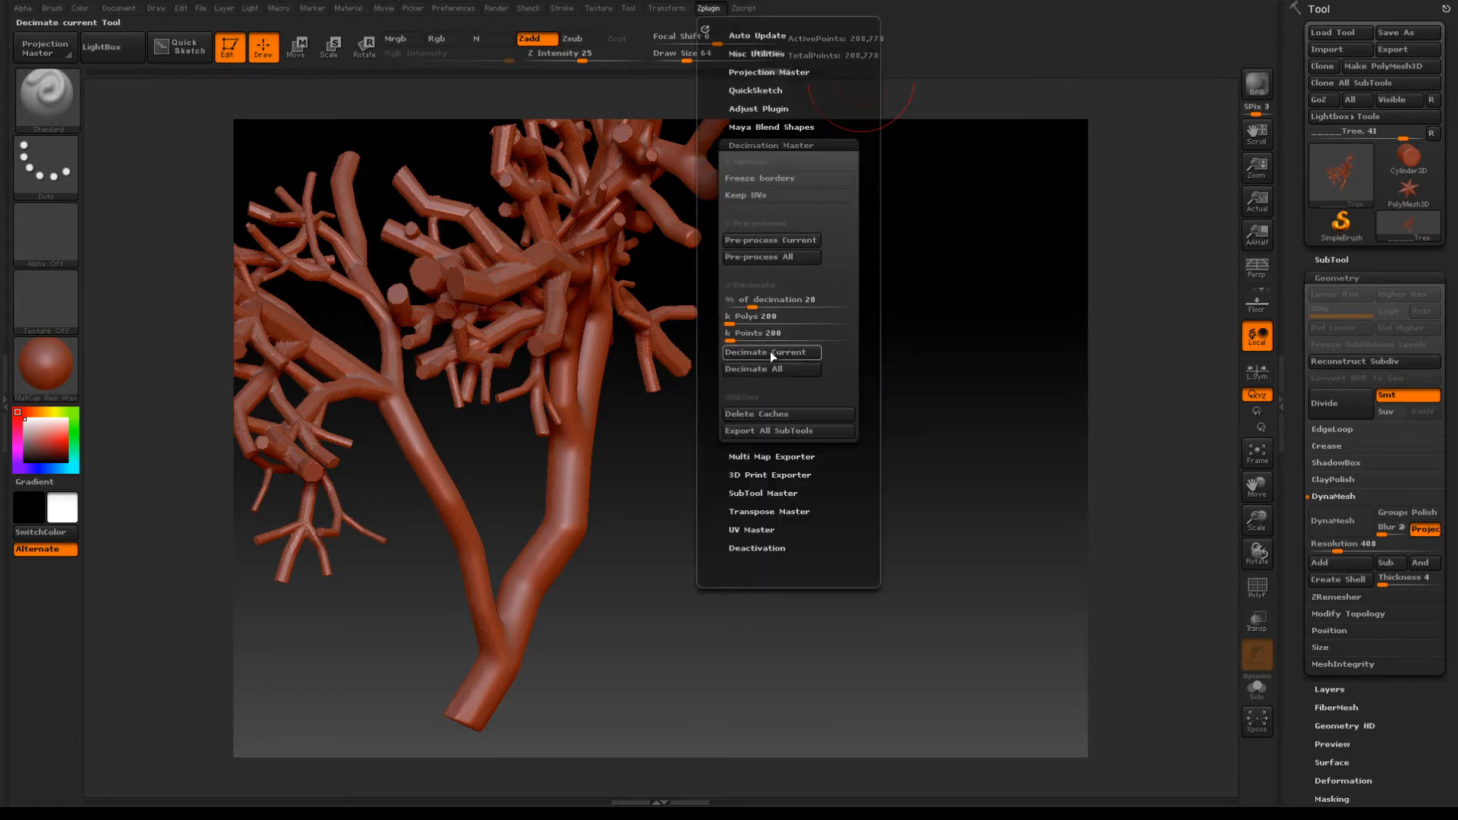
click(770, 352)
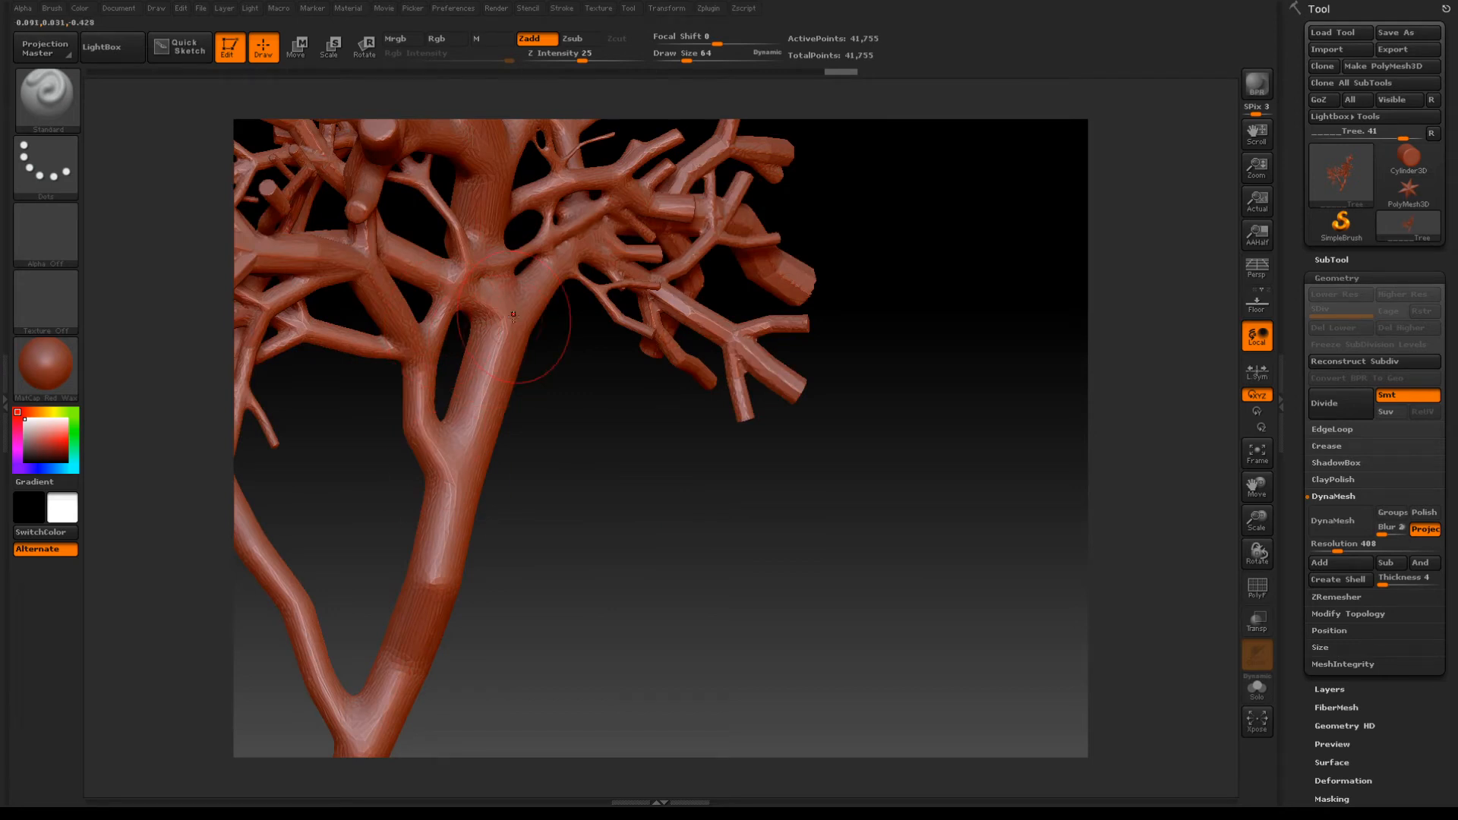
mouse_move(704, 228)
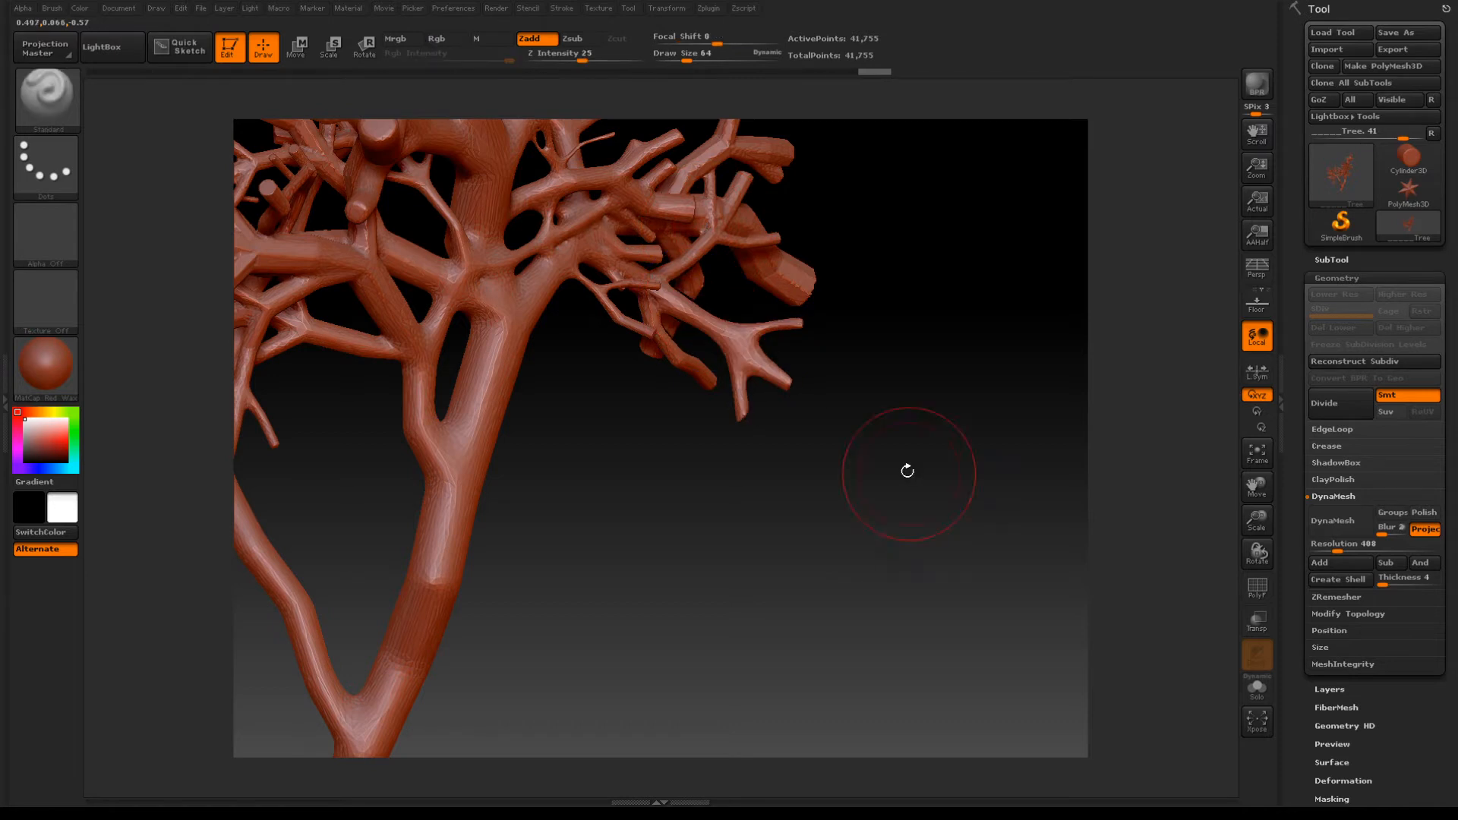
click(708, 7)
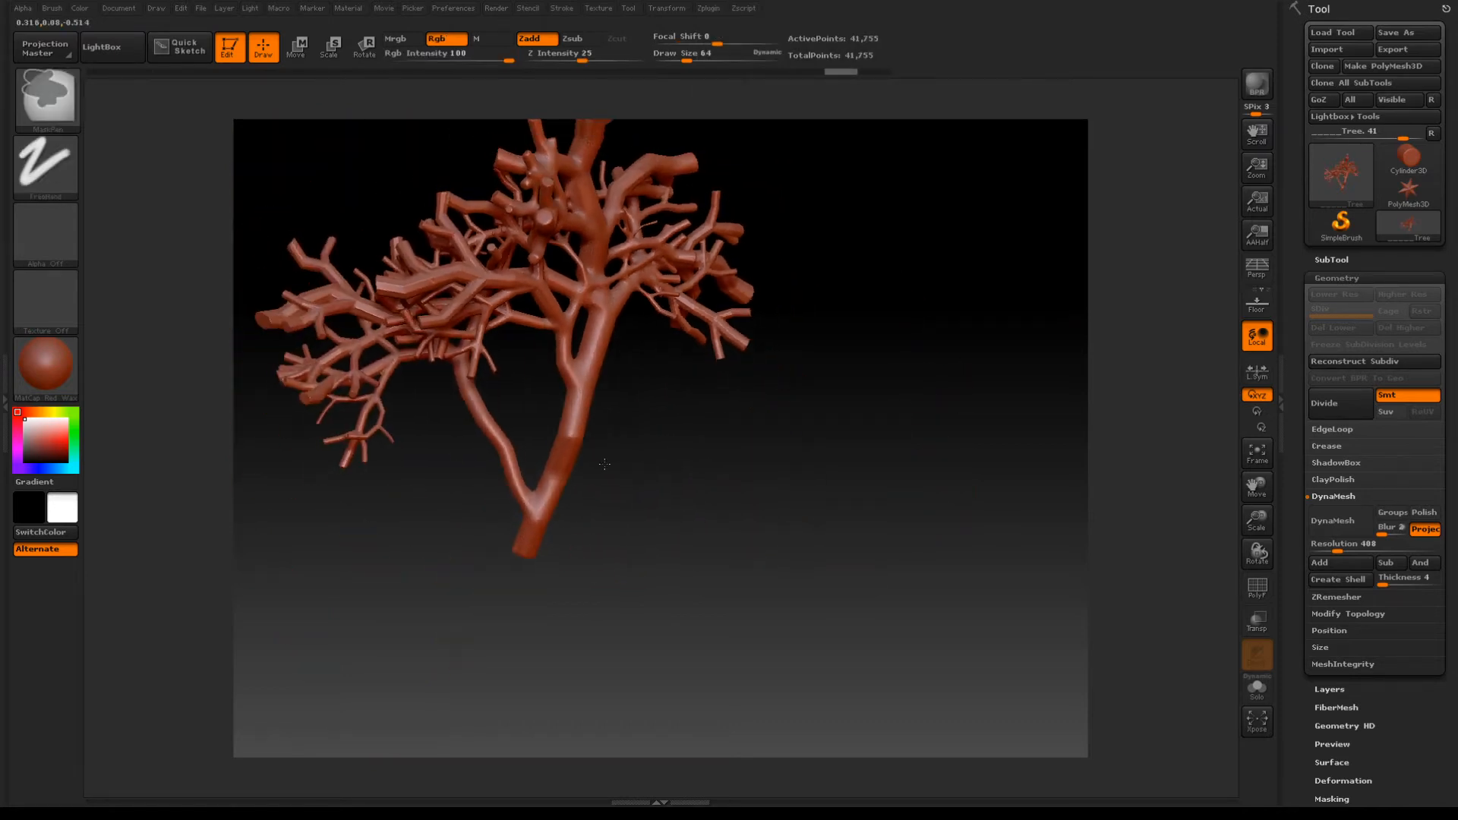
click(709, 8)
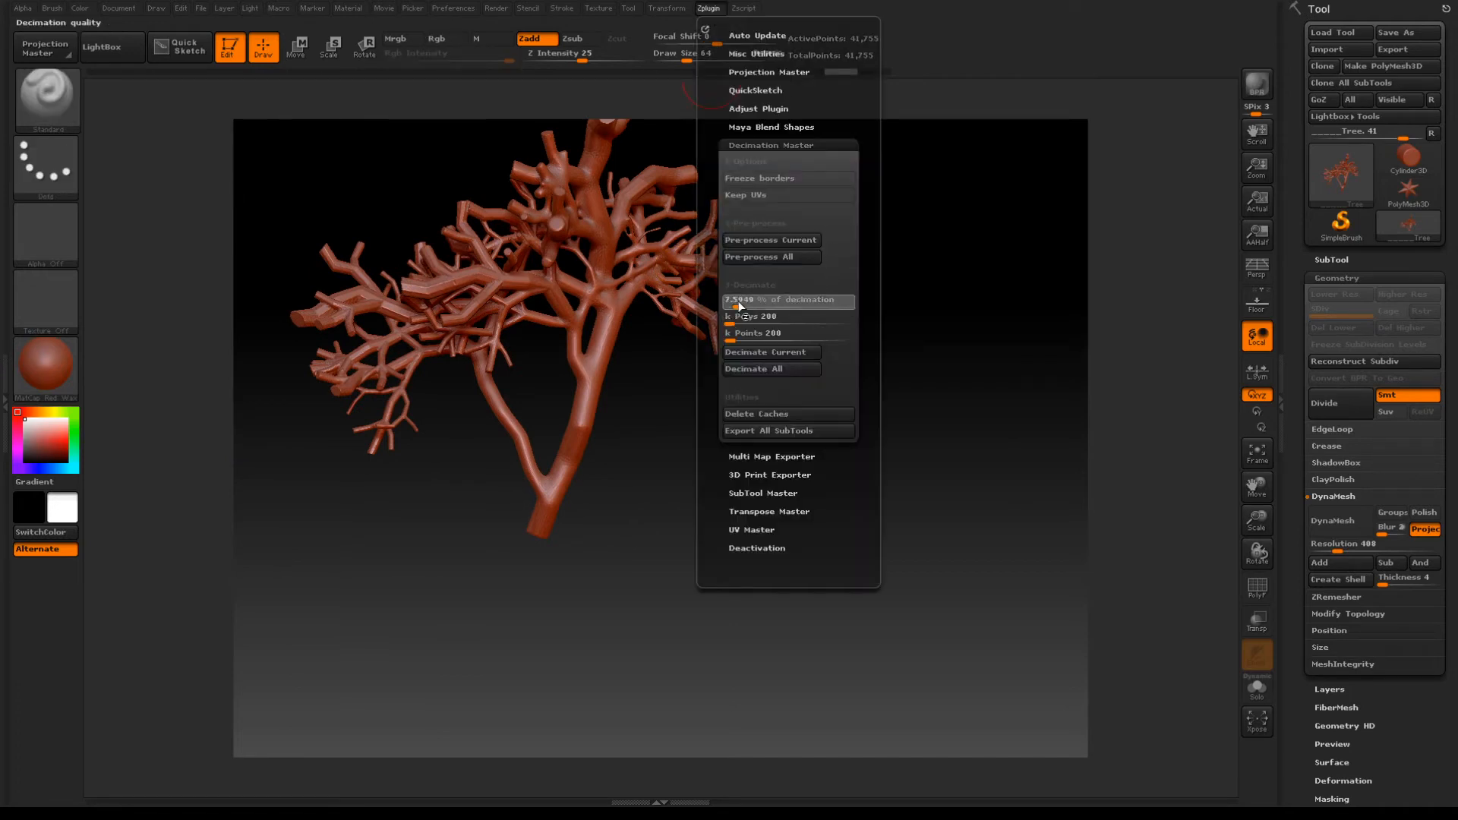
click(770, 240)
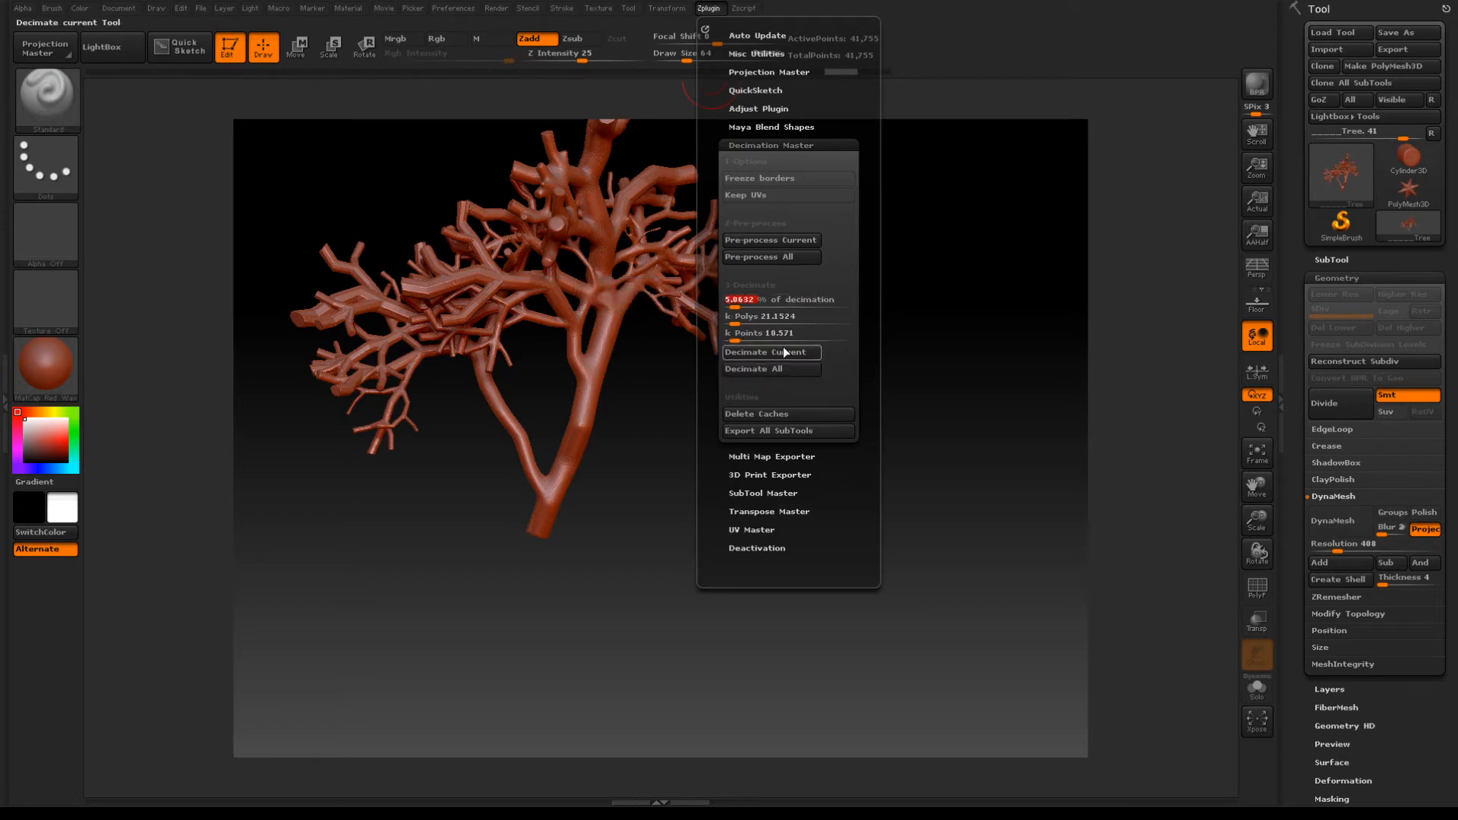
click(769, 352)
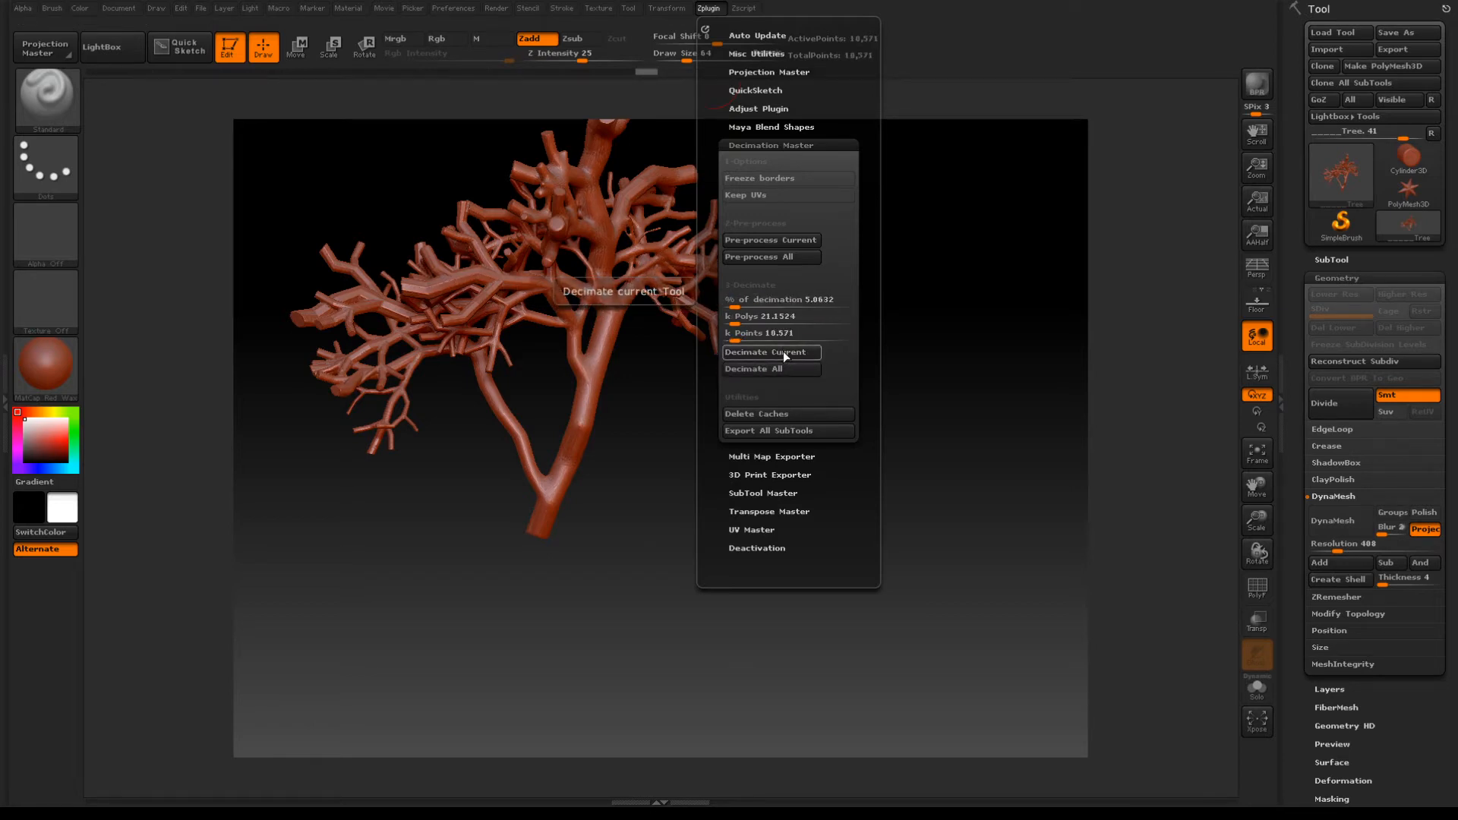
click(770, 352)
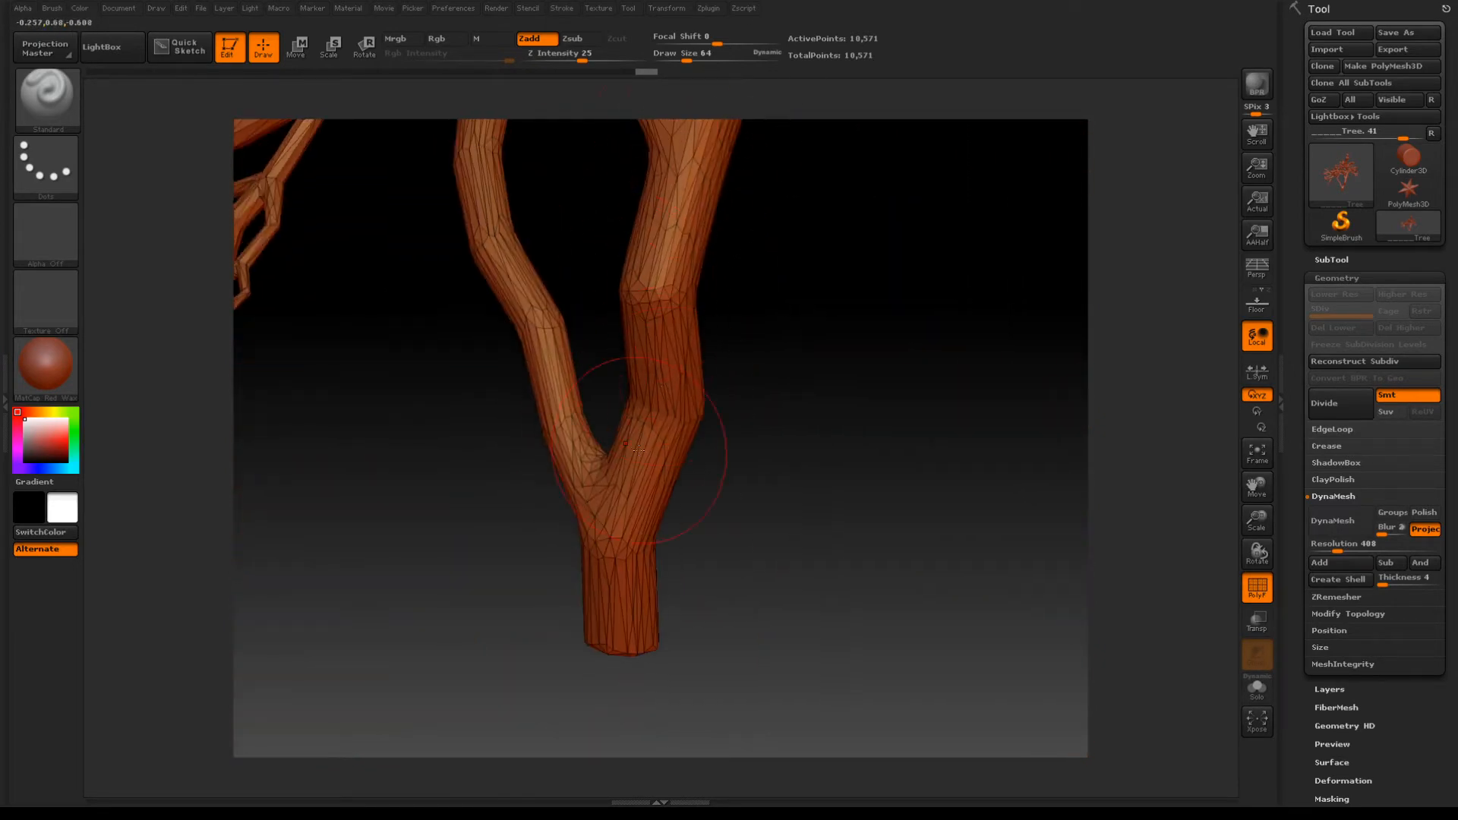
Step: Decimate the tree to 2,087 points, inspect it, then redo at 6,263 points
click(707, 8)
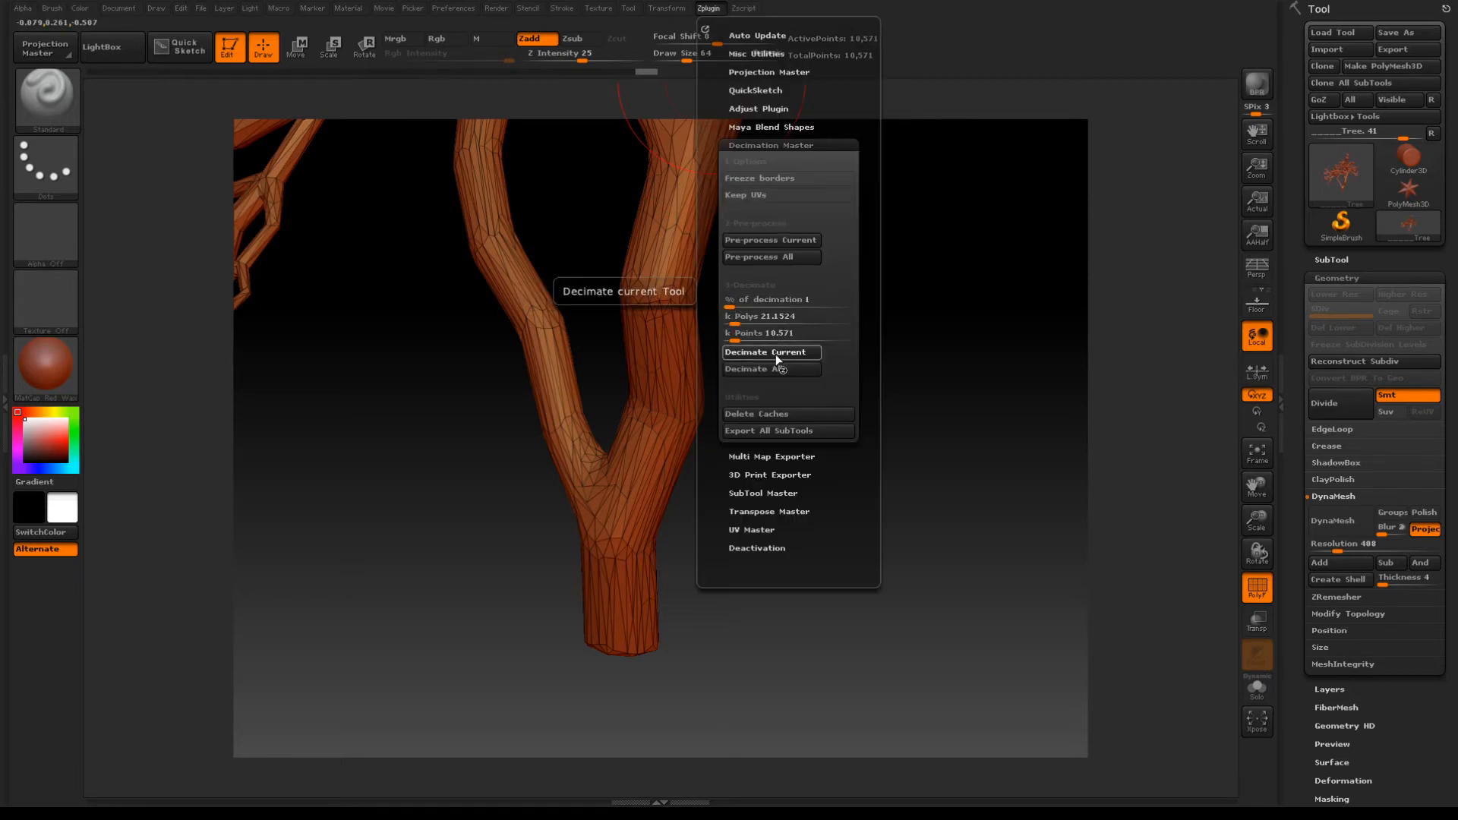
click(769, 352)
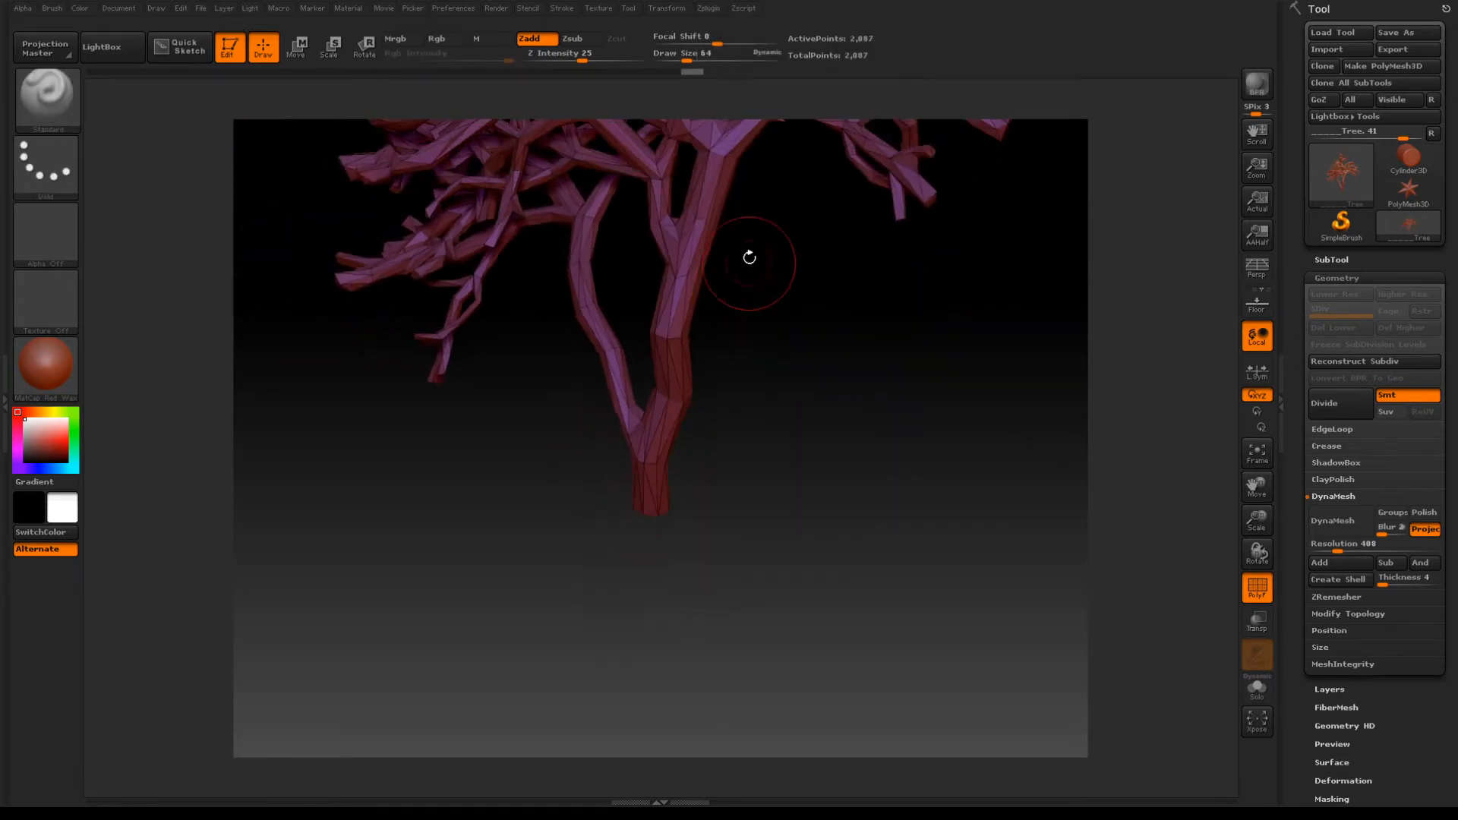
drag(748, 257, 721, 475)
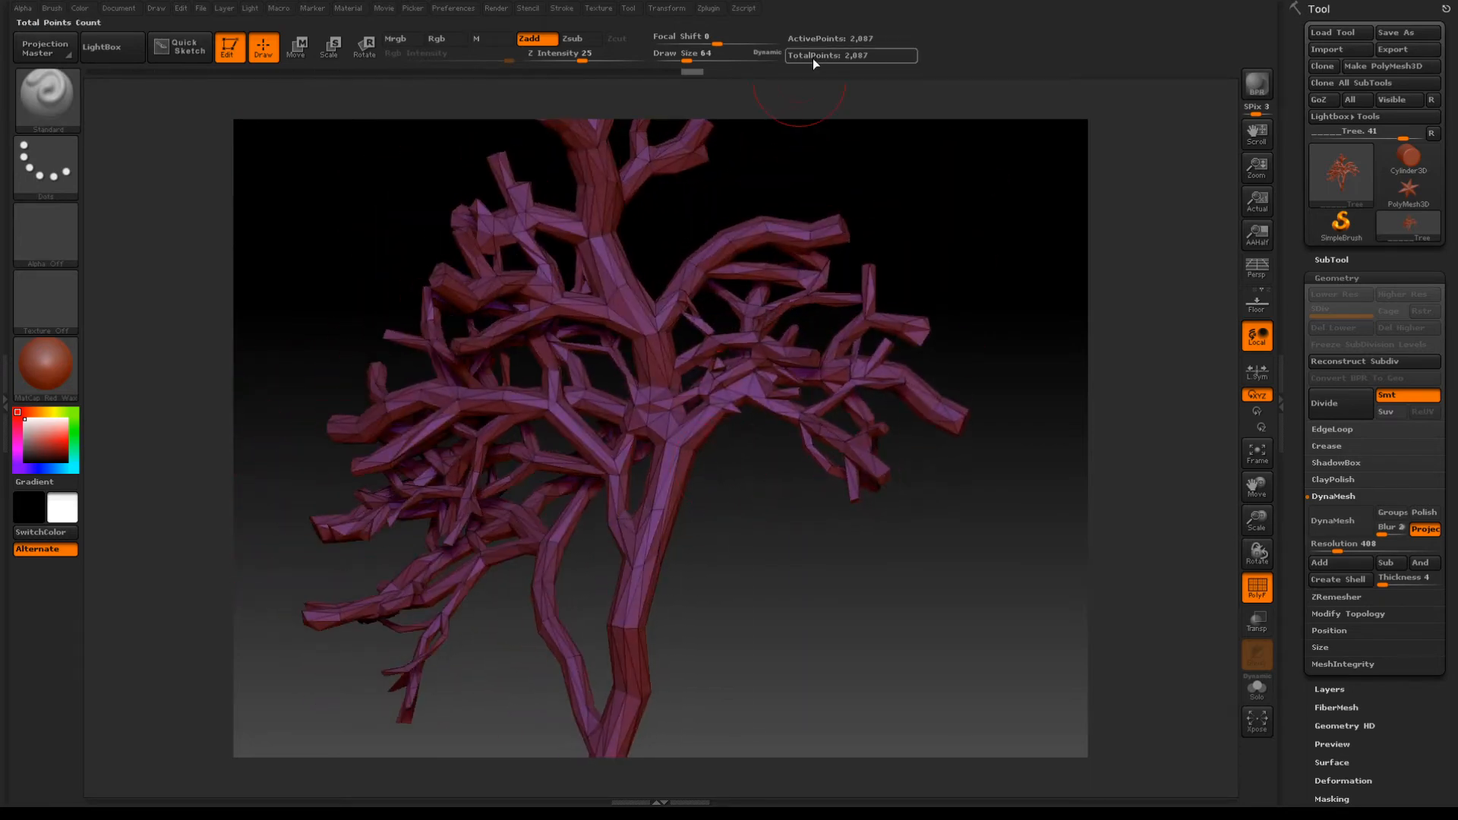
click(708, 7)
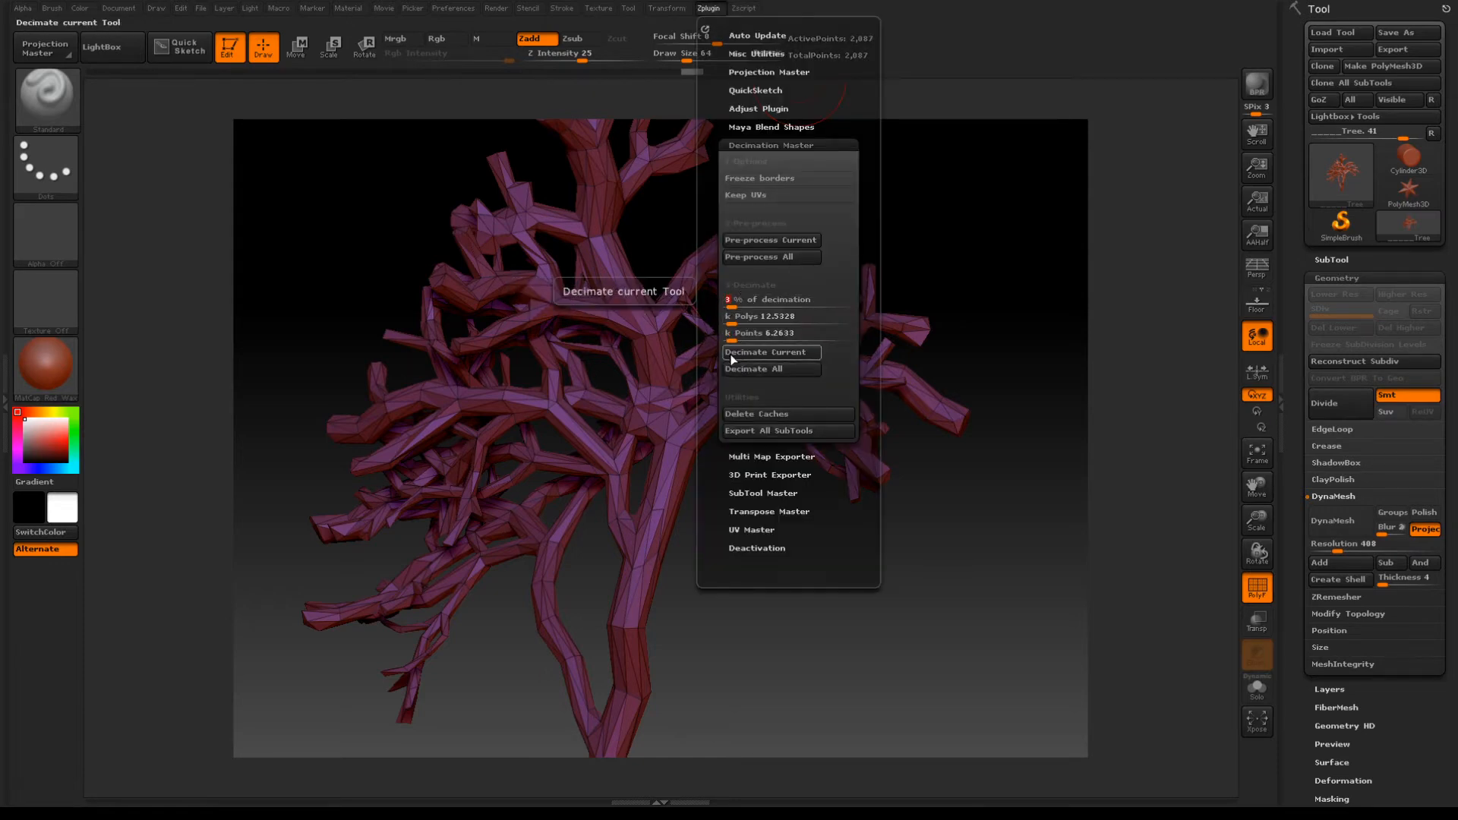
click(769, 352)
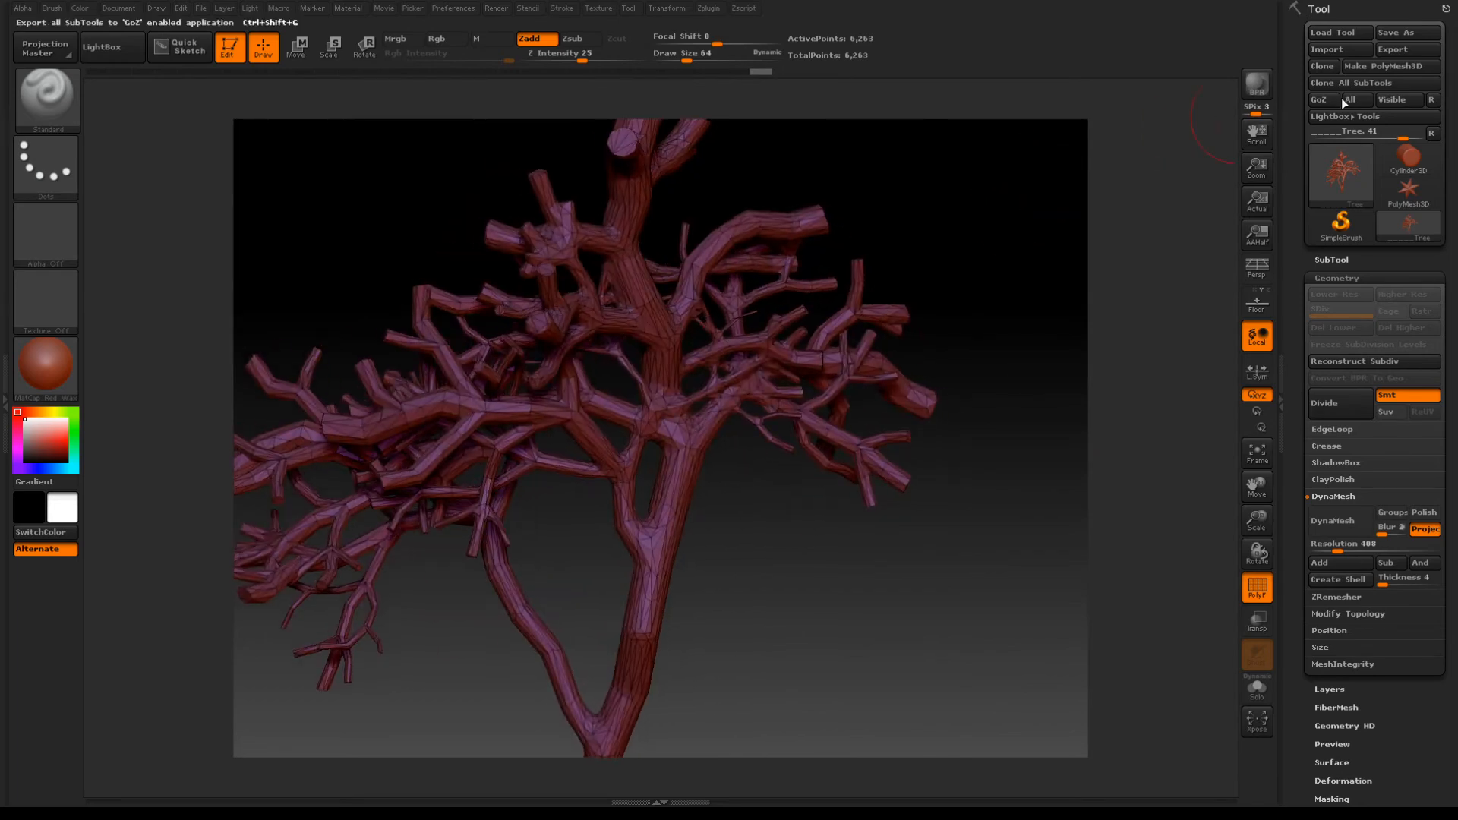
Step: Send the 6,263-point tree to Maya with GoZ All and open the Start menu
click(1406, 48)
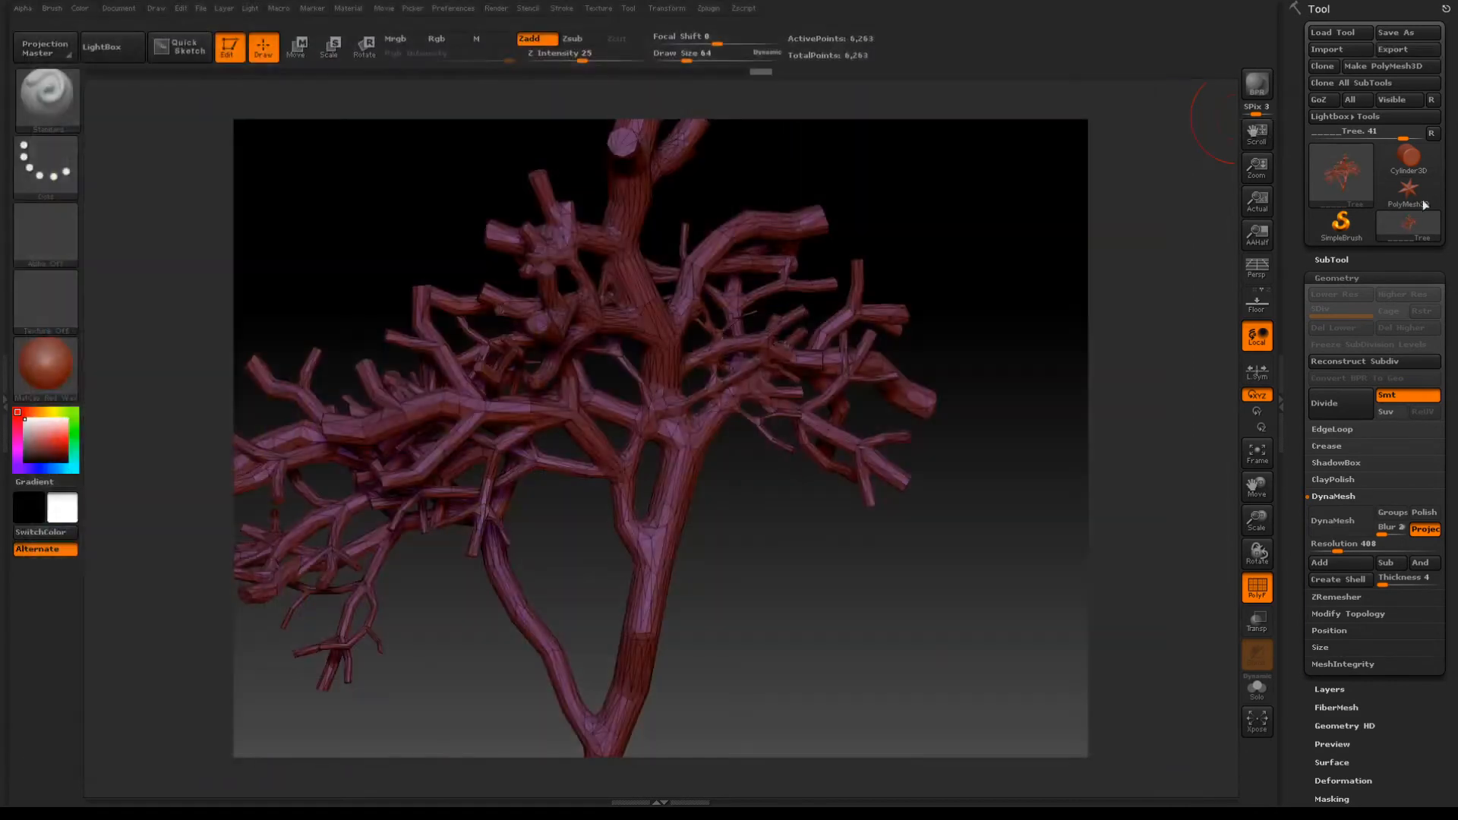
click(15, 792)
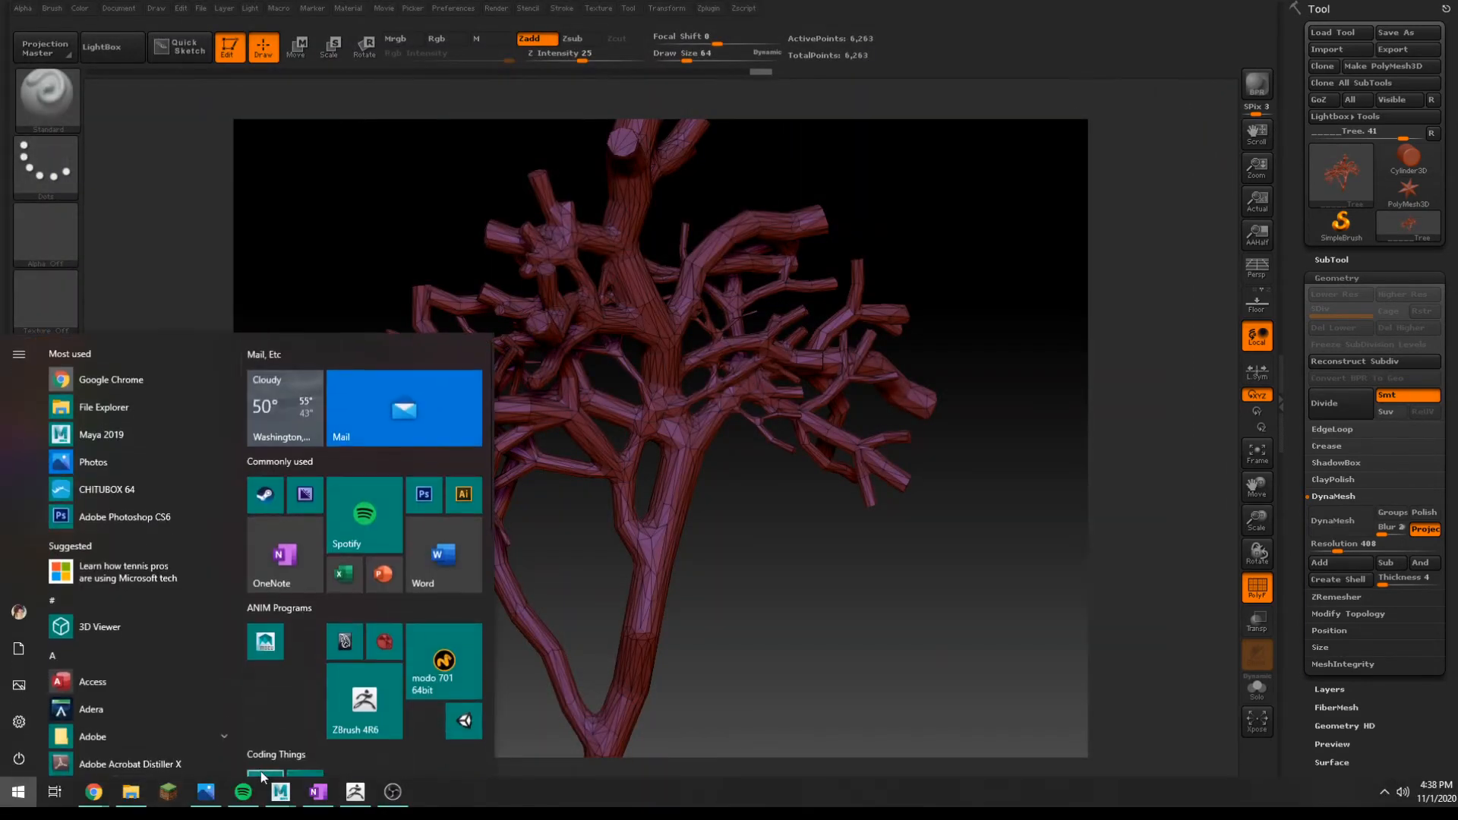
Step: Open File Explorer on the Desktop and select the exported Tree OBJ file
click(278, 792)
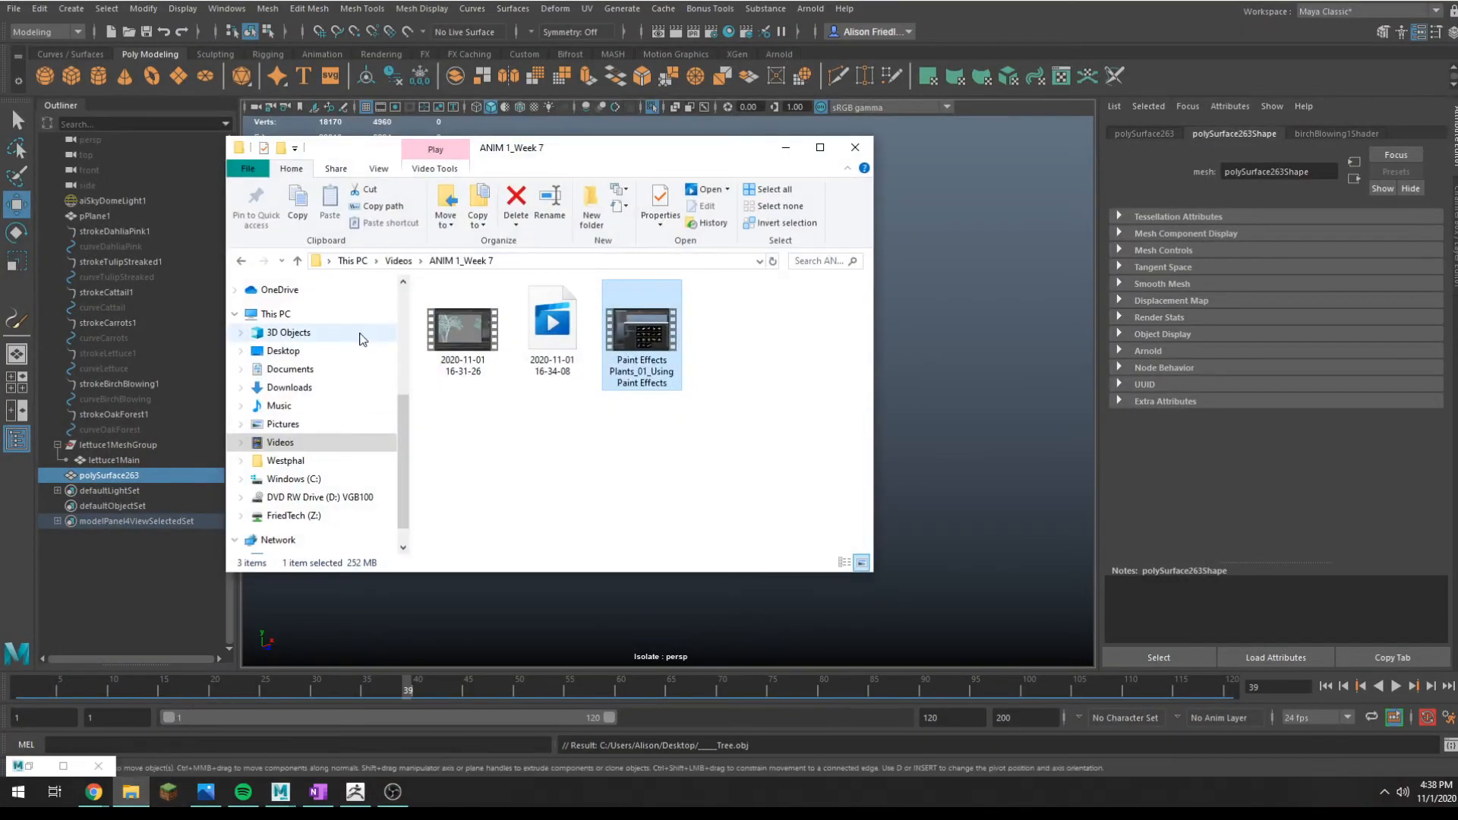
click(282, 351)
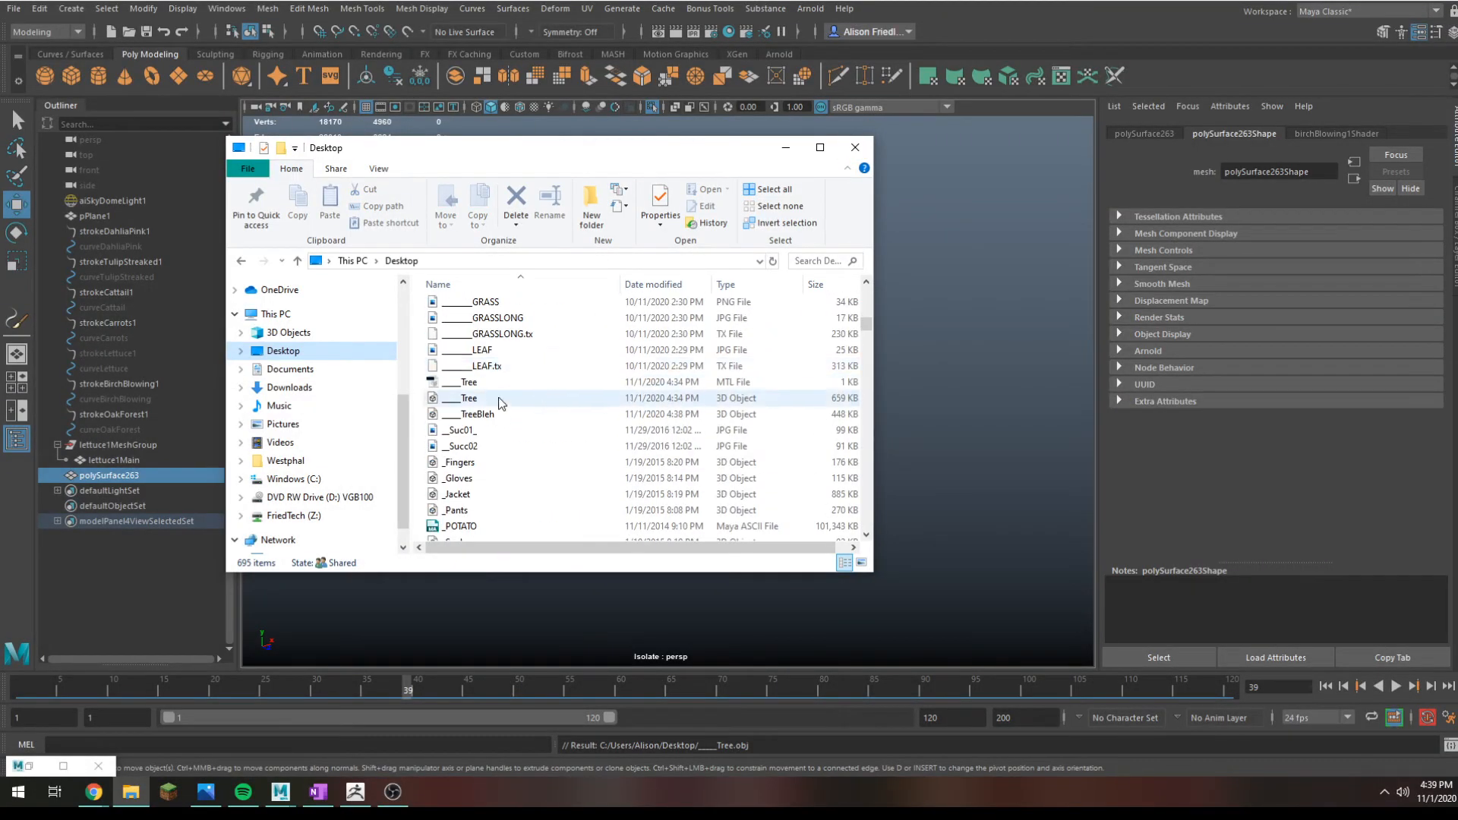
mouse_move(500, 398)
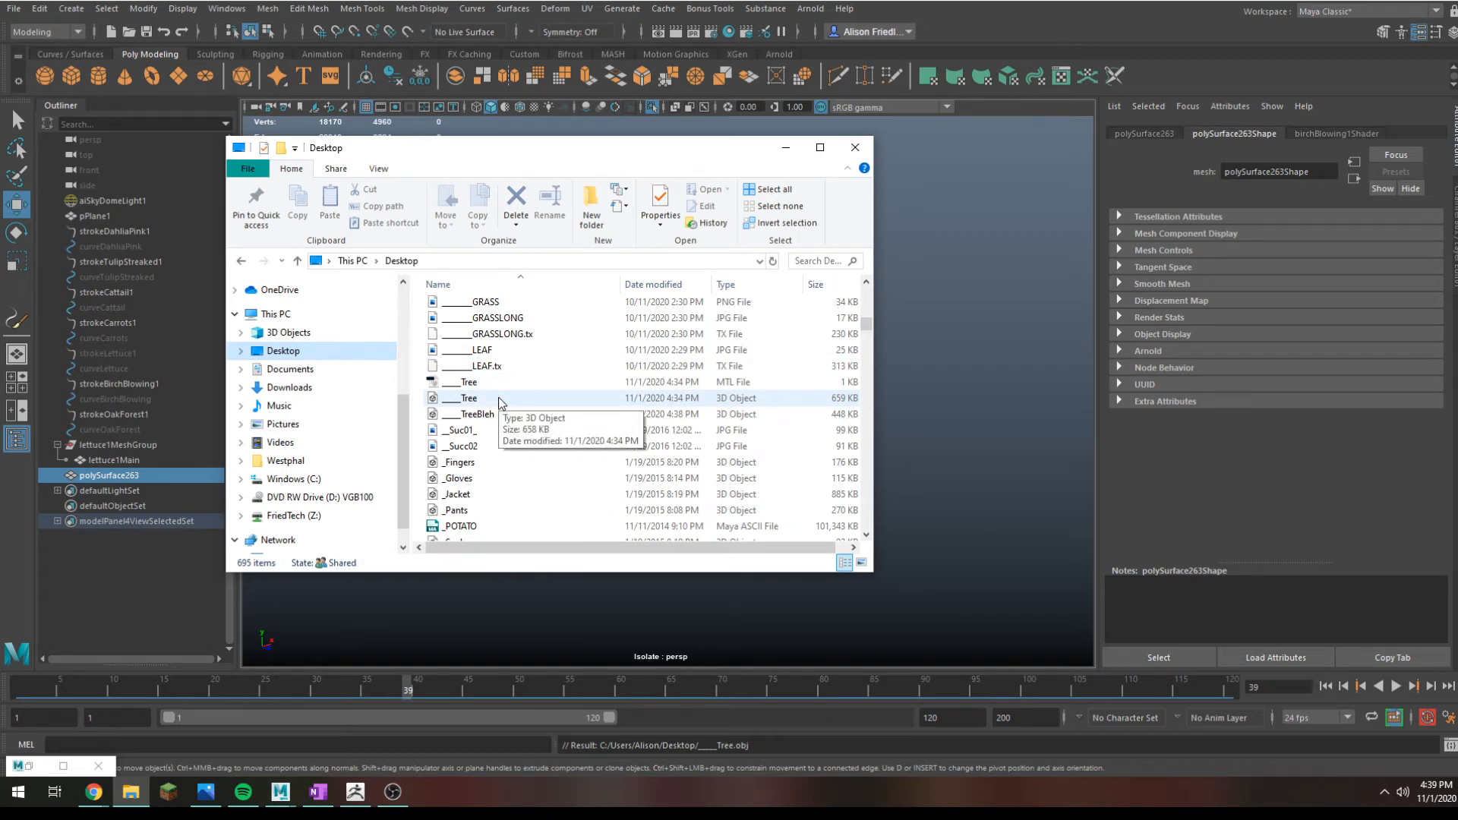
click(473, 414)
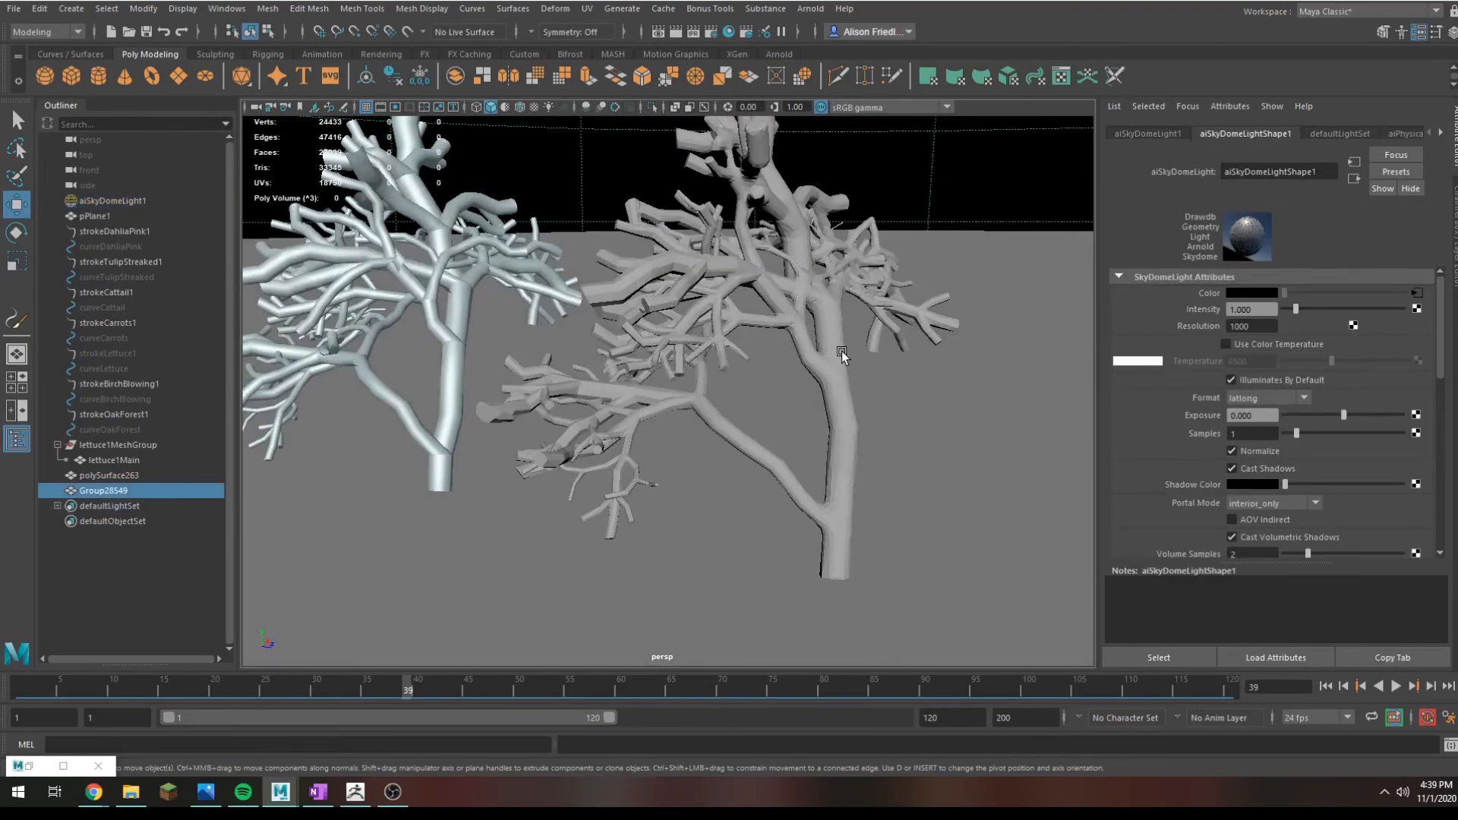
Step: Select the imported low-poly tree in Maya, zoom in on its trunk triangles, then return to ZBrush
click(637, 418)
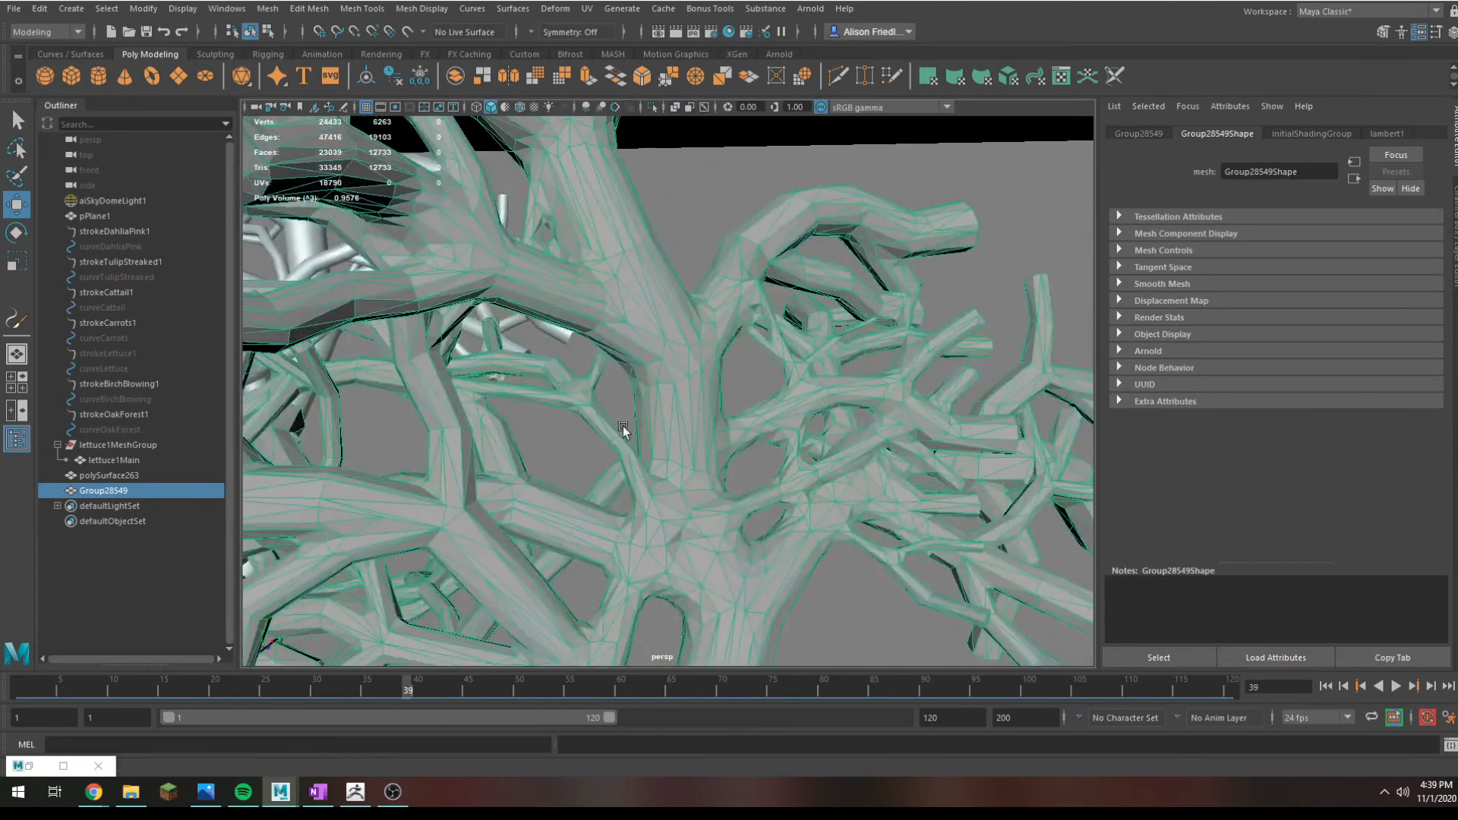
drag(623, 431, 575, 264)
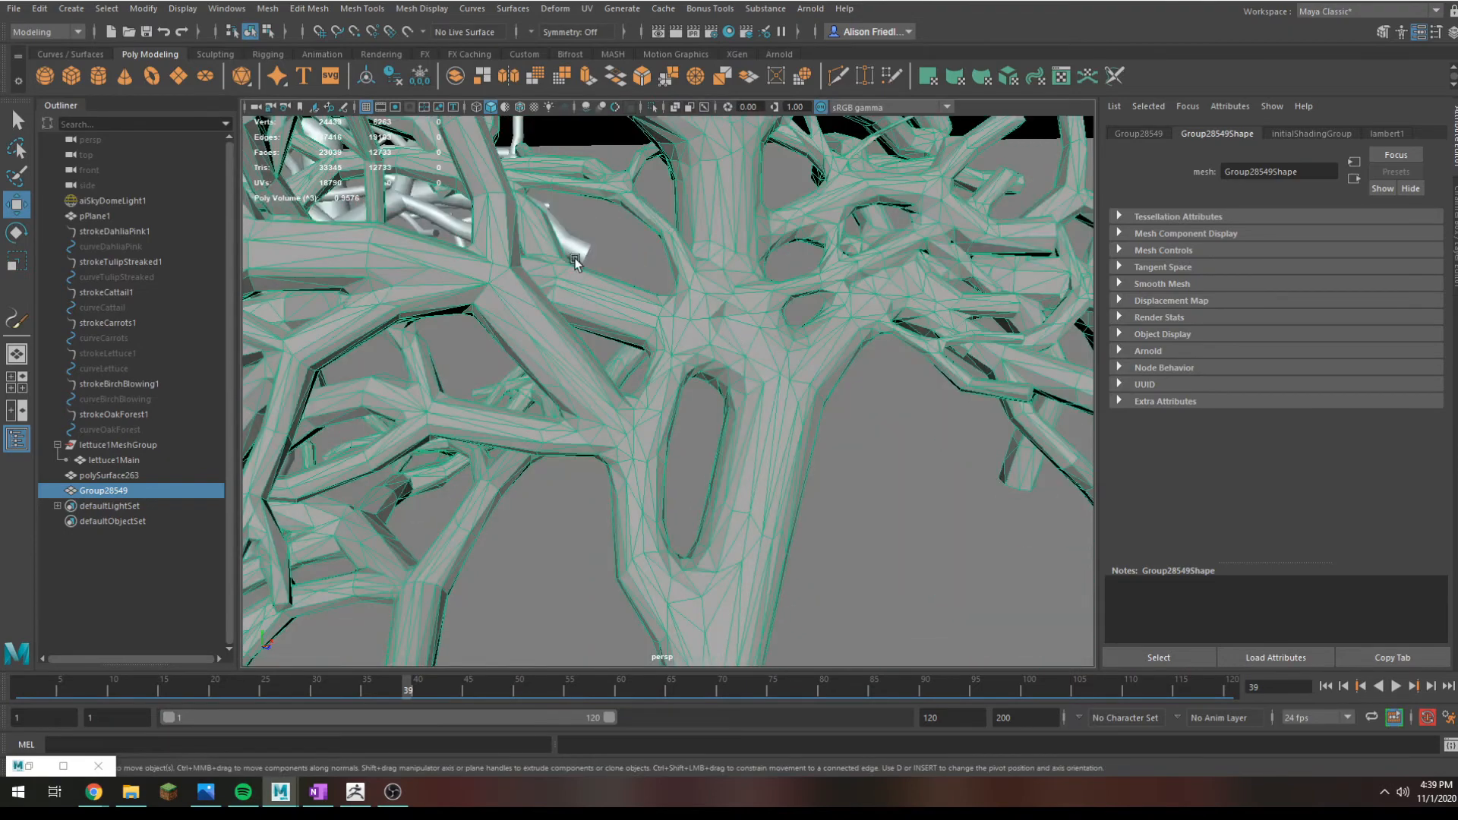
key(alt+tab)
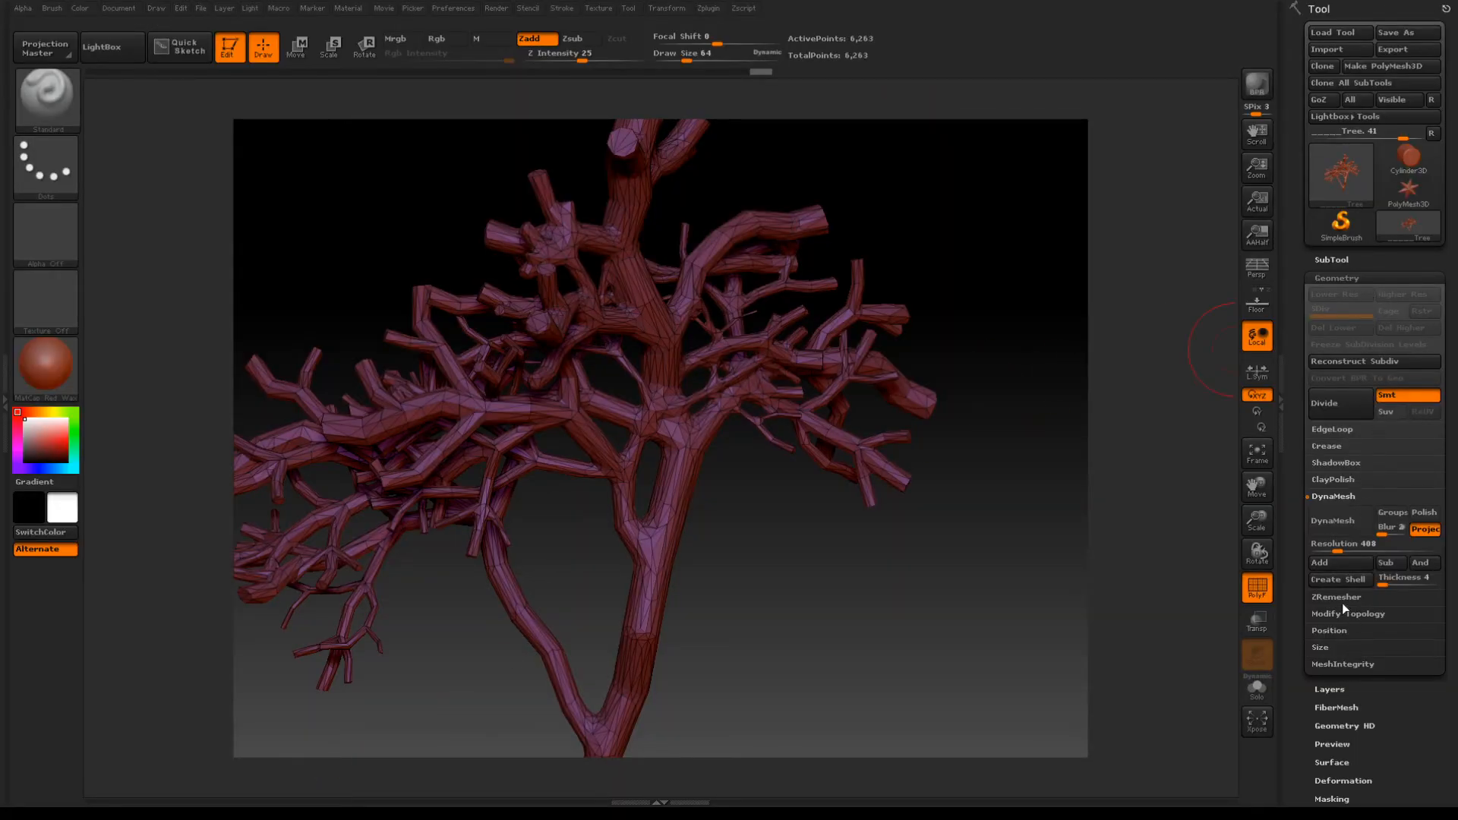
Step: Run ZRemesher on the tree at target polygon count 5, then return to Maya
click(1336, 596)
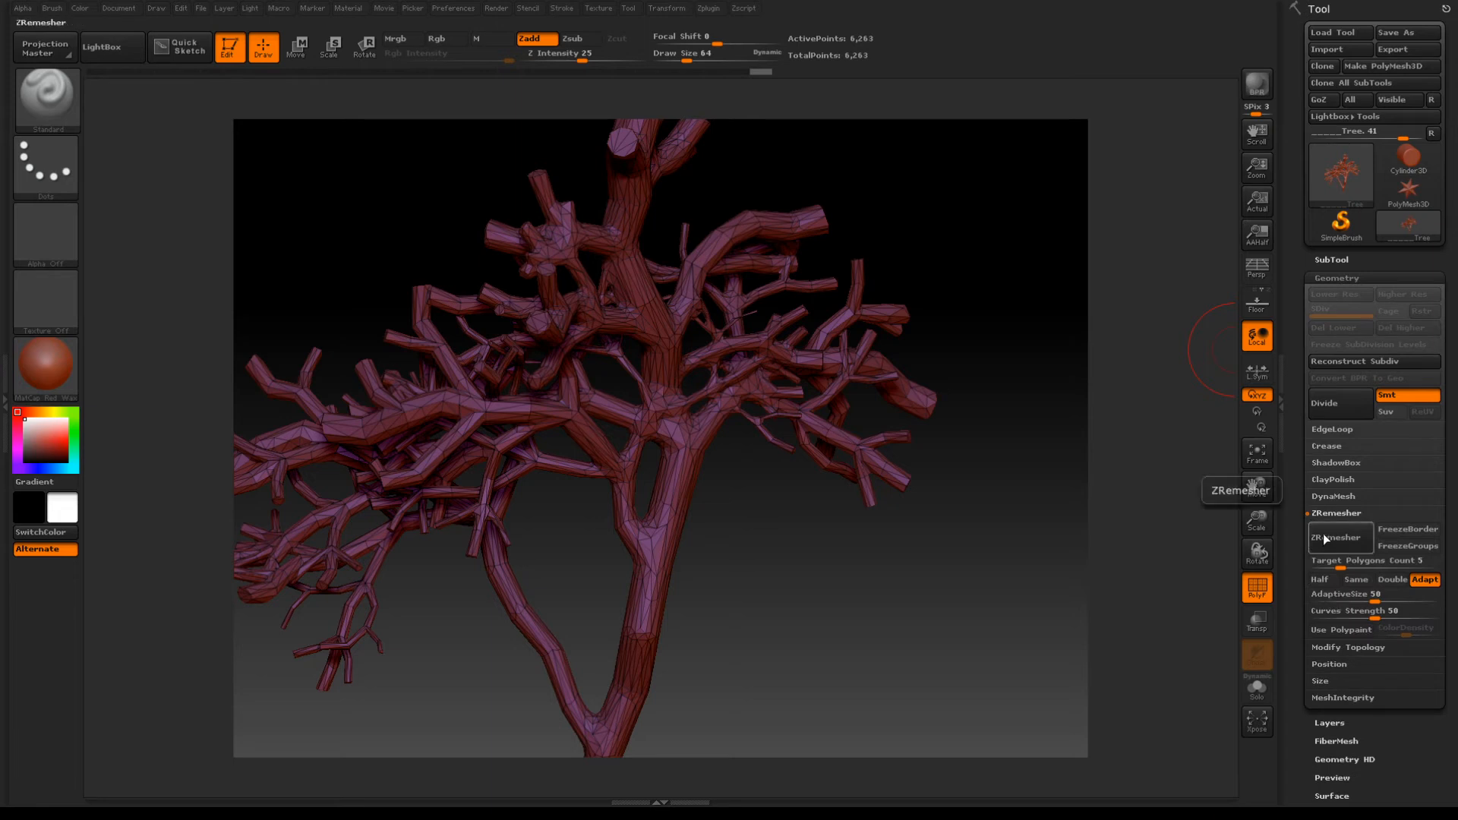
click(1339, 537)
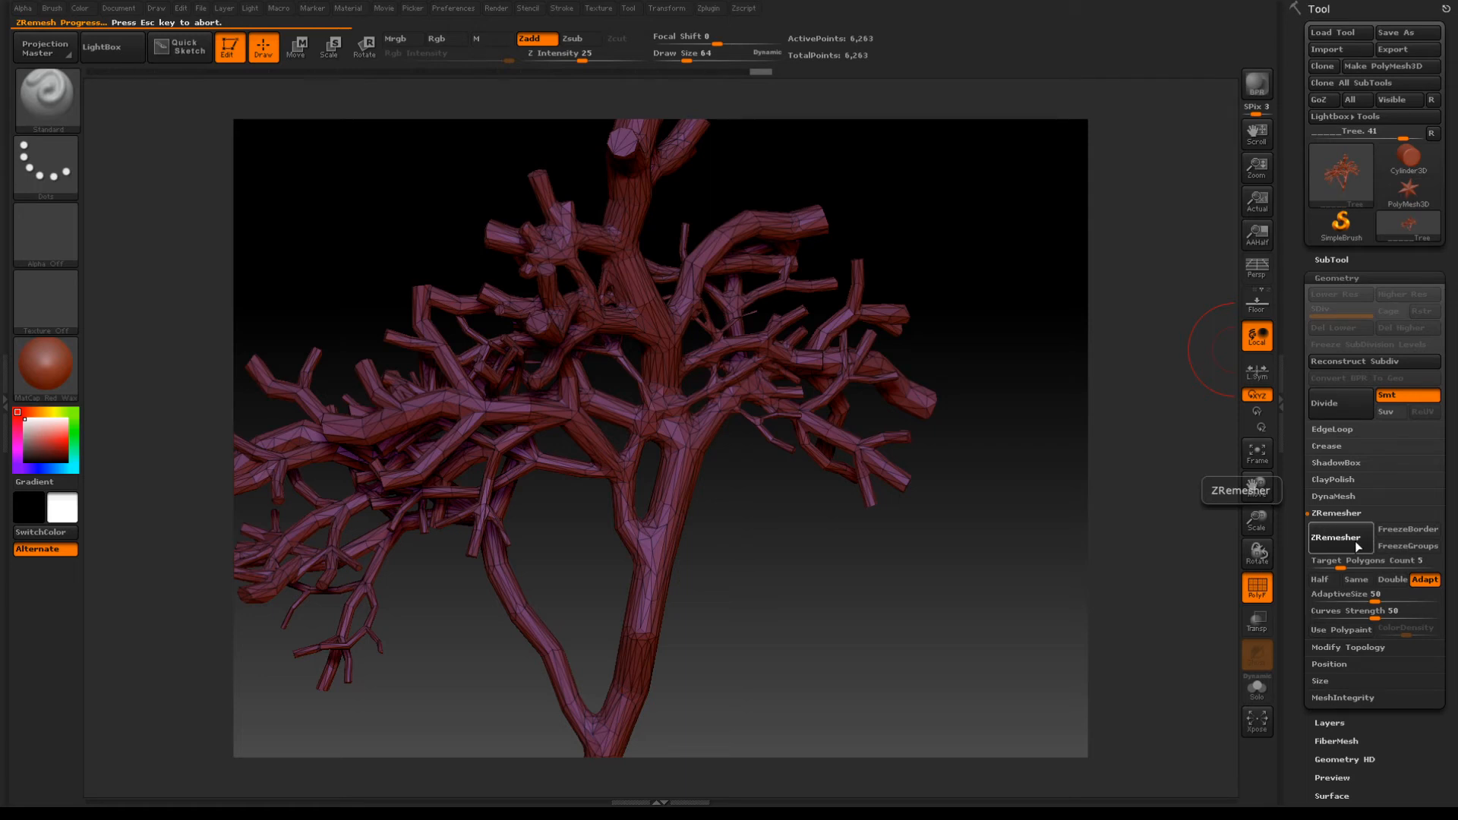
mouse_move(750, 585)
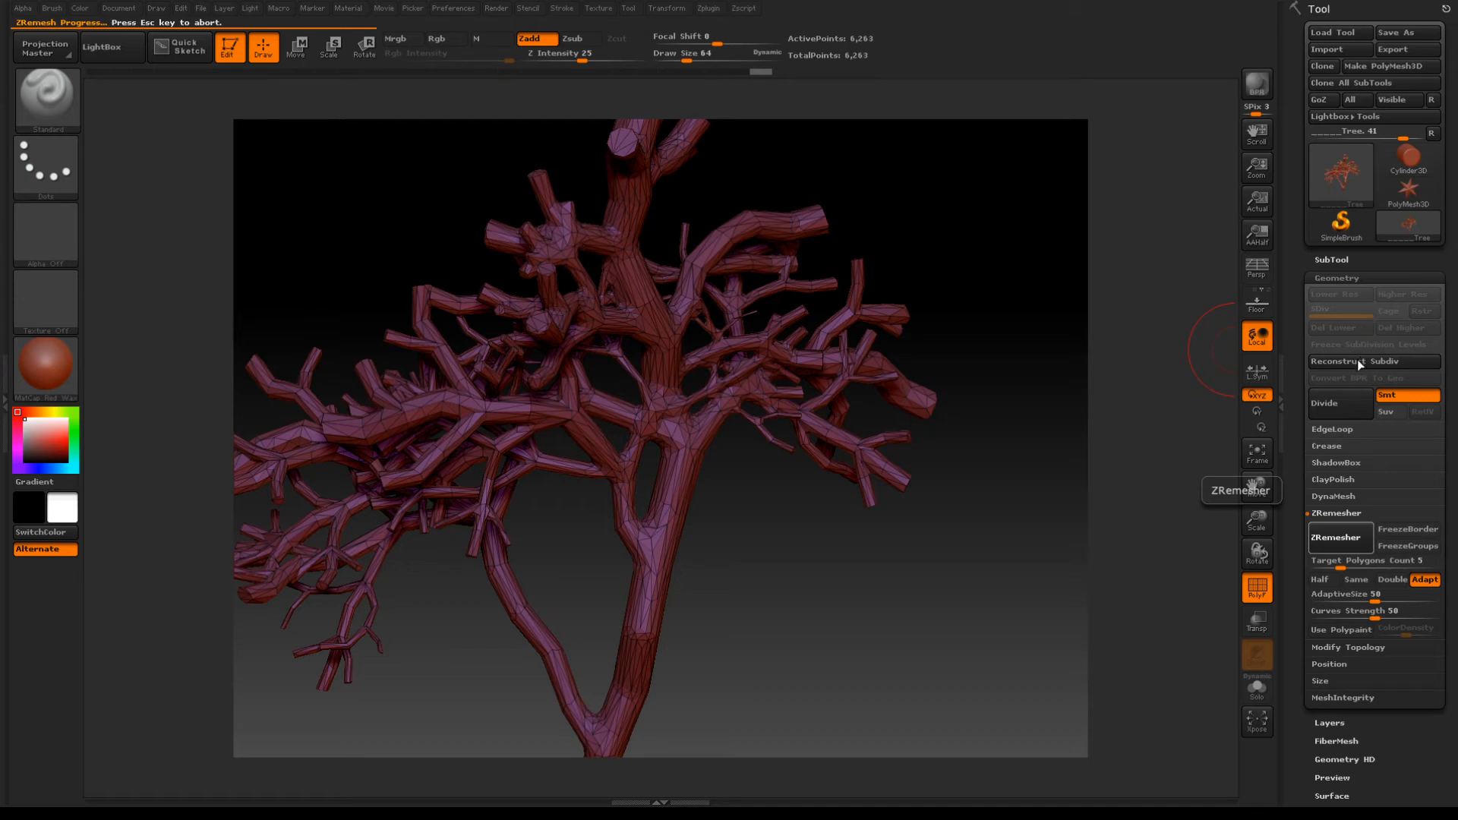
mouse_move(927, 405)
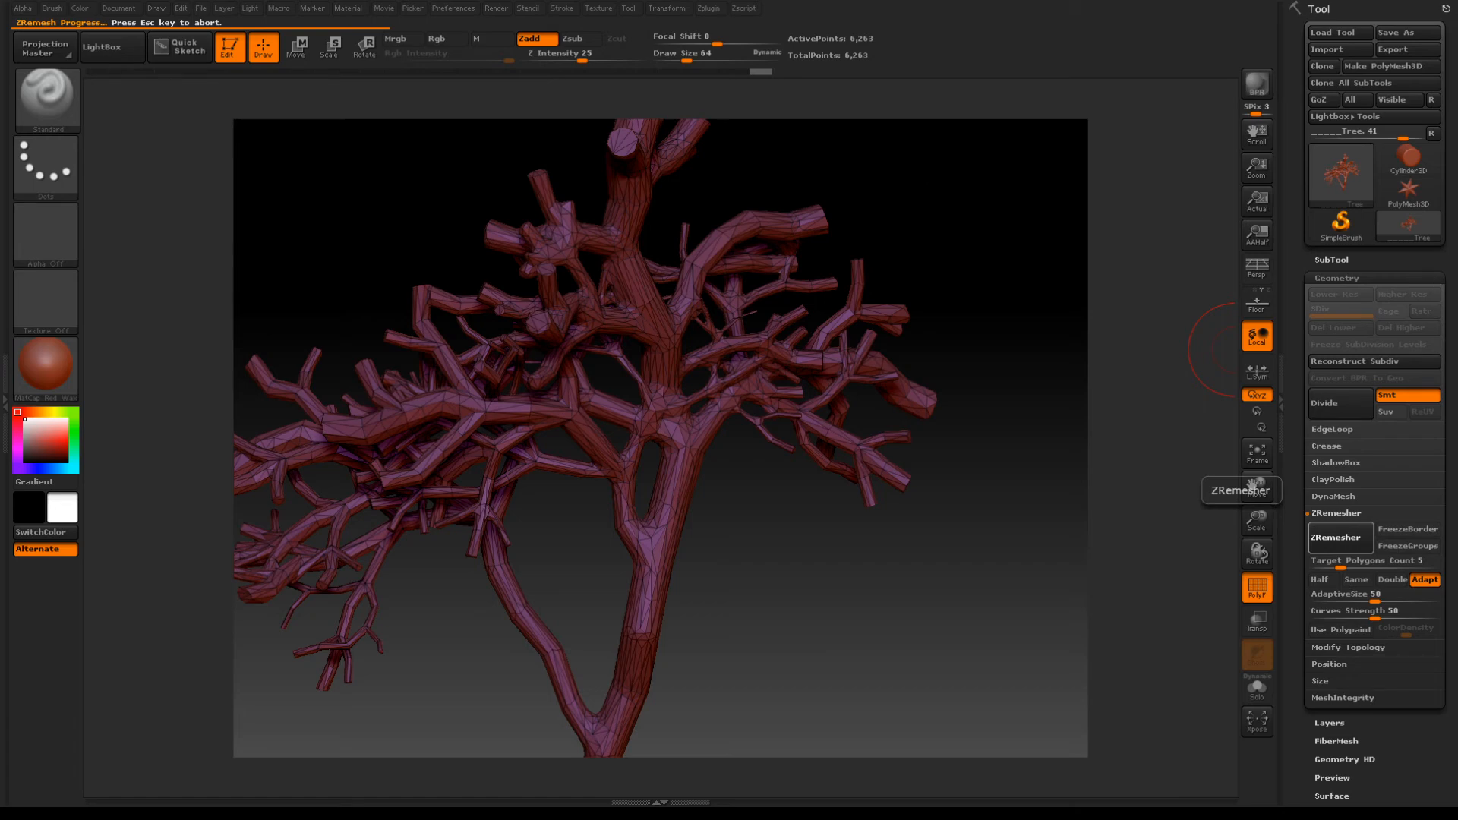
mouse_move(1326, 571)
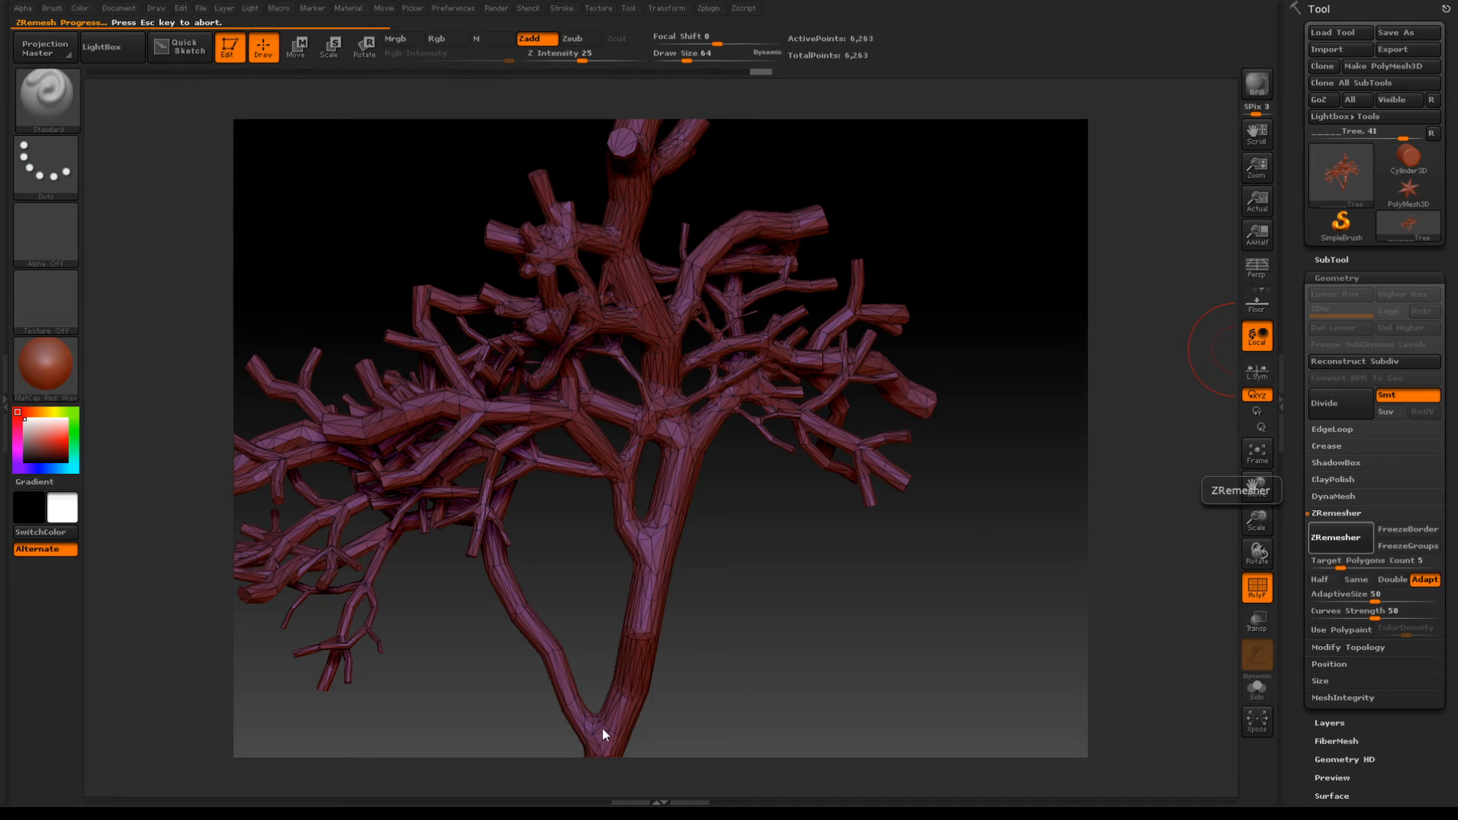
mouse_move(653, 530)
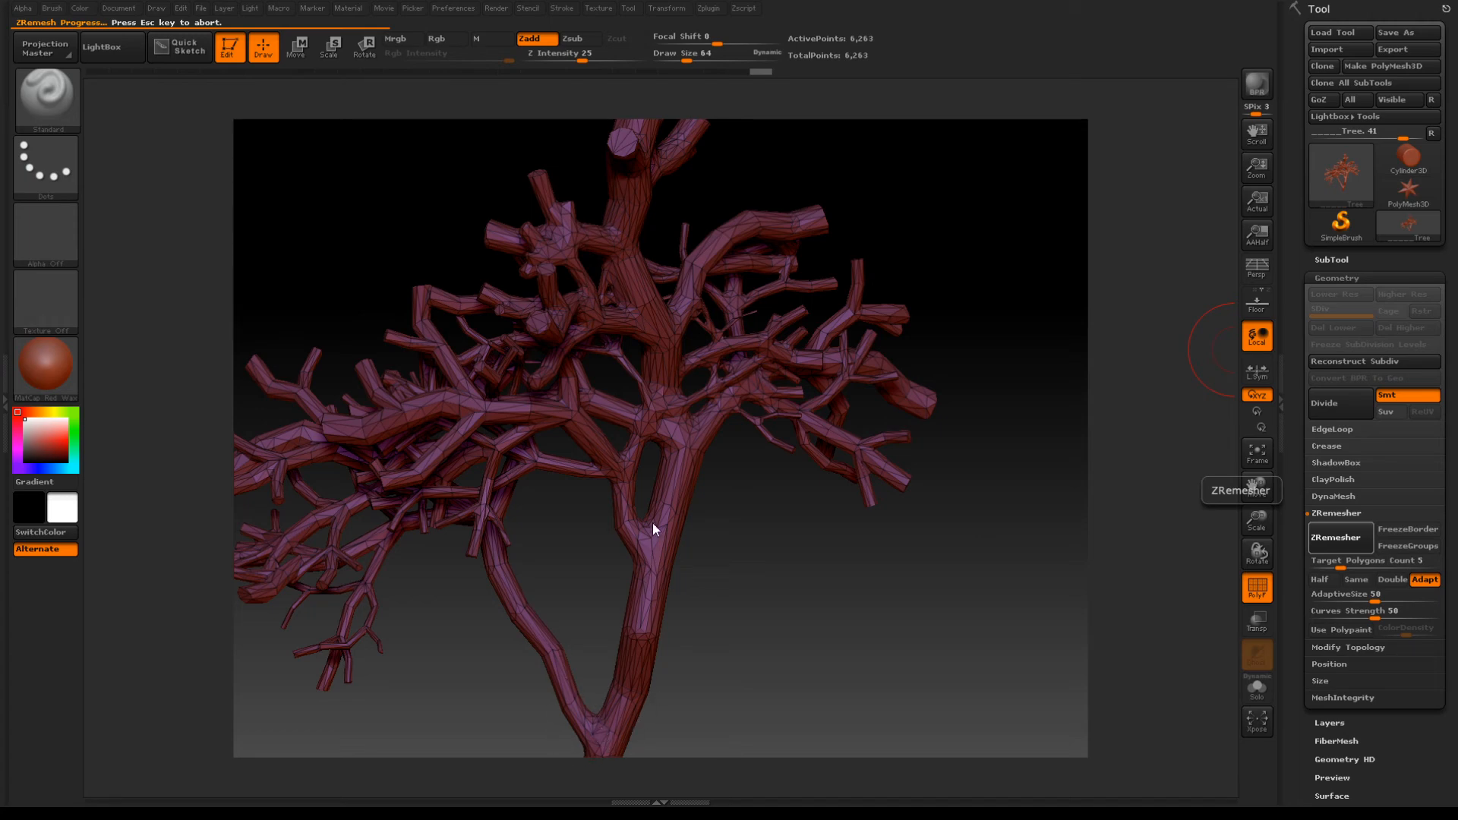
mouse_move(562, 572)
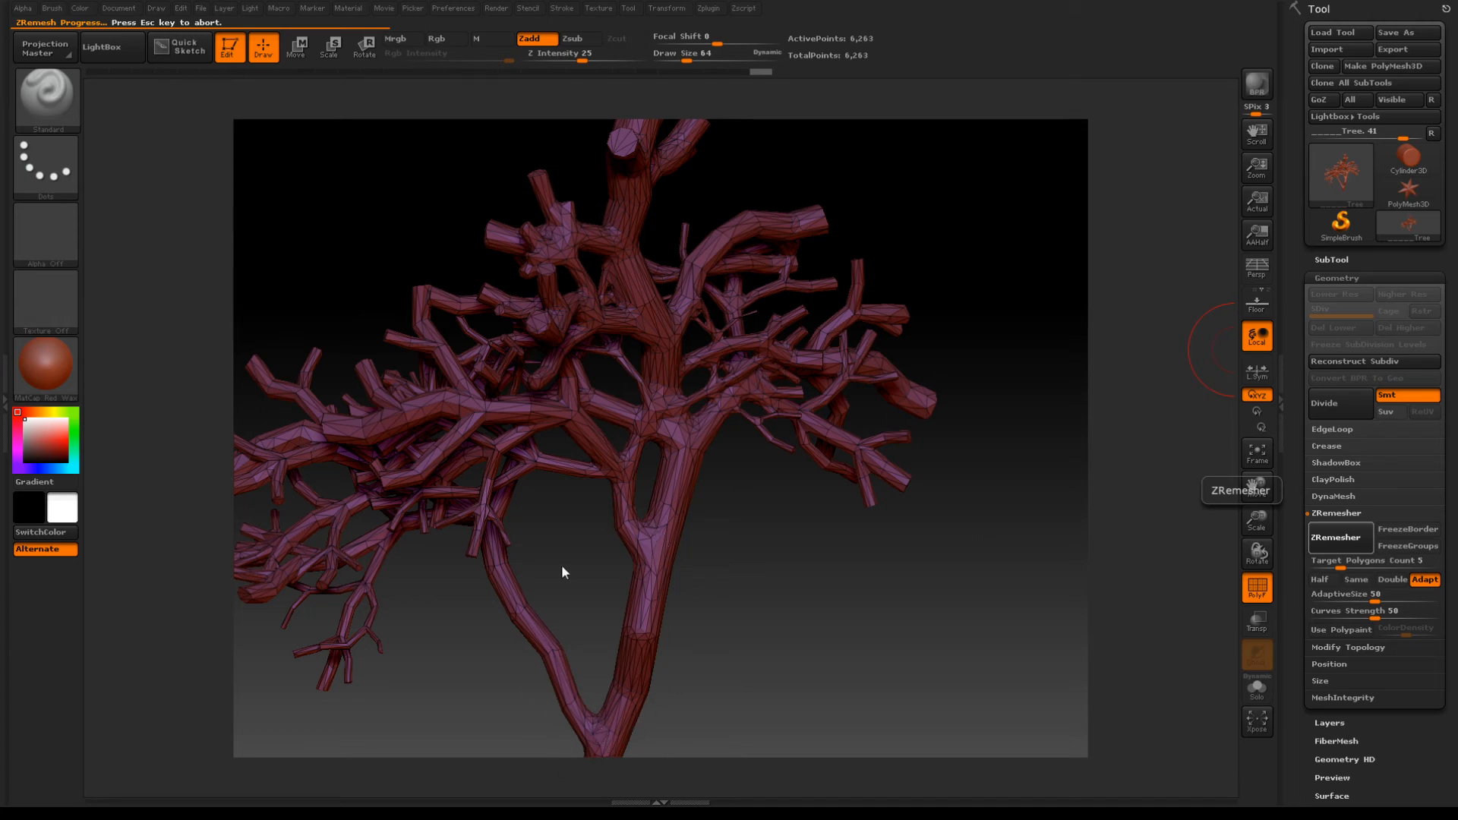
mouse_move(641, 700)
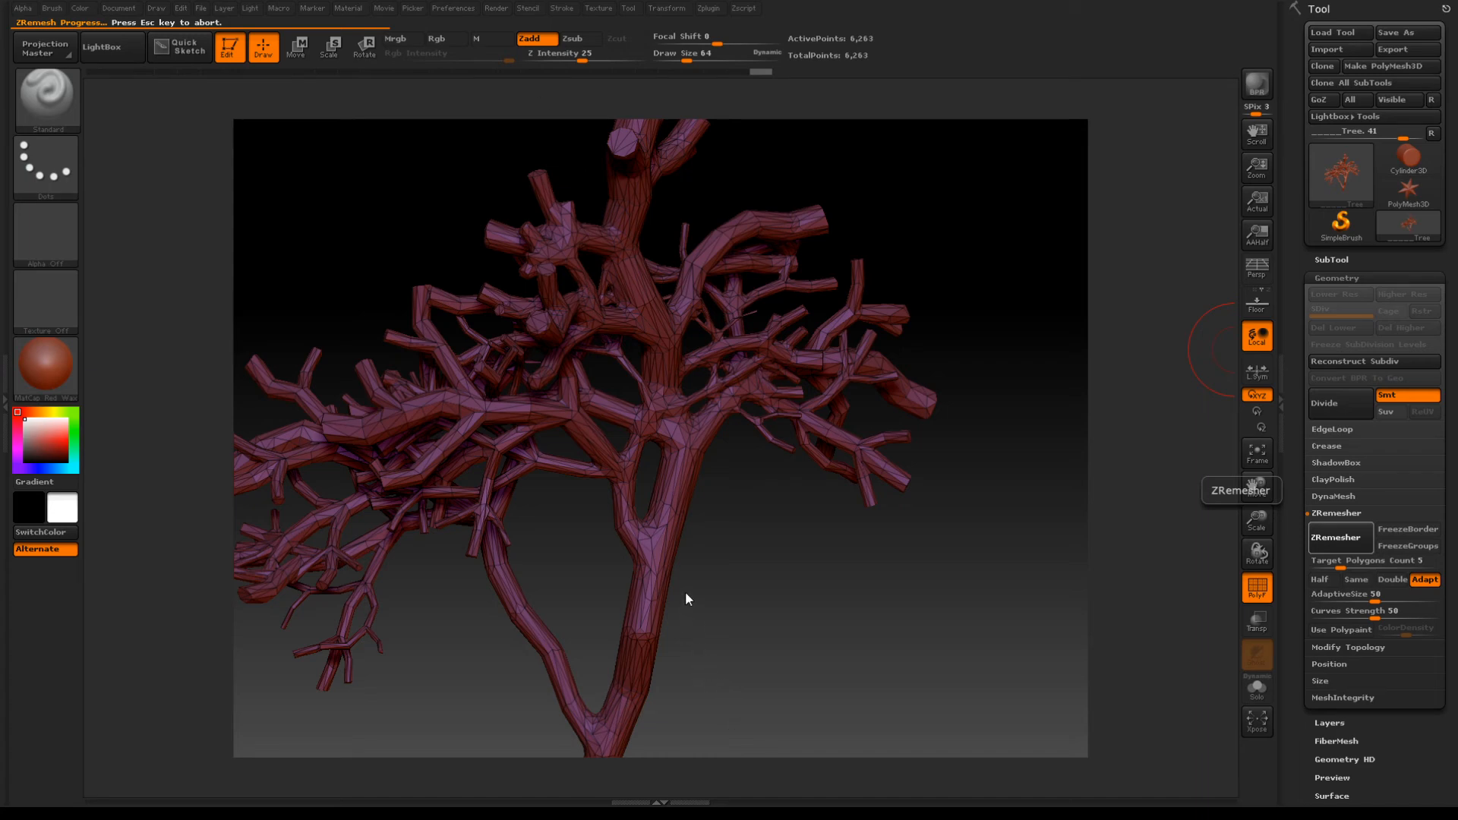
mouse_move(679, 360)
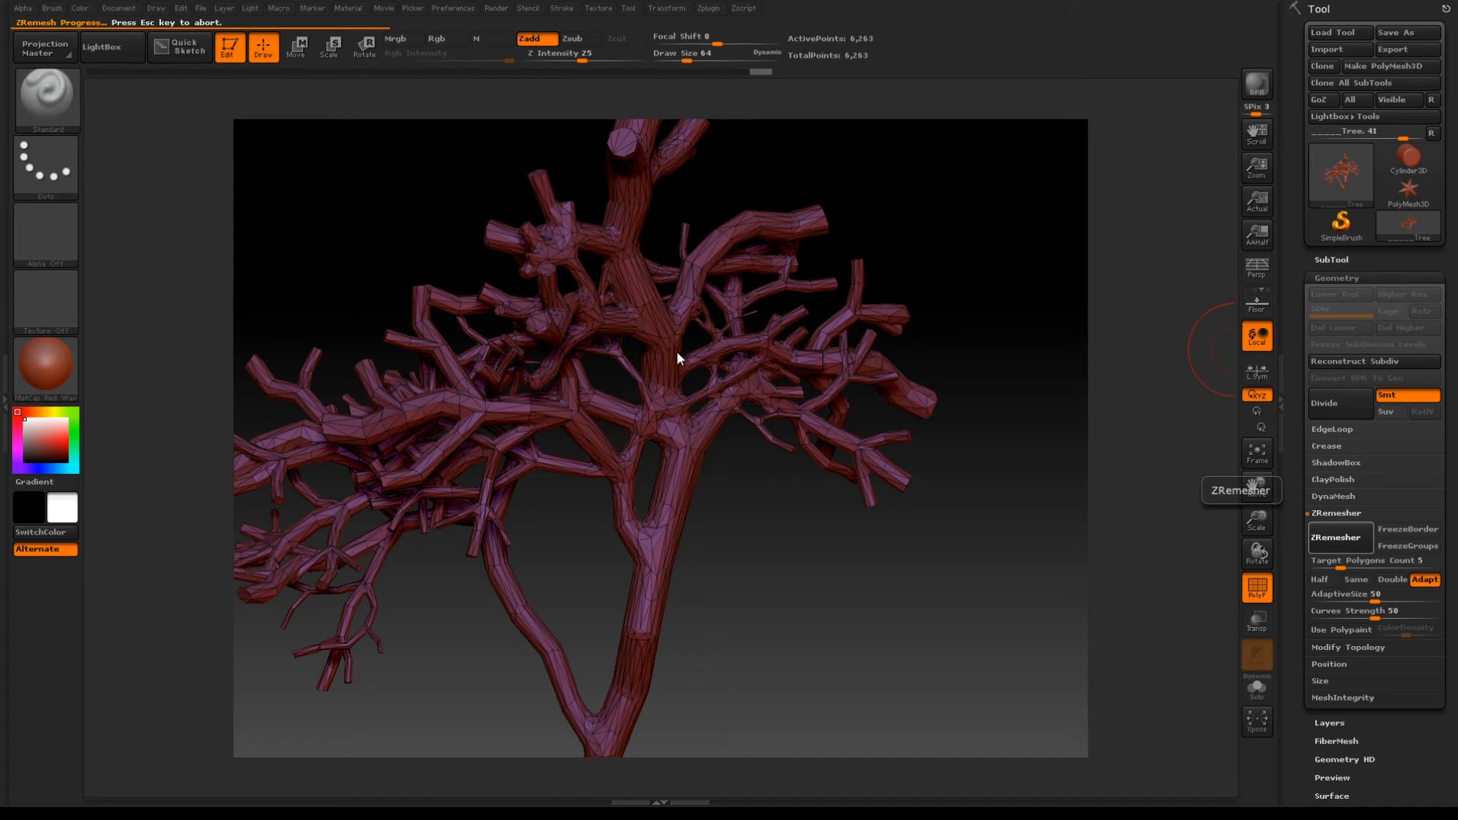
mouse_move(653, 332)
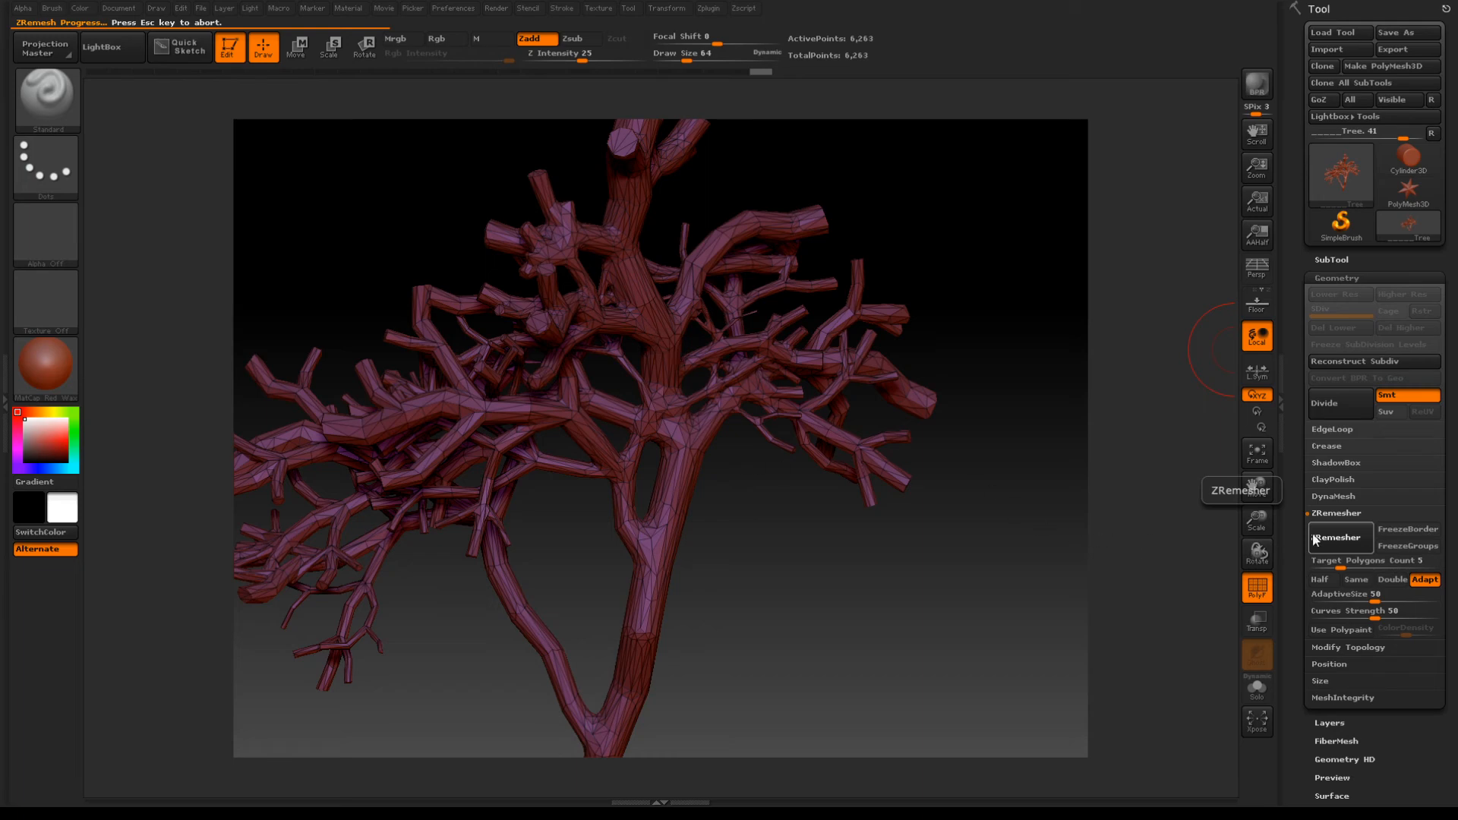
mouse_move(1357, 547)
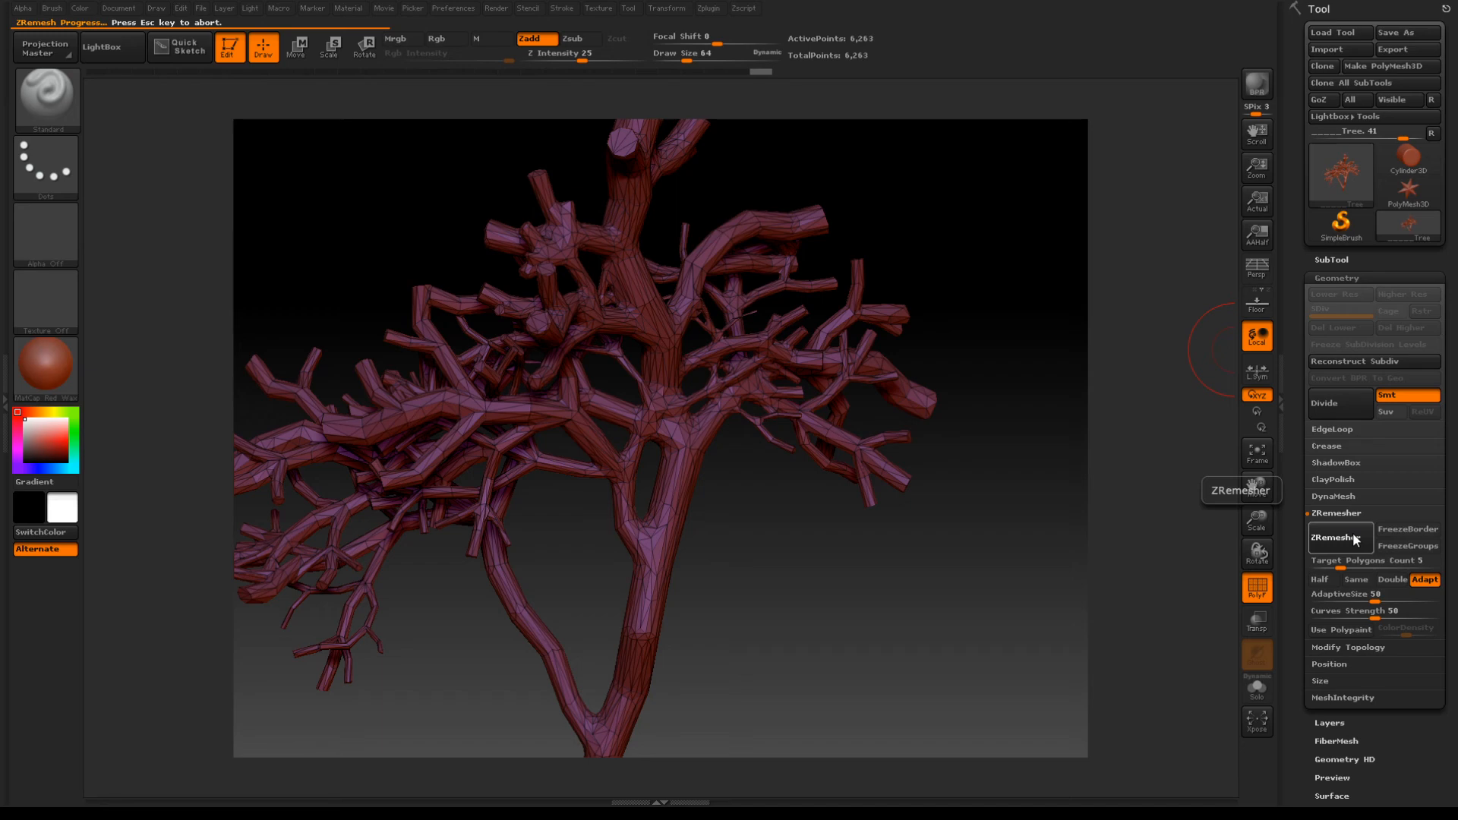
mouse_move(1194, 591)
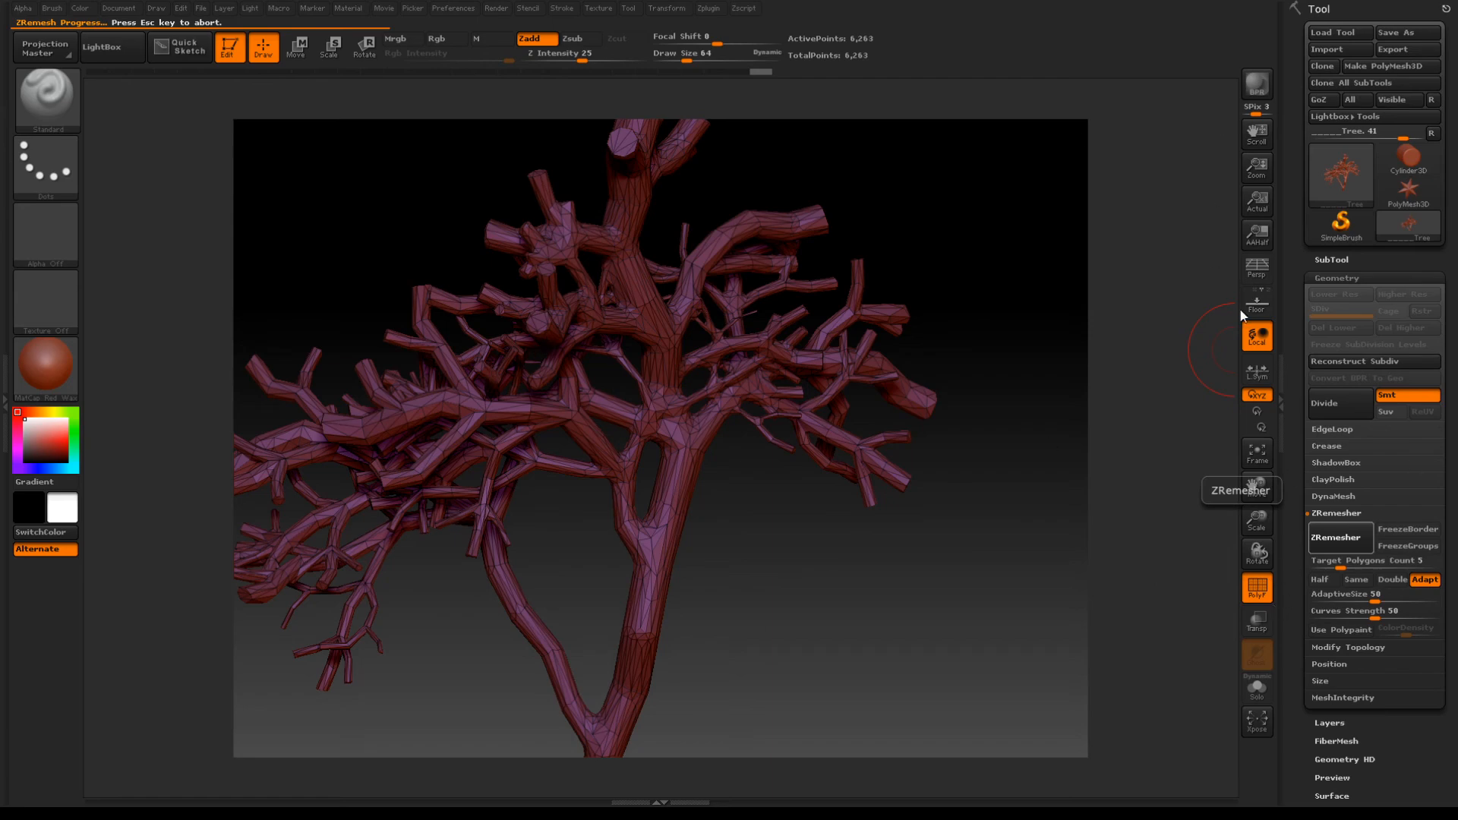
mouse_move(328, 652)
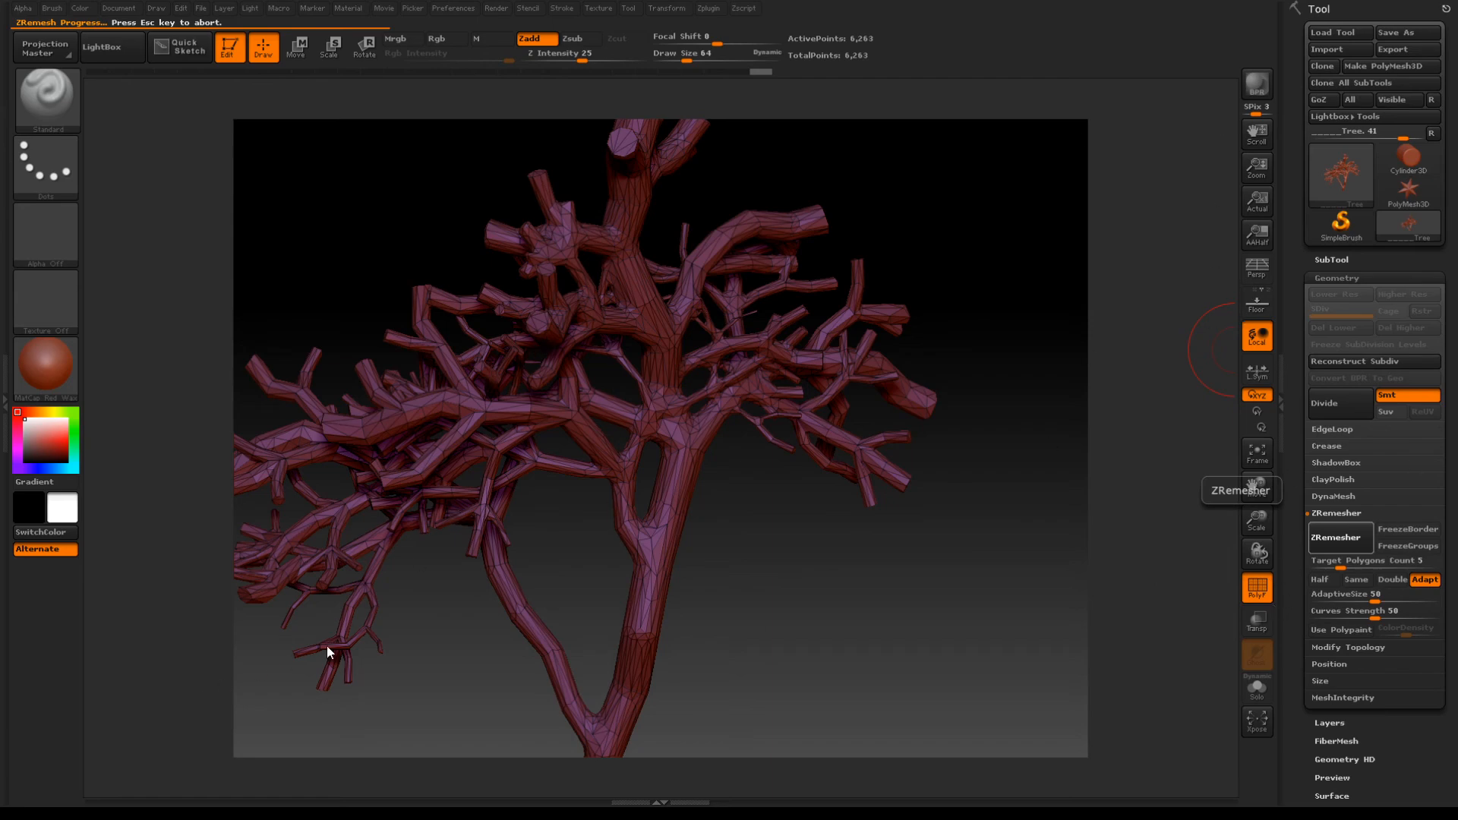
click(16, 791)
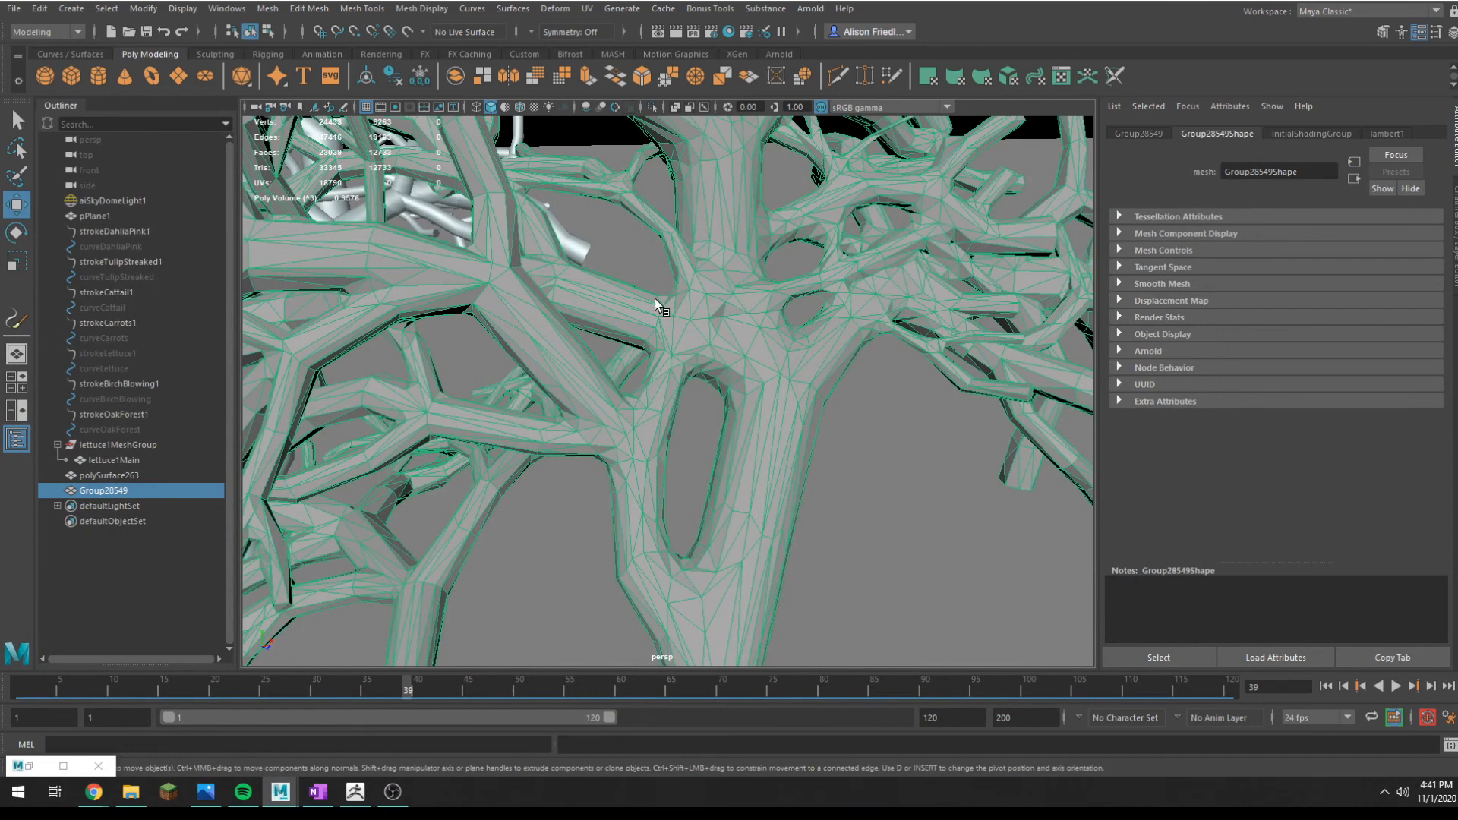
mouse_move(707, 485)
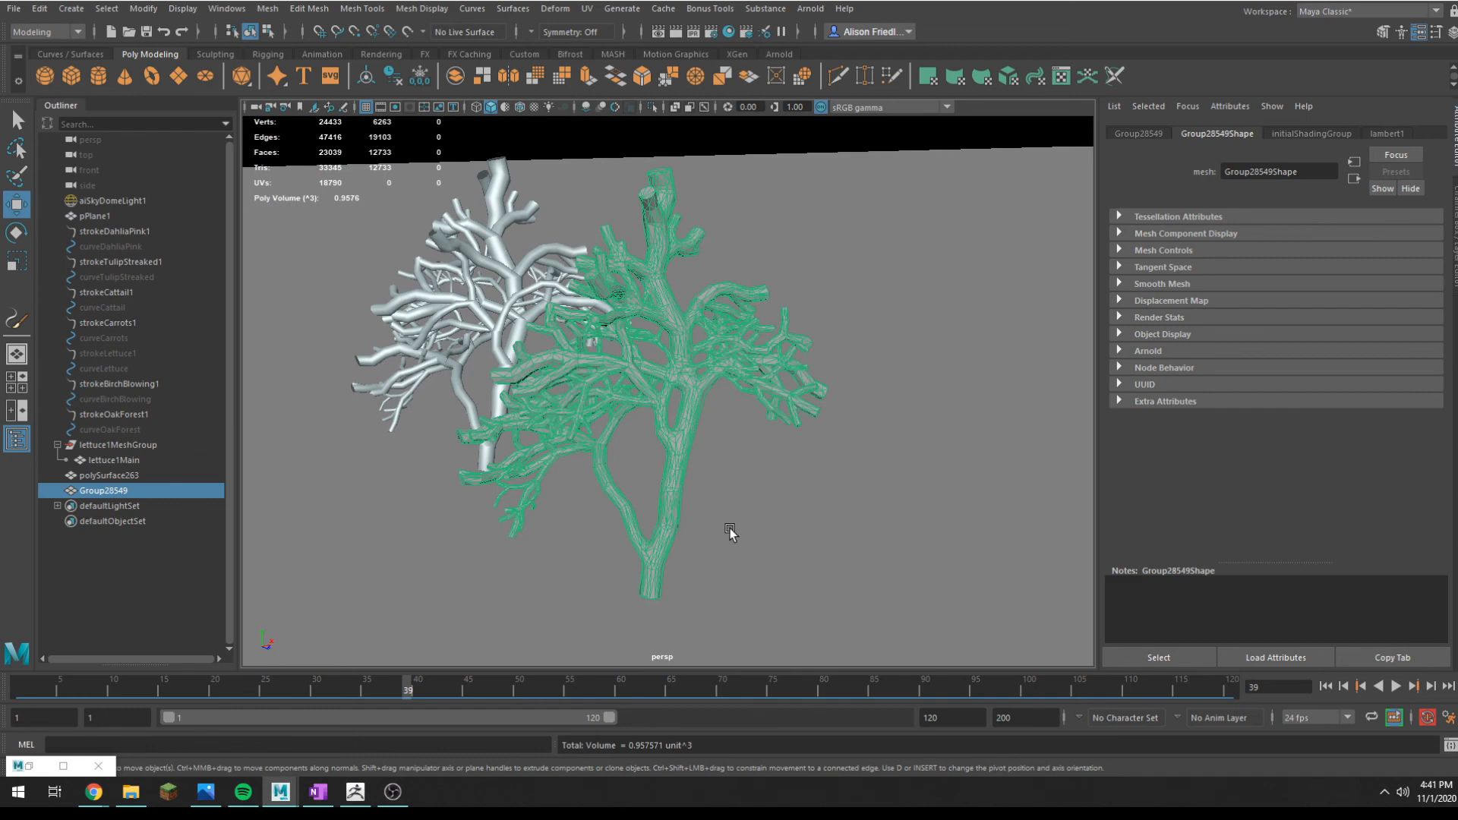
mouse_move(686, 494)
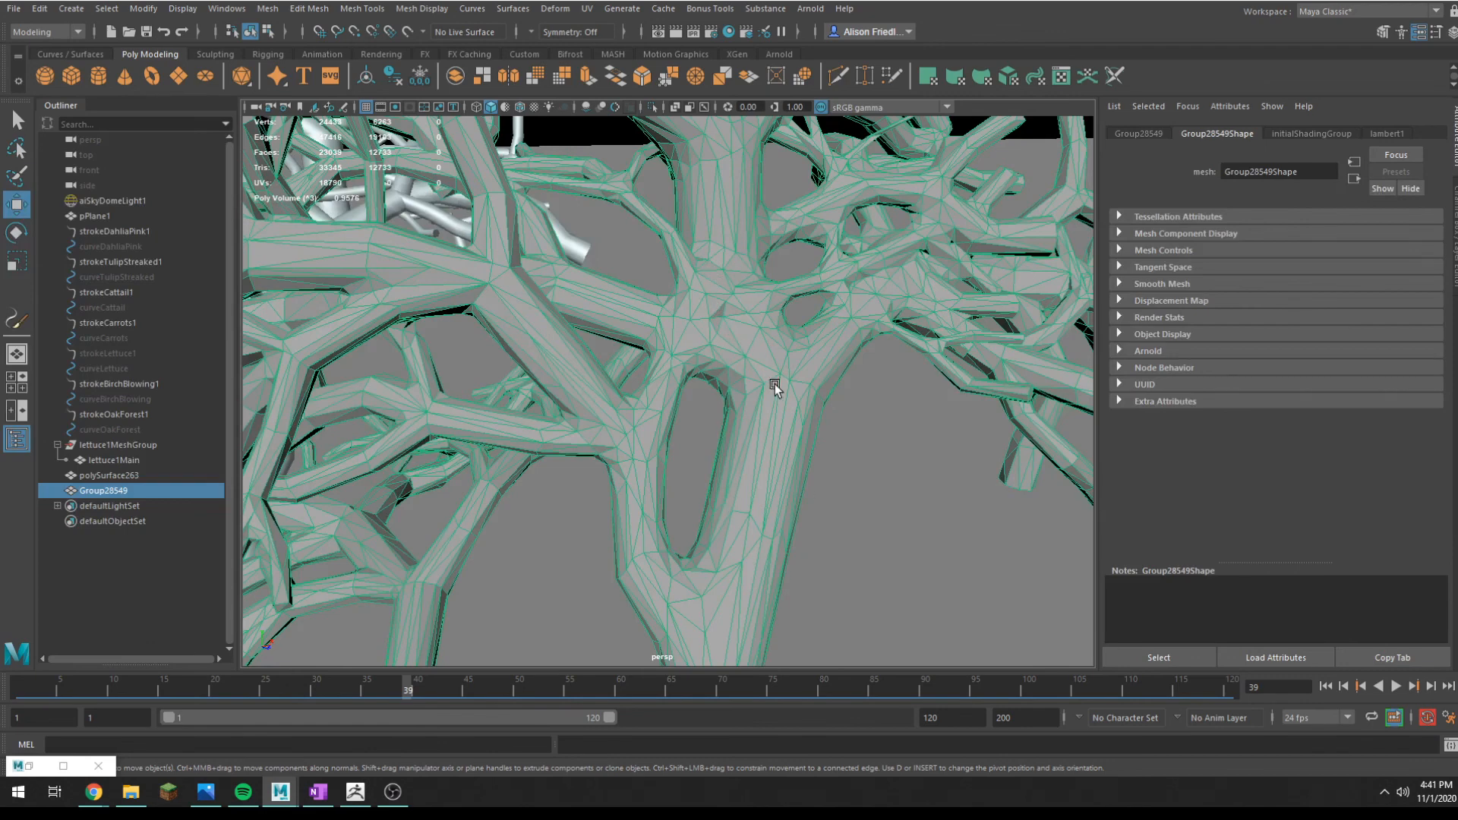
mouse_move(783, 483)
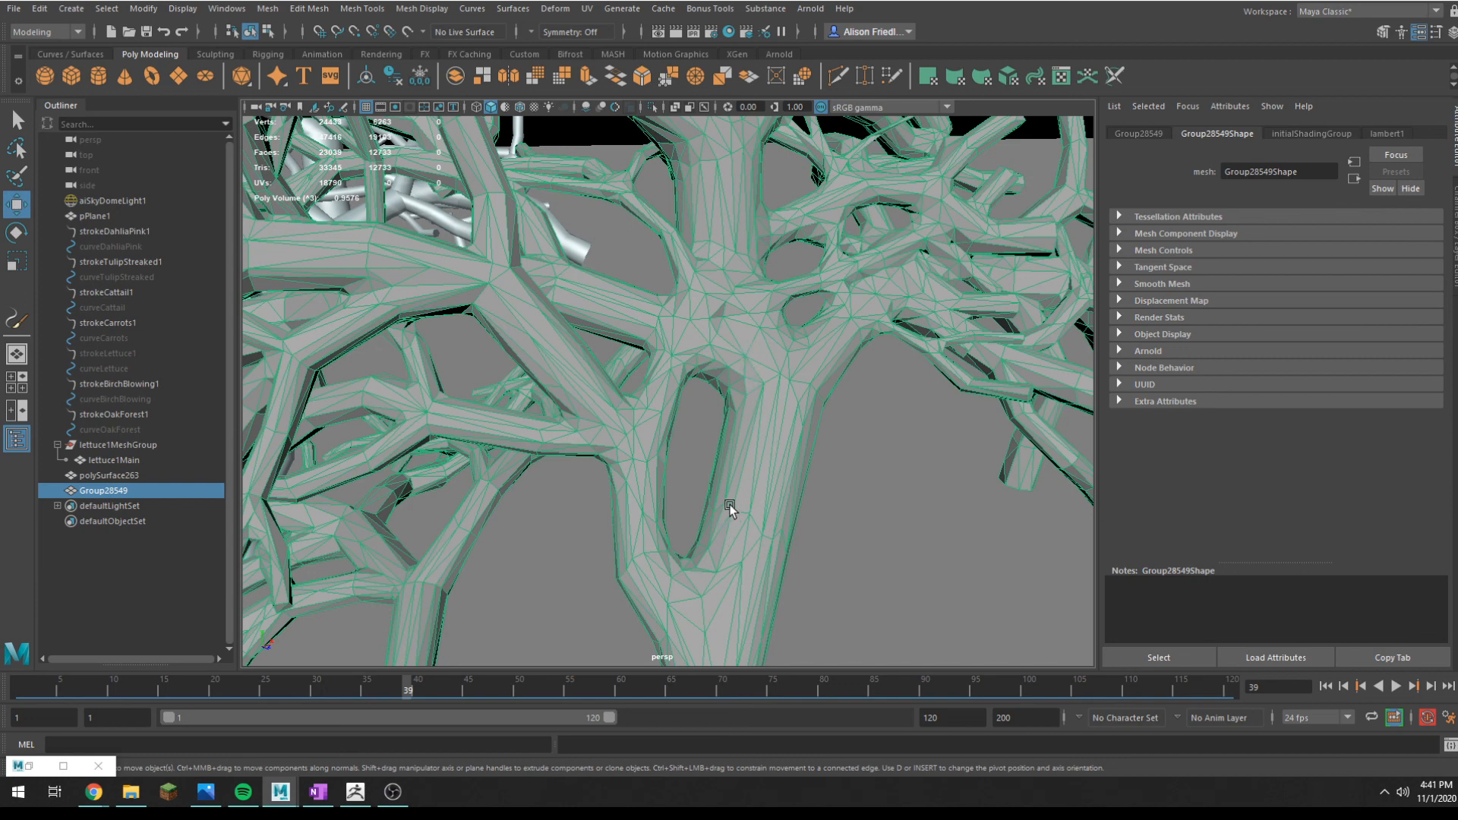
mouse_move(829, 340)
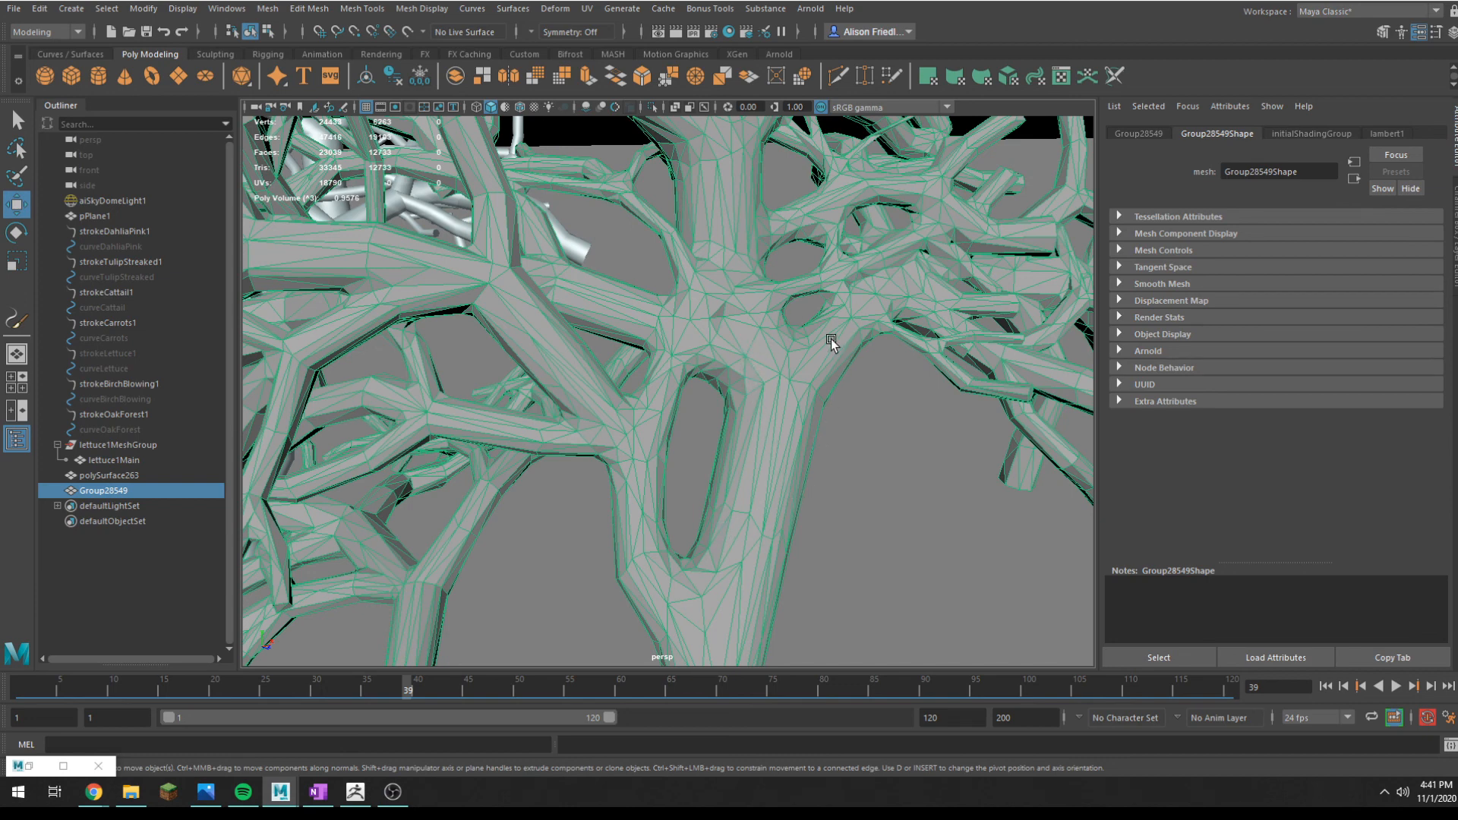
mouse_move(862, 76)
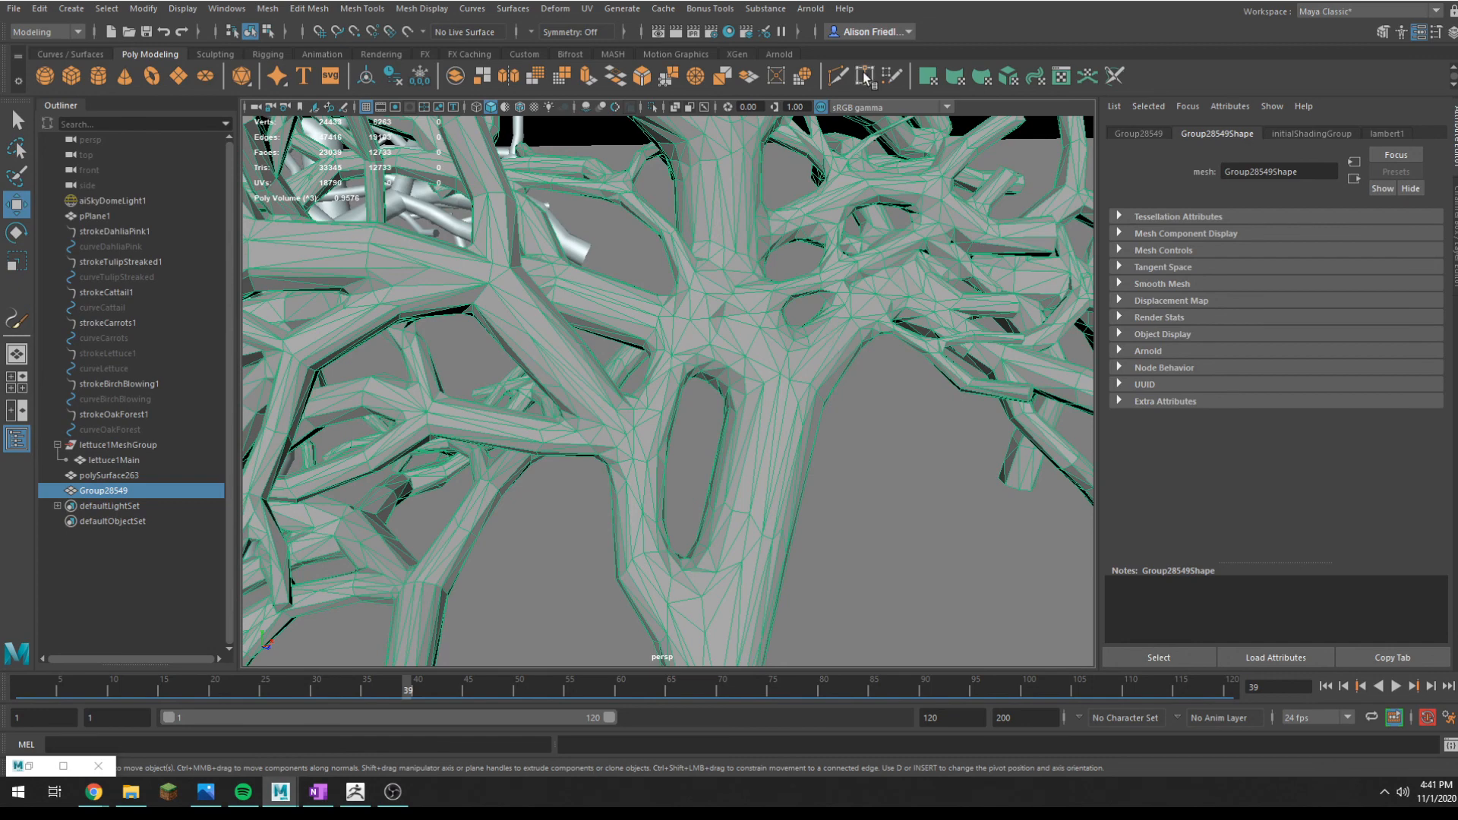